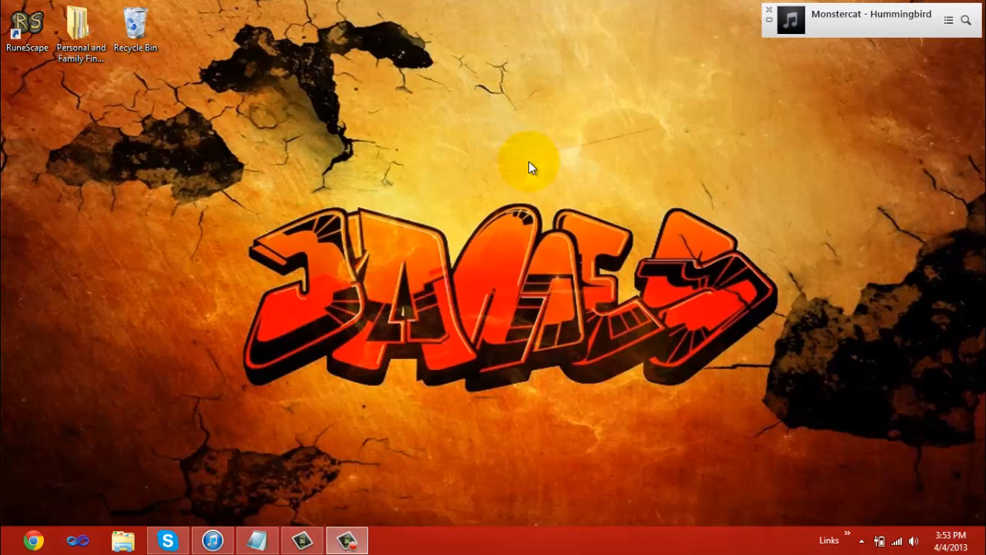
{"action": "mouse_move", "coordinate": [486, 203]}
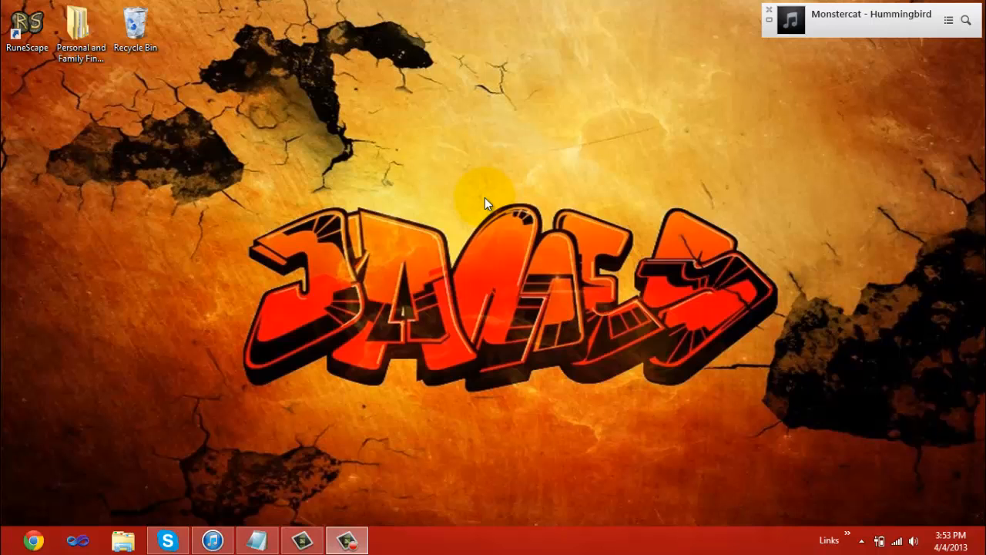
{"action": "mouse_move", "coordinate": [283, 265]}
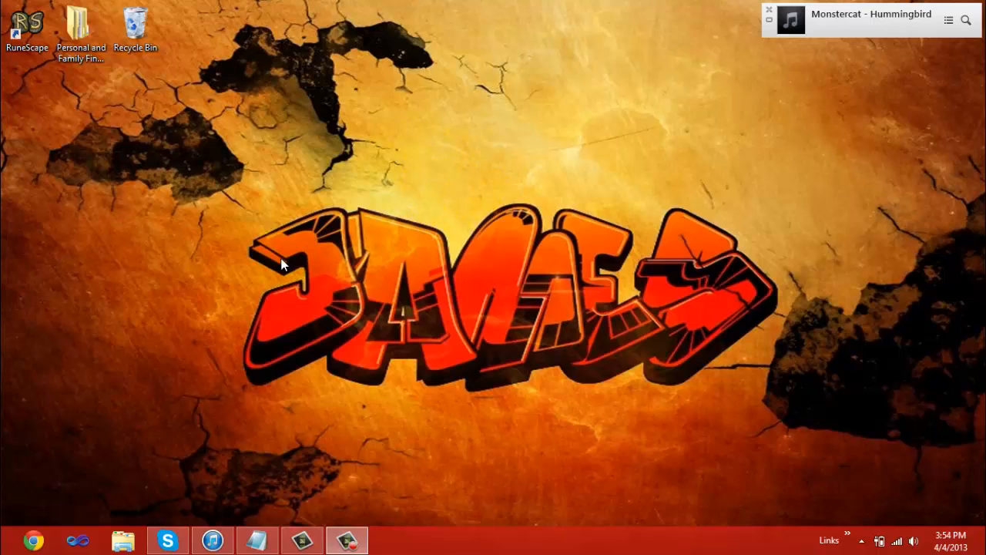
{"action": "mouse_move", "coordinate": [176, 255]}
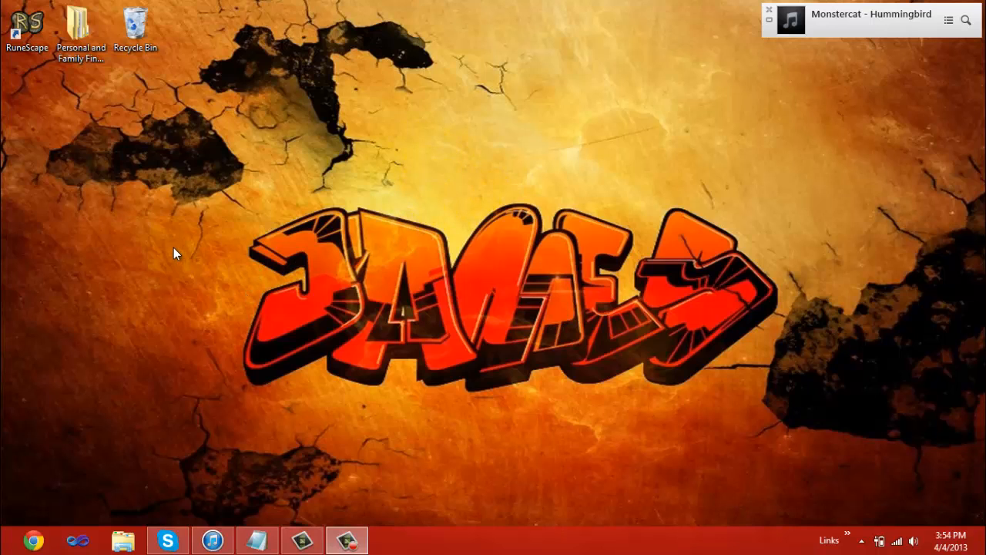
{"action": "mouse_move", "coordinate": [65, 391]}
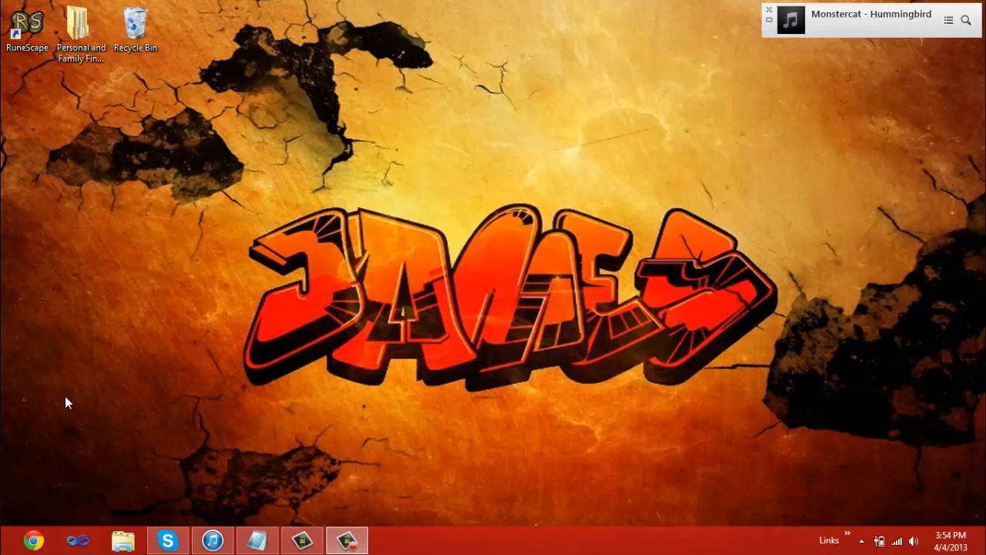
Step: Launch Chrome on the EOSource forum and show the navbar's Downloads dropdown
{"action": "left_click", "coordinate": [29, 539]}
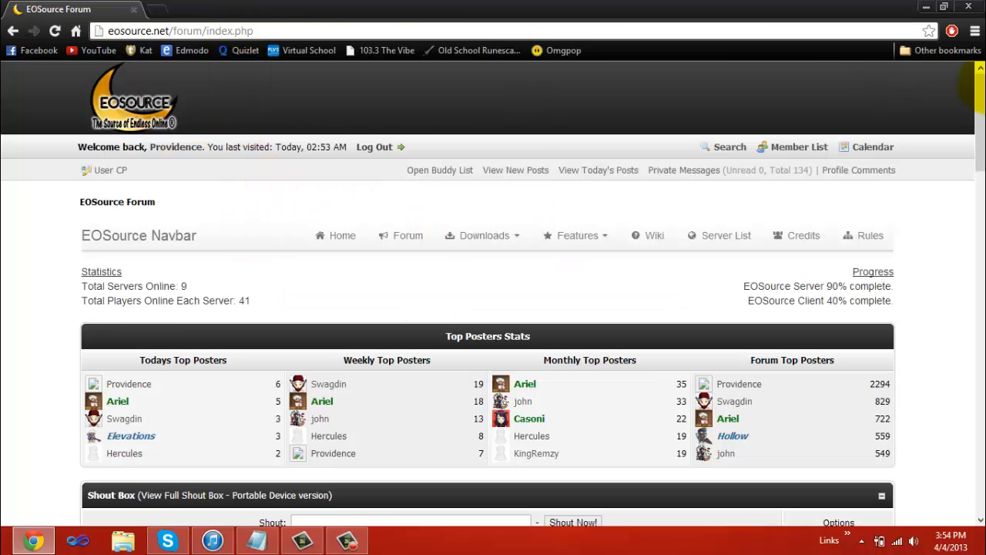
{"action": "scroll", "scroll_direction": "down", "scroll_amount": 3}
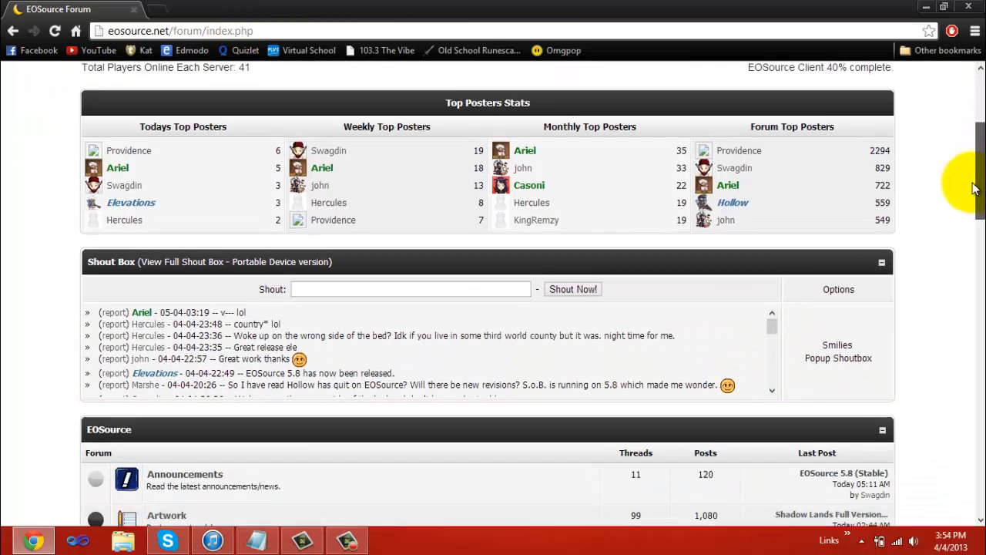
{"action": "scroll", "scroll_direction": "up", "scroll_amount": 3}
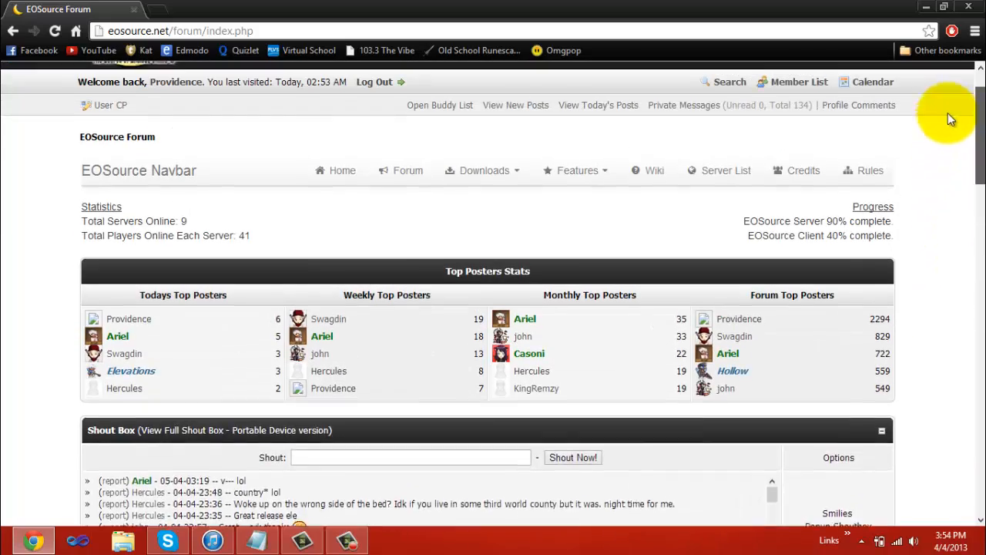
{"action": "left_click", "coordinate": [484, 170]}
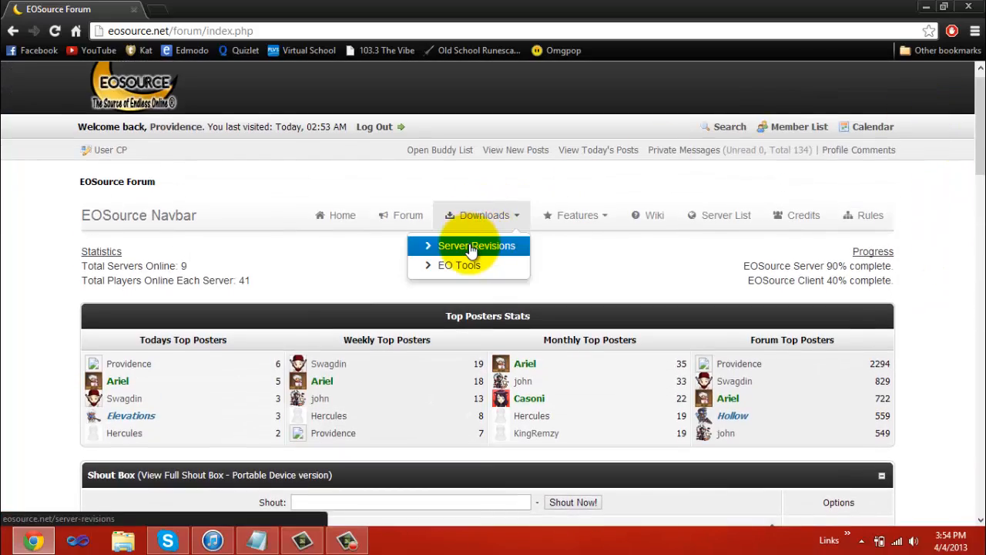
Step: From Server Revisions, download EOSource Server 5.8.rar and view it in chrome://downloads
{"action": "left_click", "coordinate": [476, 245]}
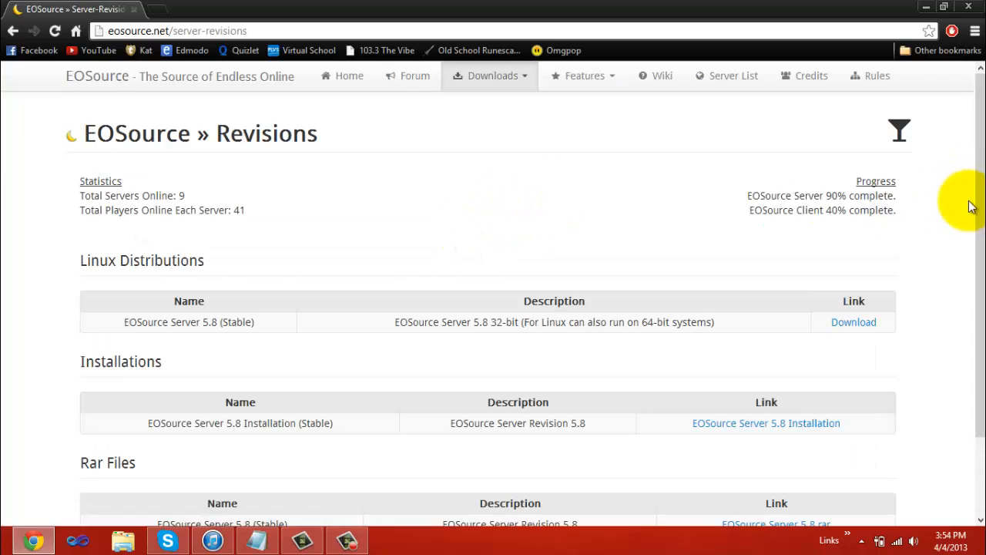
{"action": "scroll", "scroll_direction": "down", "scroll_amount": 3}
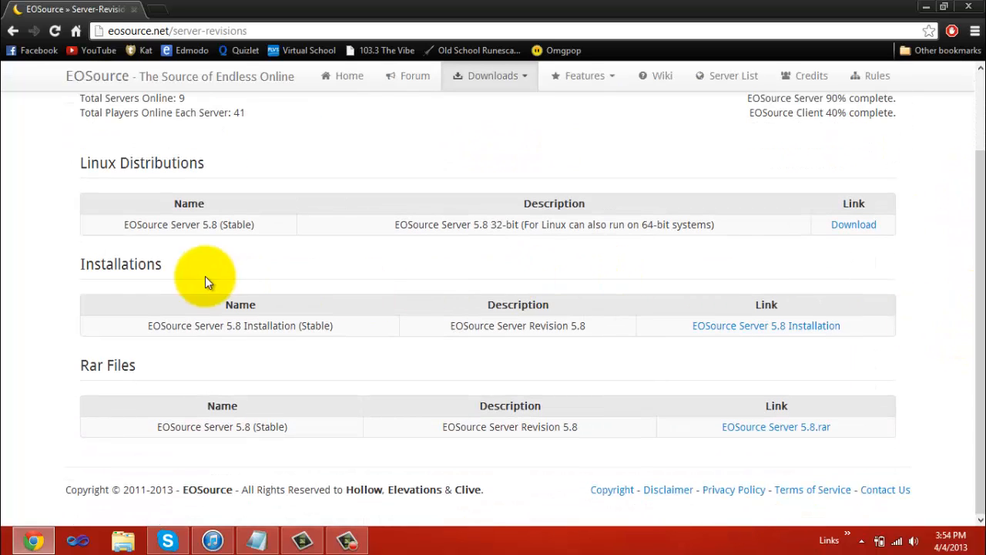
{"action": "mouse_move", "coordinate": [336, 332]}
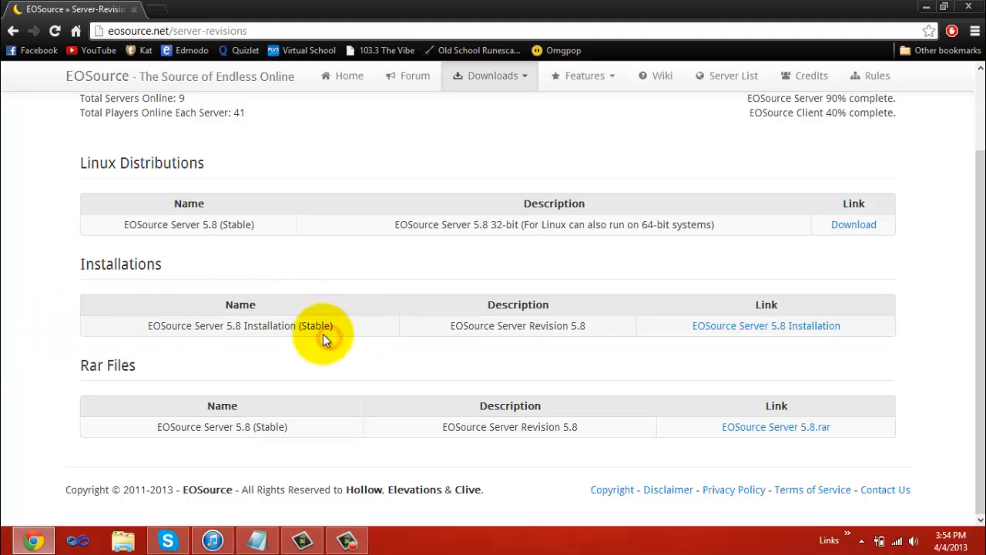
{"action": "mouse_move", "coordinate": [208, 208]}
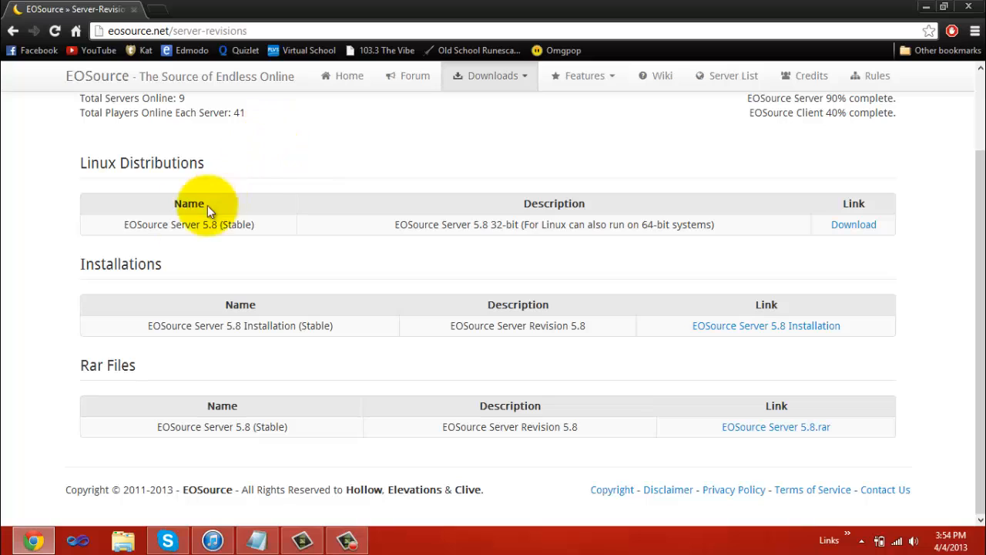
{"action": "mouse_move", "coordinate": [245, 252]}
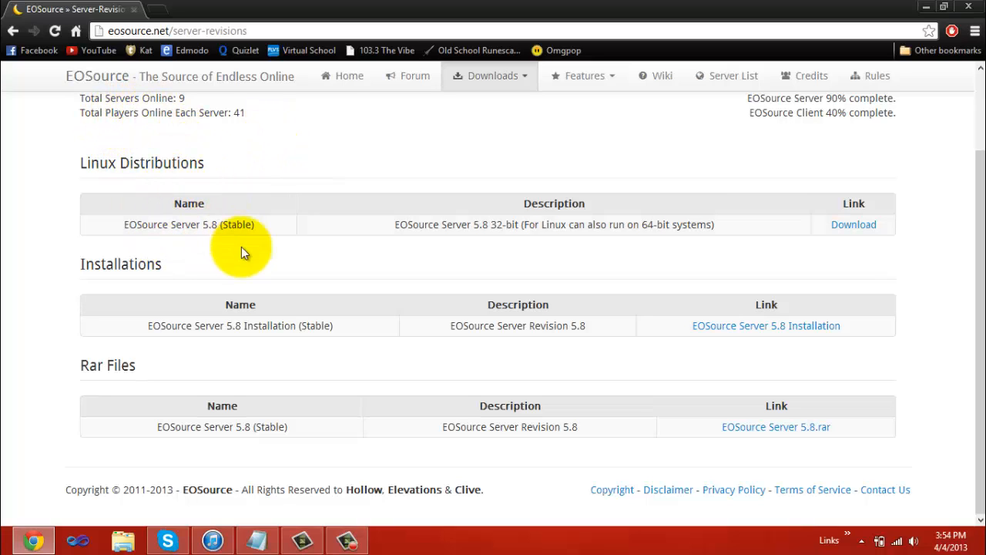
{"action": "mouse_move", "coordinate": [366, 310]}
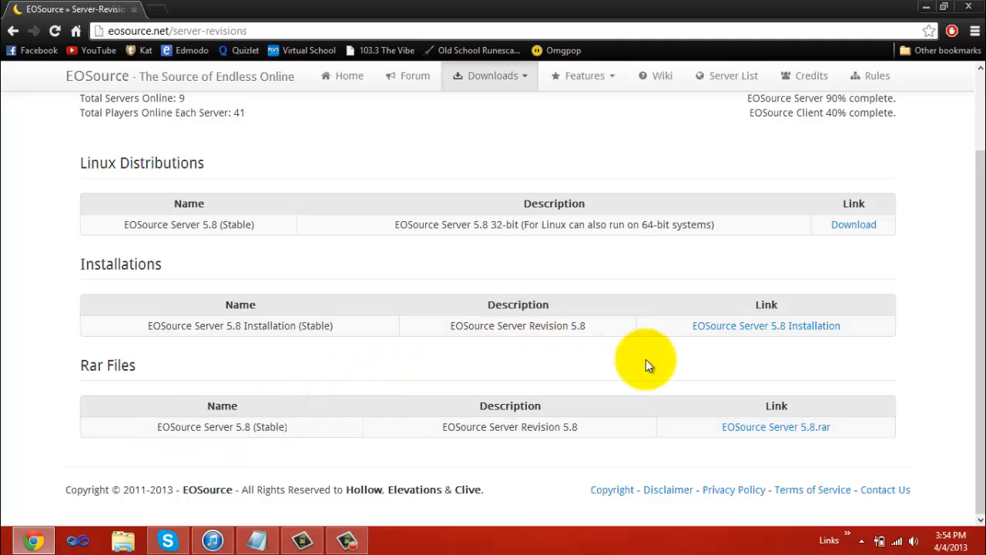
{"action": "mouse_move", "coordinate": [422, 351]}
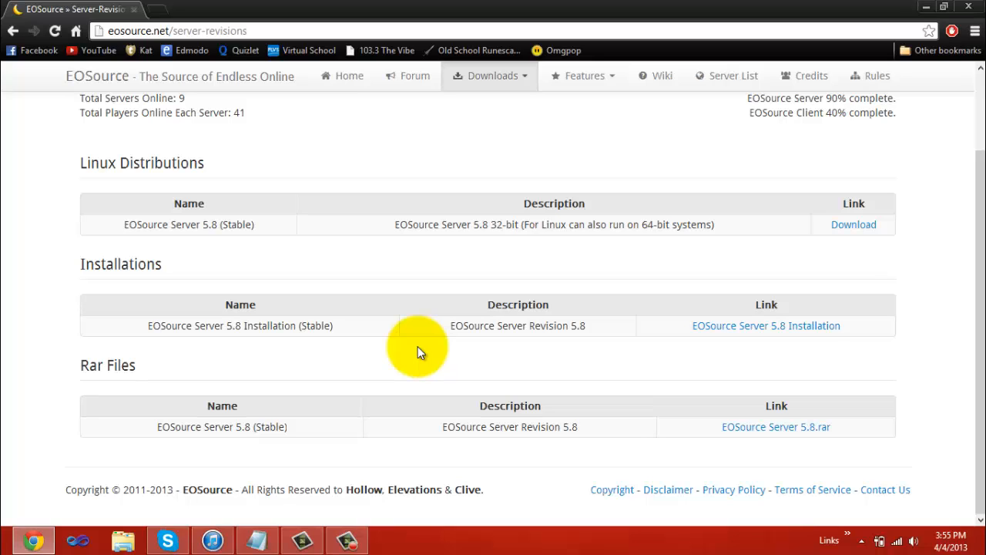
{"action": "mouse_move", "coordinate": [777, 425]}
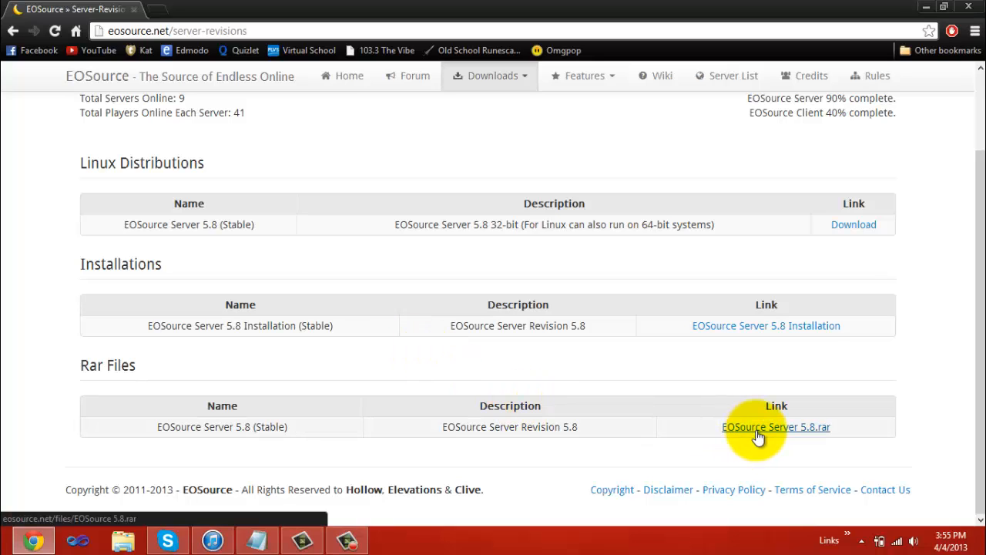
{"action": "left_click", "coordinate": [777, 426]}
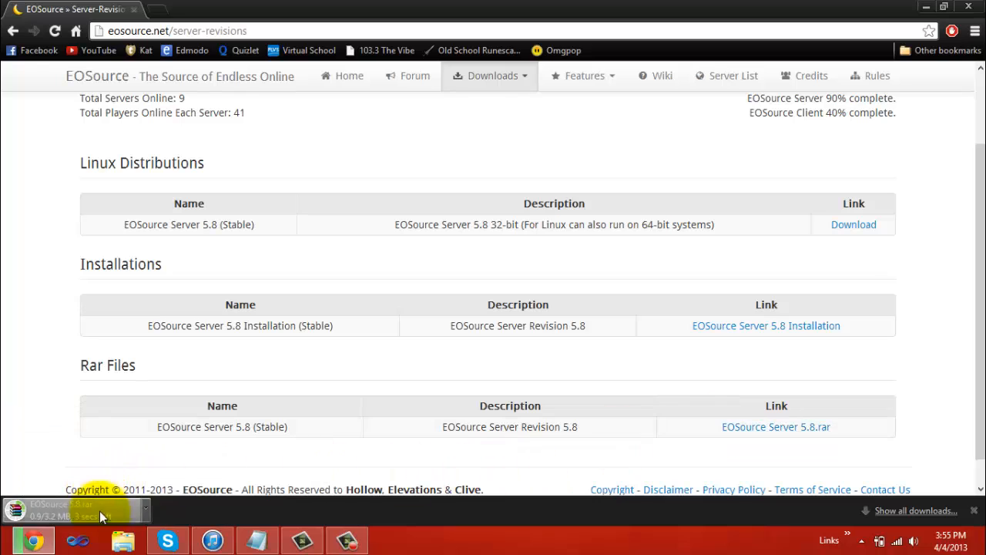
{"action": "left_click", "coordinate": [916, 510]}
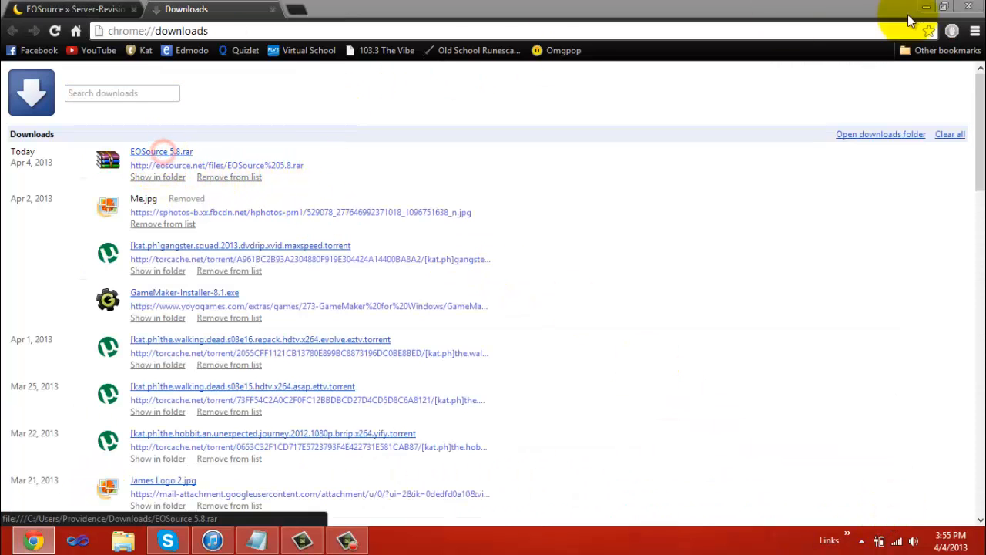
Step: Extract the downloaded EOSource 5.8.rar to the desktop with WinRAR
{"action": "left_click", "coordinate": [161, 151]}
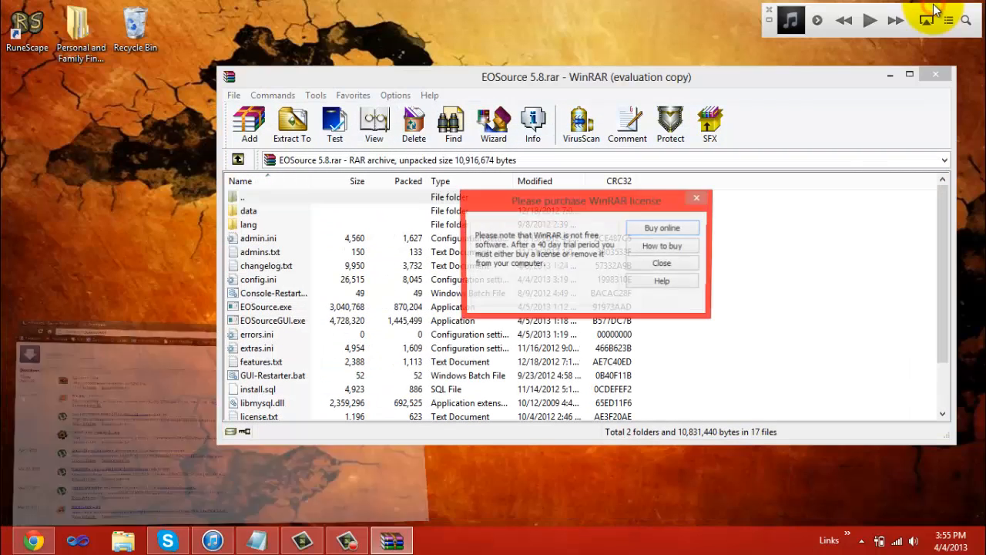
{"action": "left_click", "coordinate": [661, 262]}
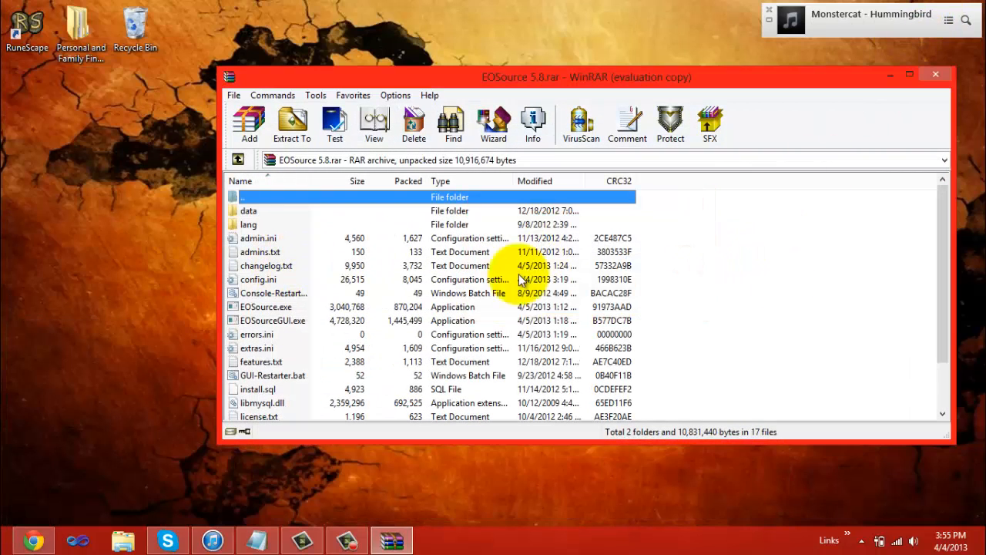
{"action": "mouse_move", "coordinate": [255, 286]}
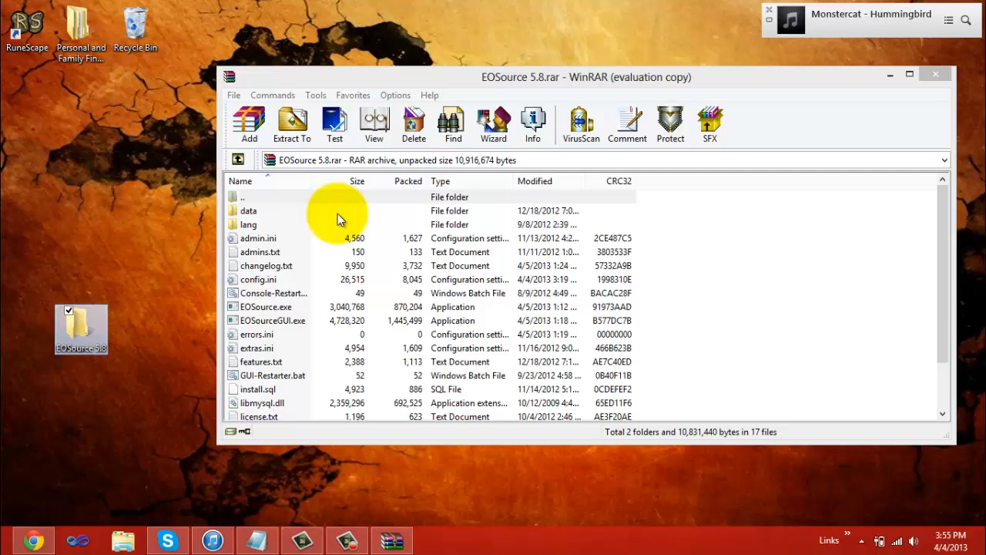
{"action": "mouse_move", "coordinate": [291, 123]}
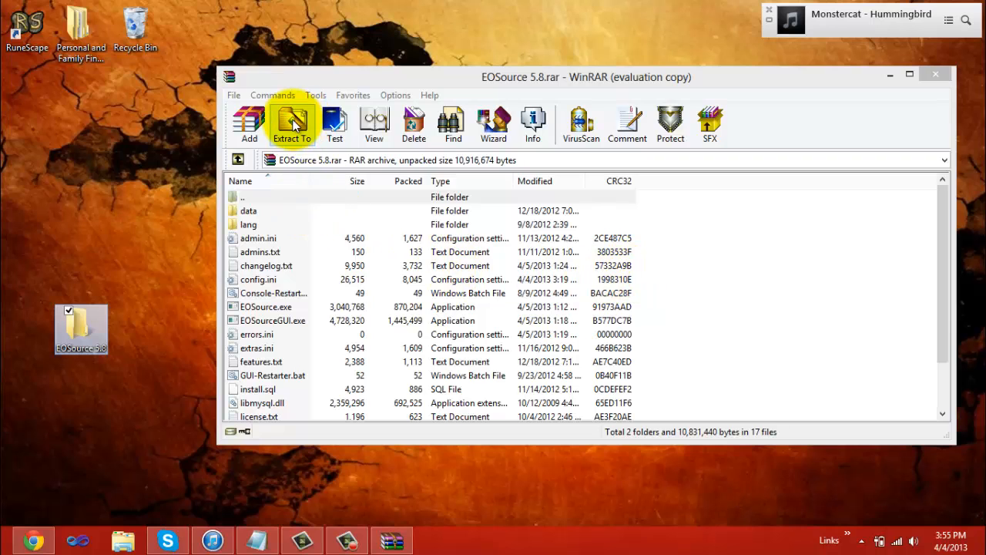
{"action": "left_click", "coordinate": [291, 123]}
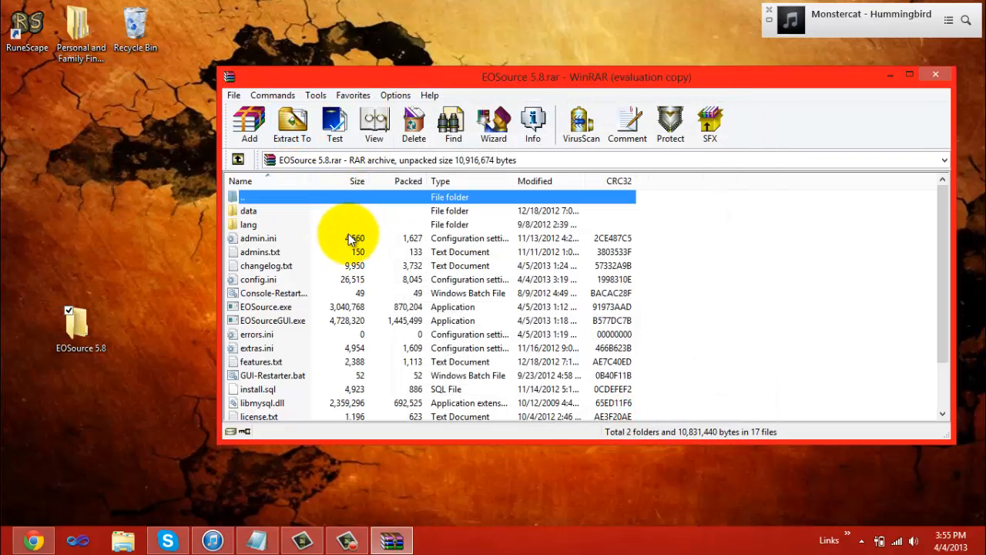
{"action": "left_click", "coordinate": [935, 74]}
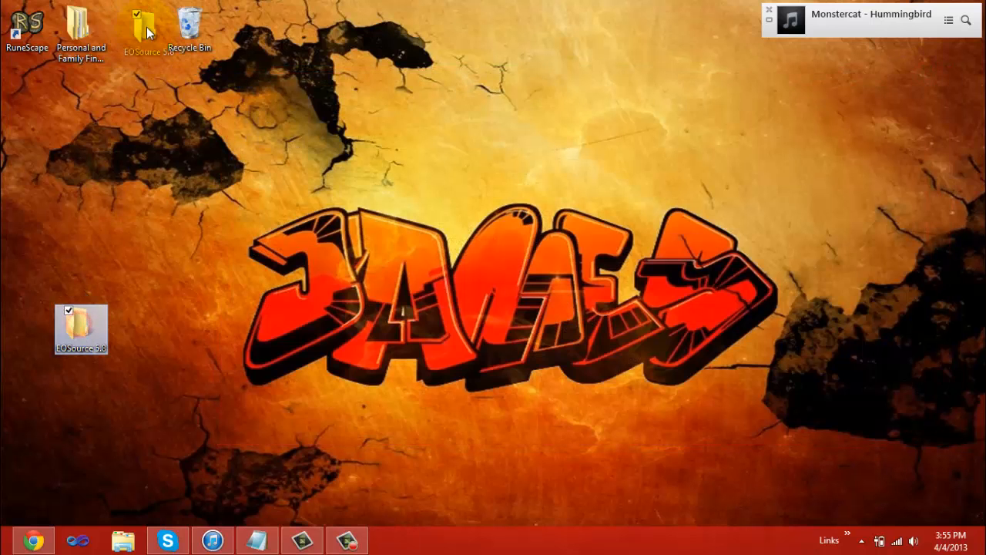
Step: Empty the Recycle Bin from its desktop context menu
{"action": "right_click", "coordinate": [189, 31]}
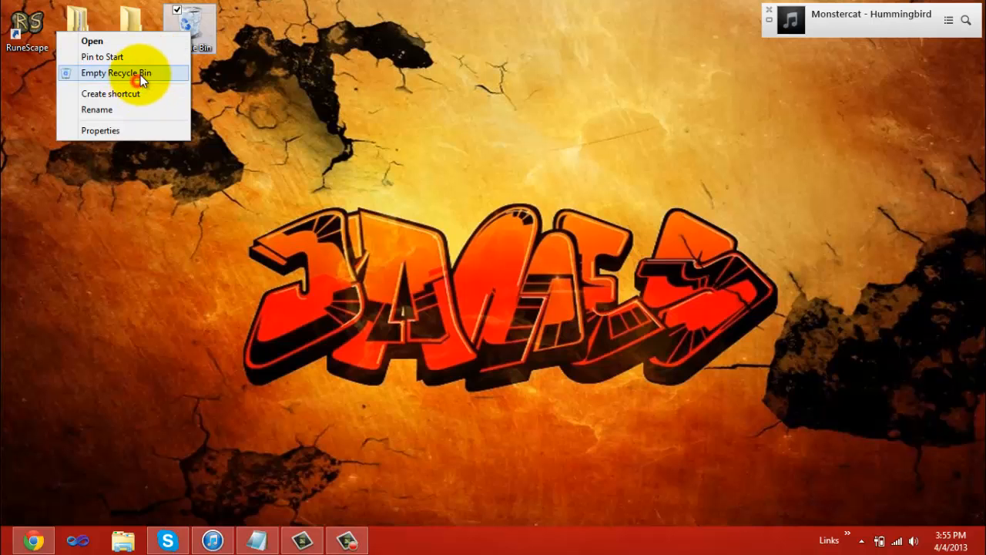
{"action": "left_click", "coordinate": [512, 246]}
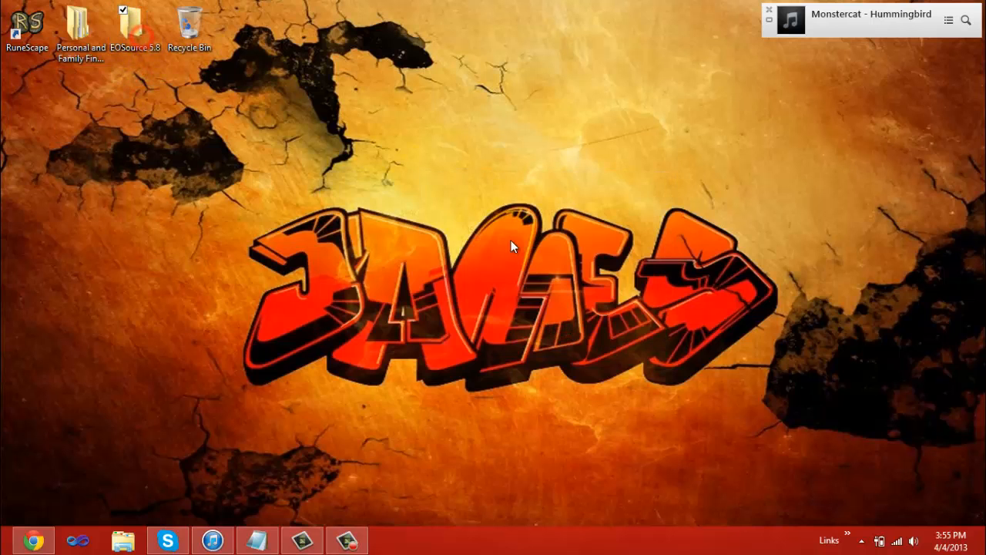
Step: Browse the extracted EOSource 5.8 folder's server files and config
{"action": "double_click", "coordinate": [136, 25]}
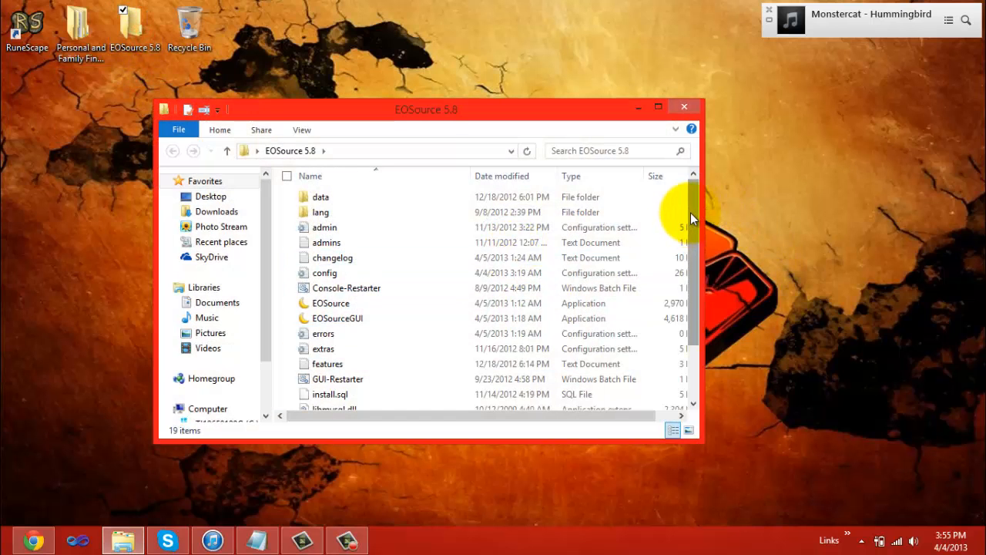
{"action": "scroll", "scroll_direction": "down", "scroll_amount": 3}
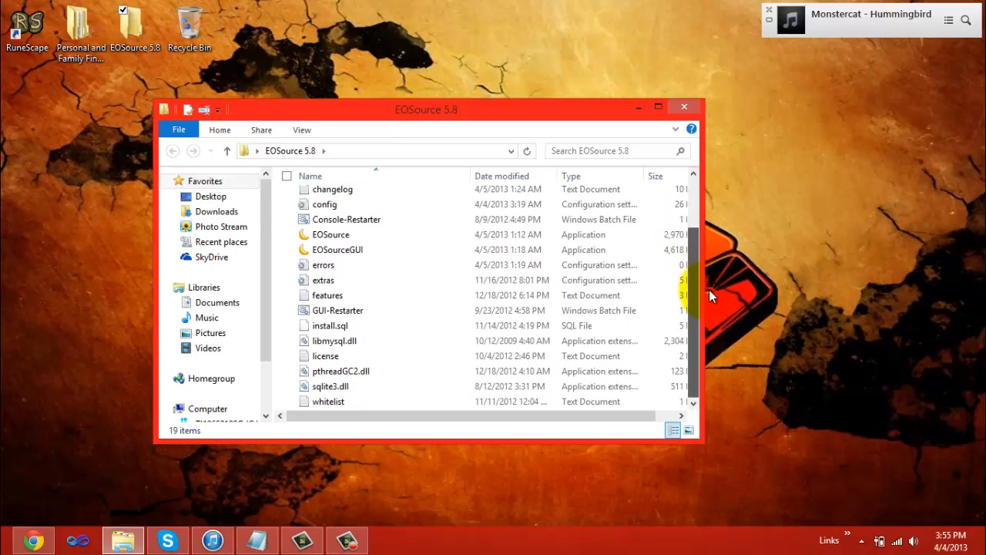
{"action": "scroll", "scroll_direction": "up", "scroll_amount": 3}
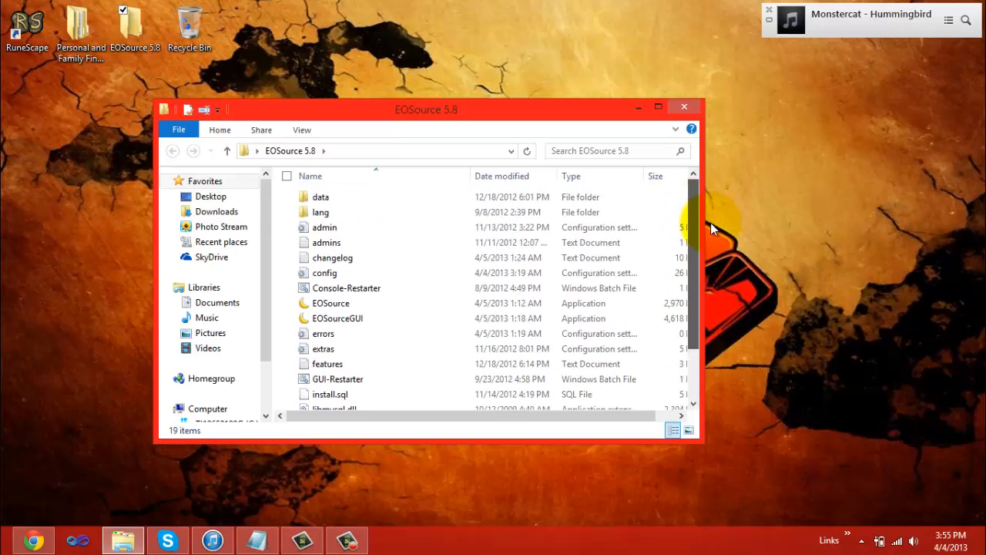
{"action": "left_click", "coordinate": [333, 258]}
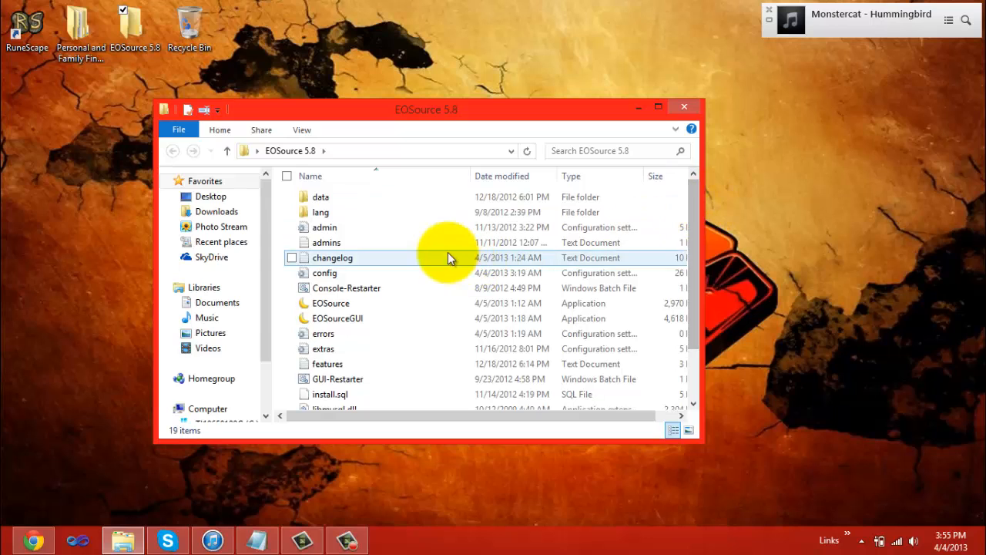
{"action": "left_click", "coordinate": [324, 227]}
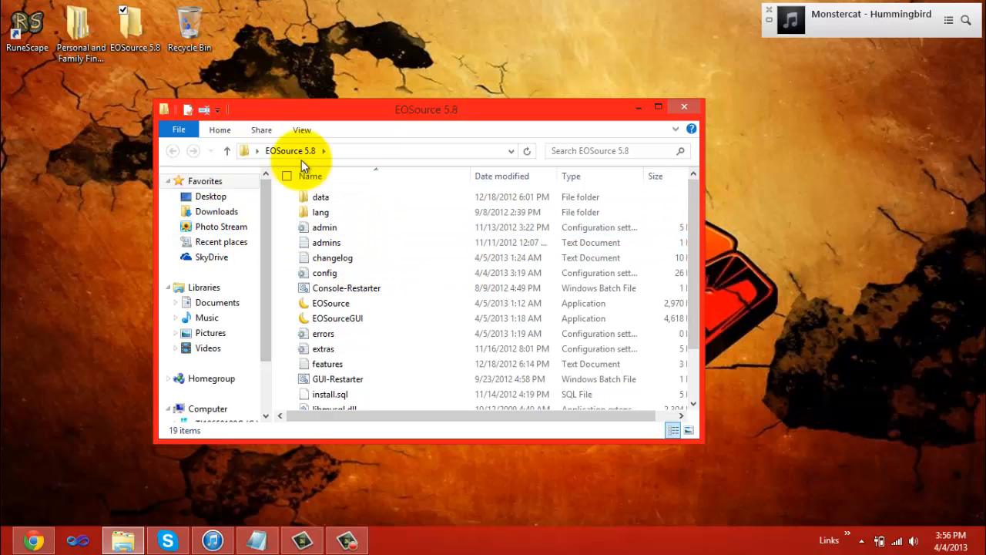
{"action": "mouse_move", "coordinate": [385, 242]}
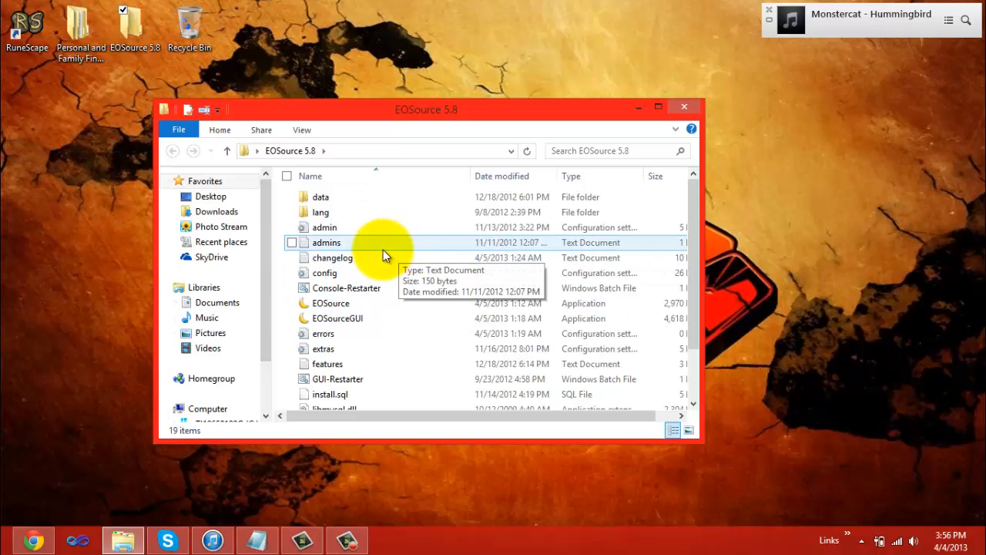
{"action": "mouse_move", "coordinate": [398, 213]}
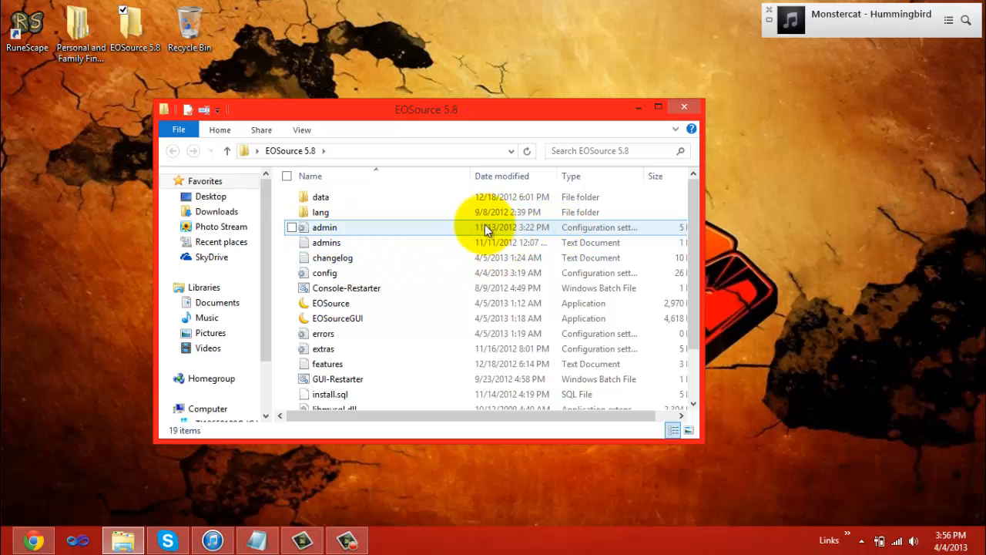
{"action": "left_click", "coordinate": [332, 257]}
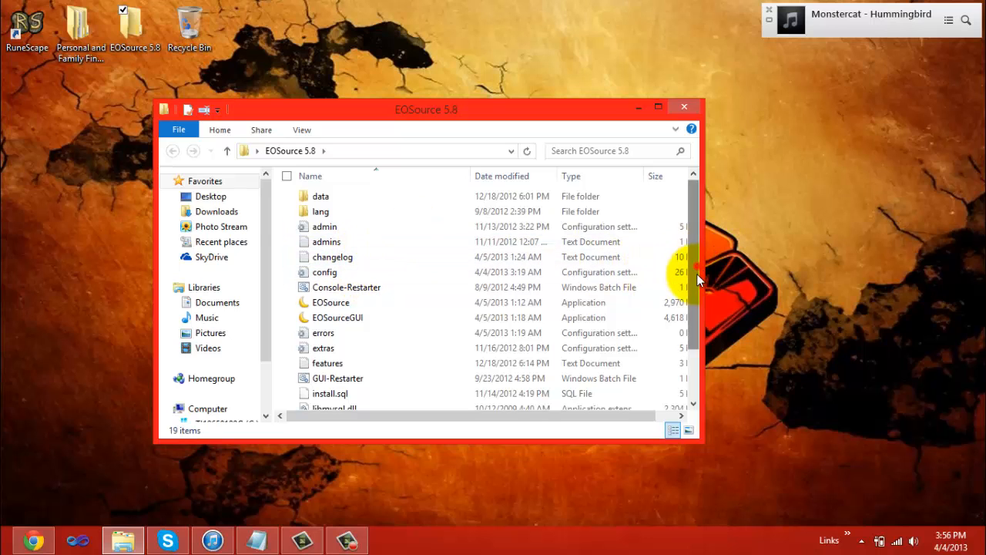
{"action": "scroll", "scroll_direction": "down", "scroll_amount": 3}
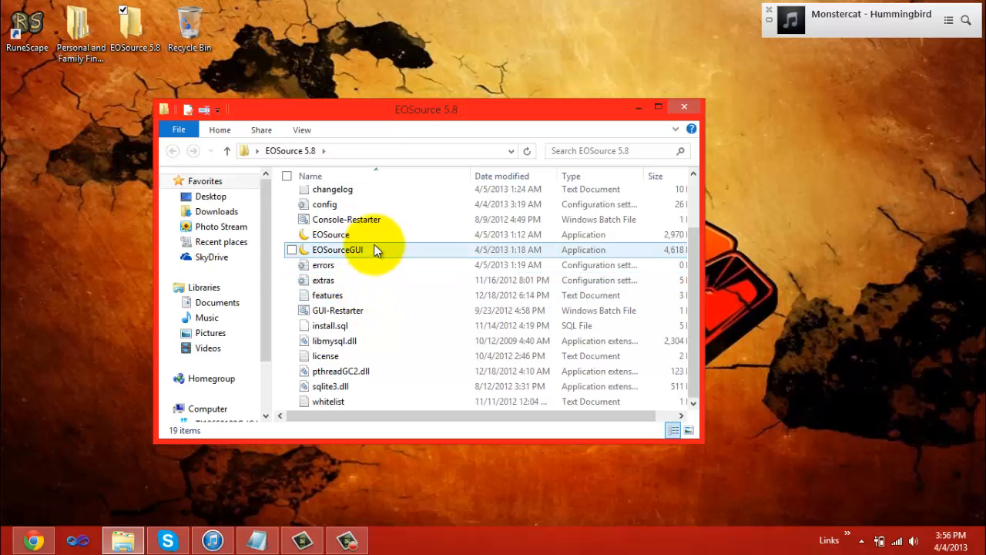
{"action": "mouse_move", "coordinate": [367, 340]}
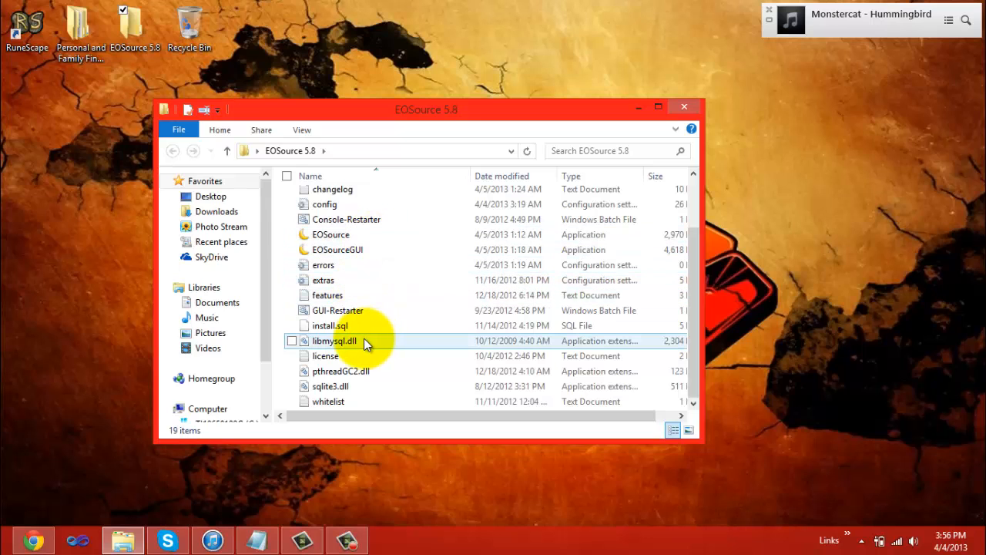
{"action": "scroll", "scroll_direction": "up", "scroll_amount": 3}
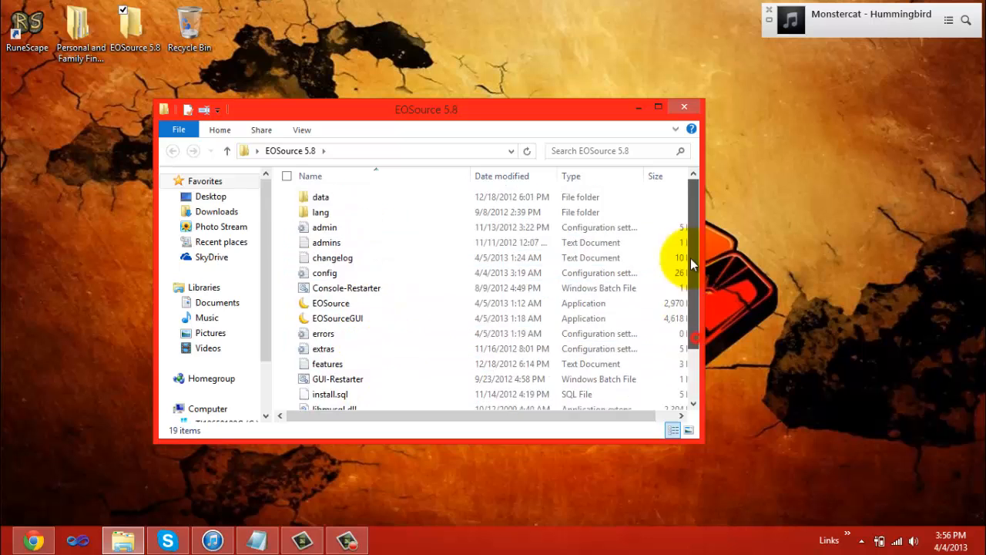
{"action": "scroll", "scroll_direction": "down", "scroll_amount": 3}
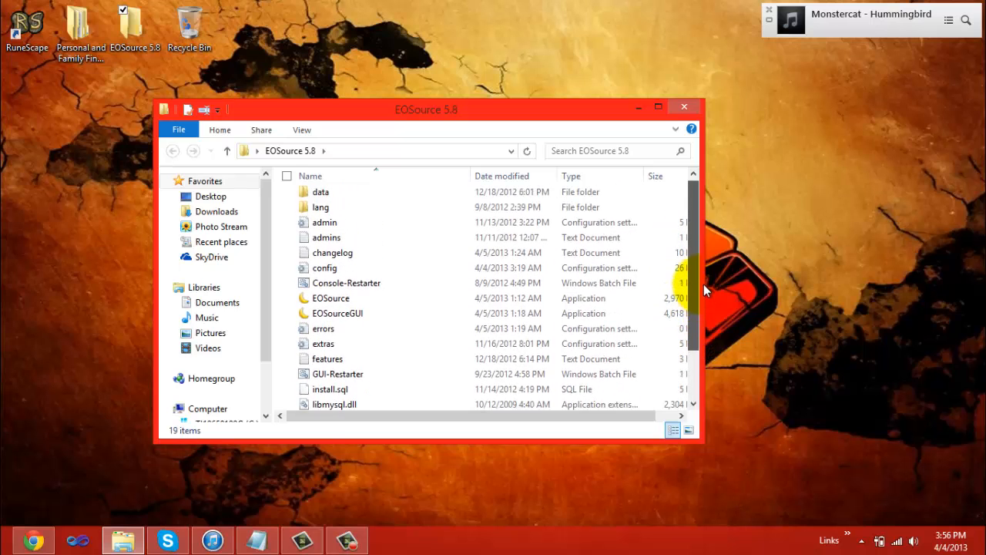
{"action": "scroll", "scroll_direction": "up", "scroll_amount": 3}
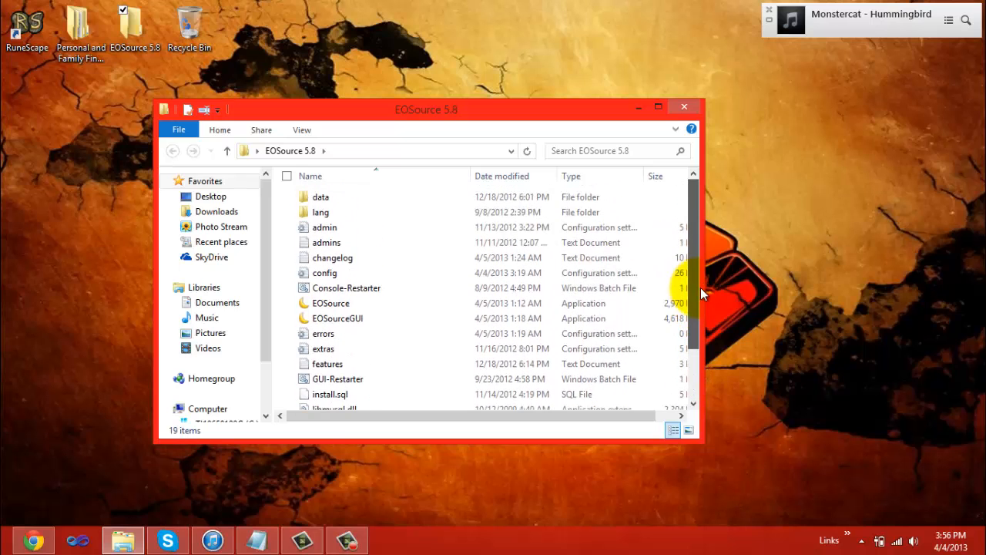
{"action": "scroll", "scroll_direction": "down", "scroll_amount": 3}
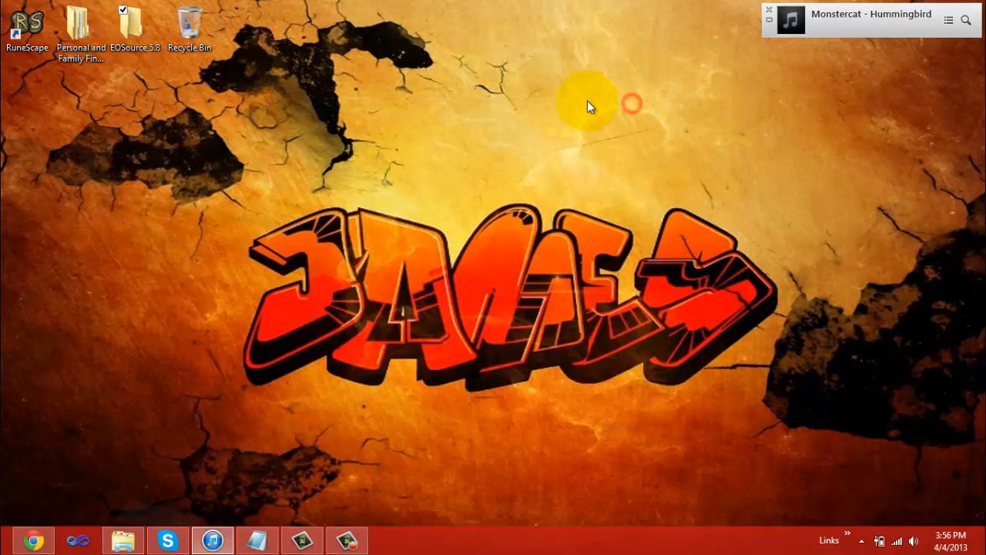
{"action": "mouse_move", "coordinate": [299, 234]}
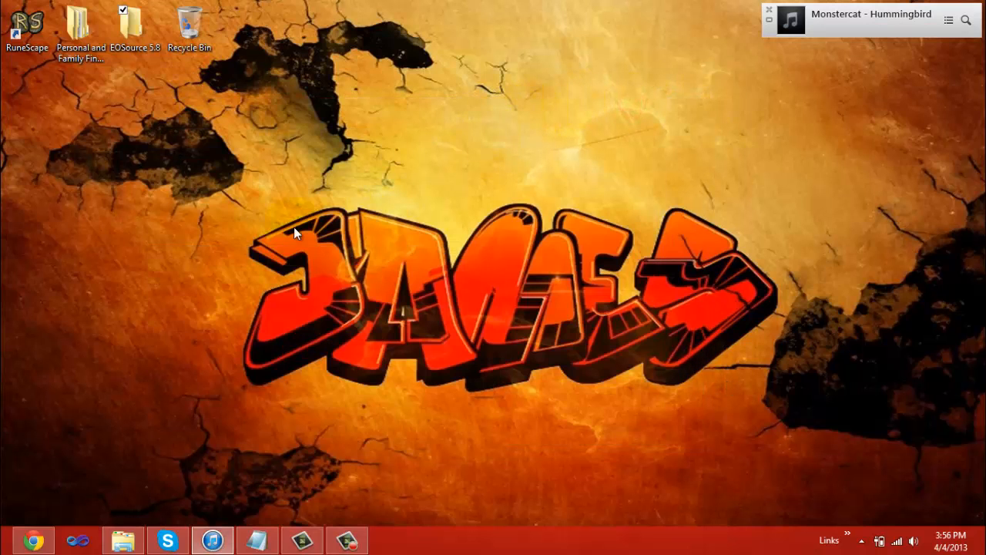
{"action": "mouse_move", "coordinate": [324, 213]}
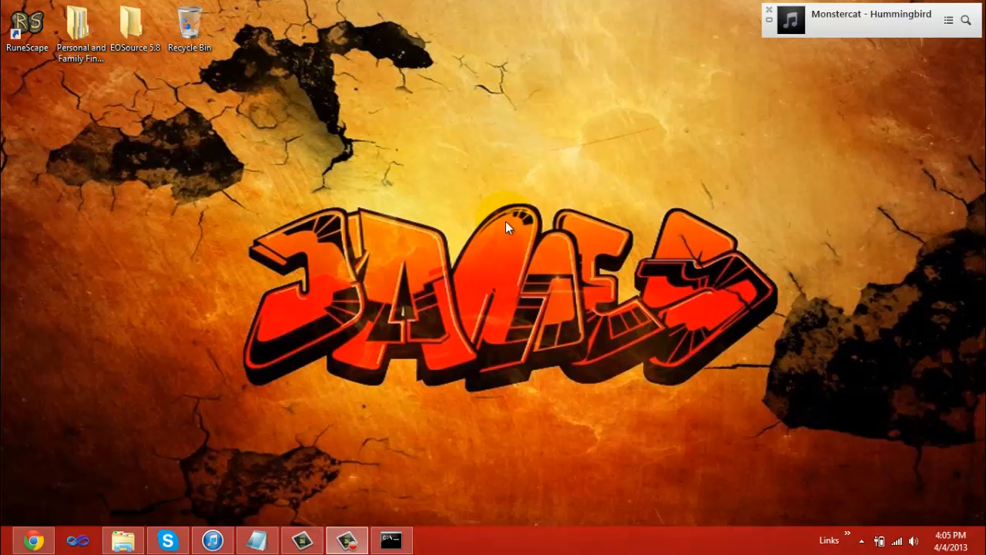
{"action": "mouse_move", "coordinate": [407, 226]}
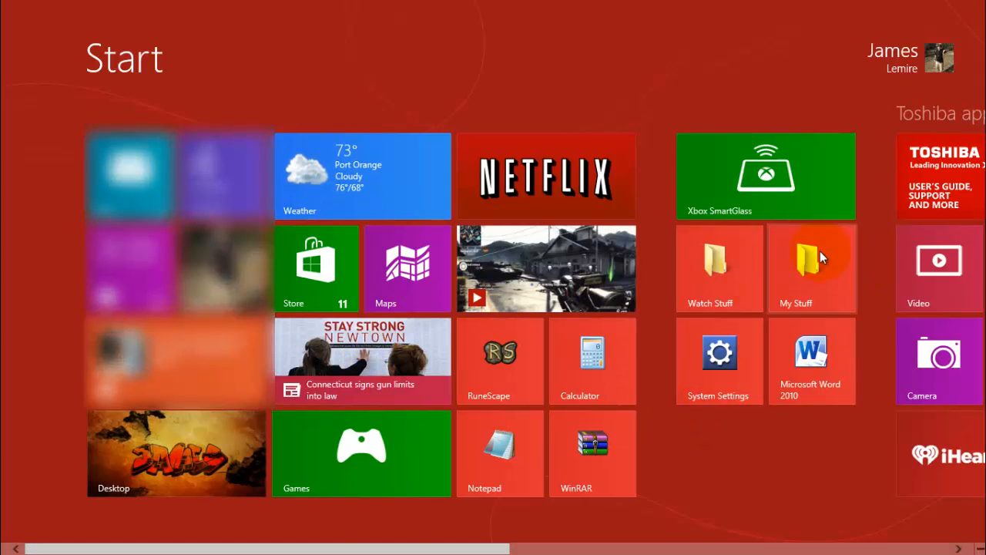
{"action": "mouse_move", "coordinate": [420, 372]}
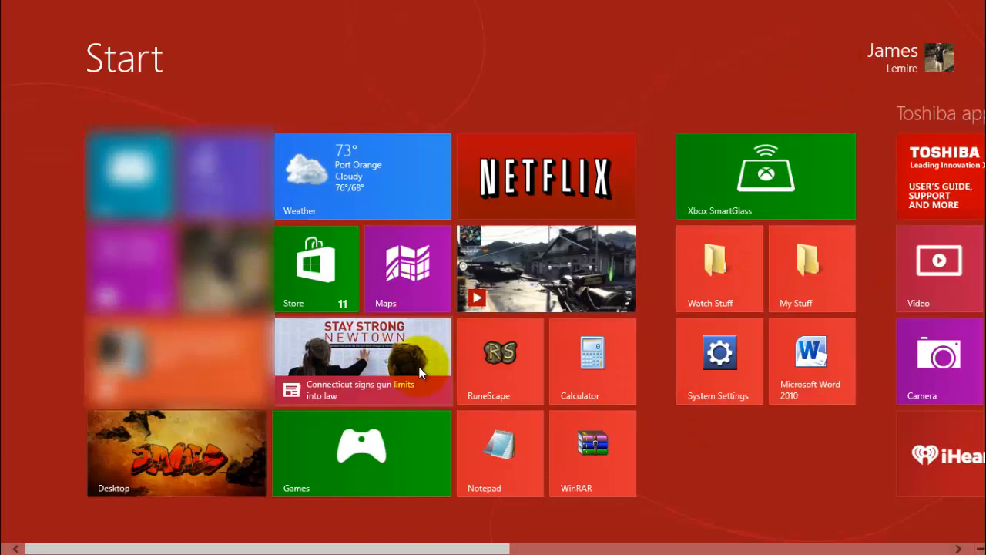
{"action": "mouse_move", "coordinate": [626, 210]}
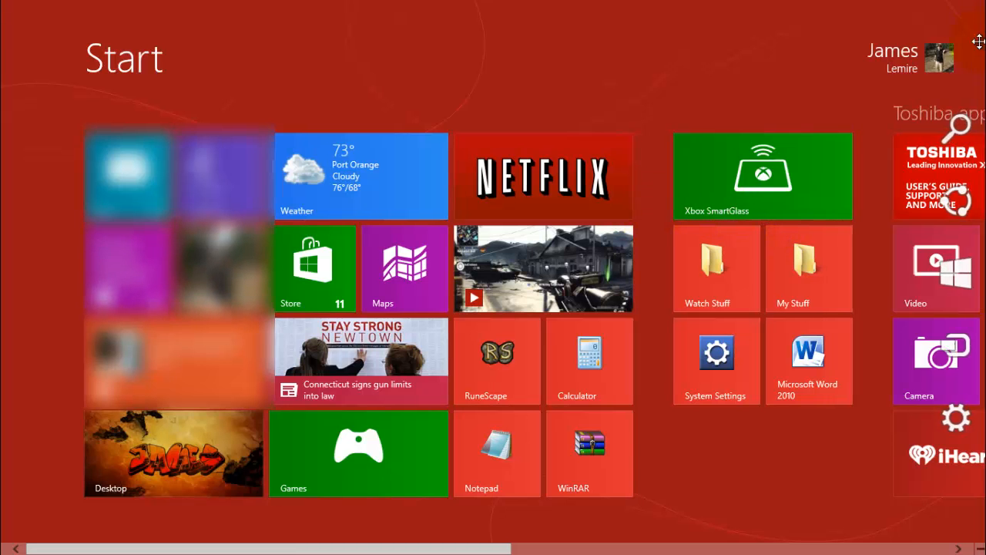
Step: Return to the desktop from the Start screen with Command Prompt running
{"action": "left_click", "coordinate": [173, 453]}
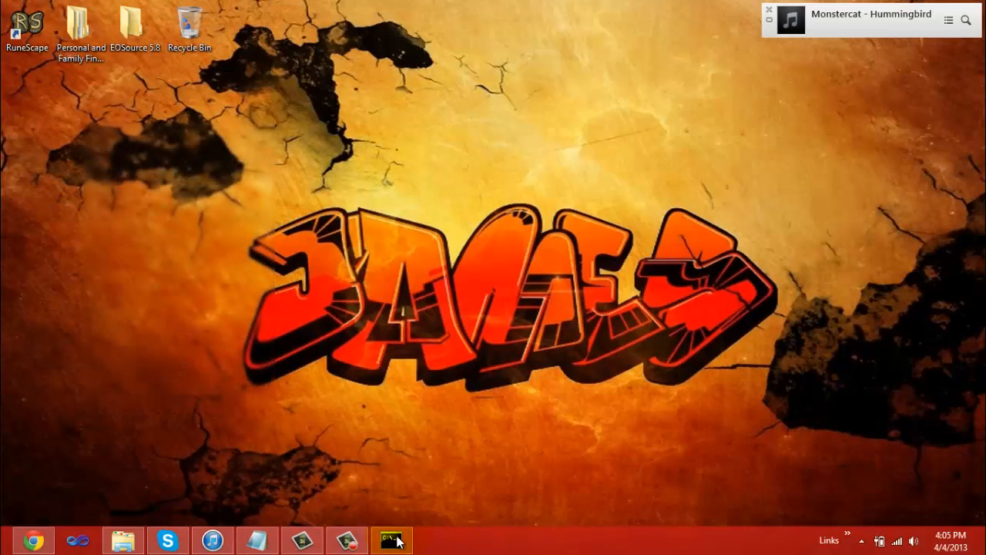
Step: Run ipconfig to show IPv4 address 192.168.1.4 and gateway 192.168.1.1
{"action": "left_click", "coordinate": [391, 539]}
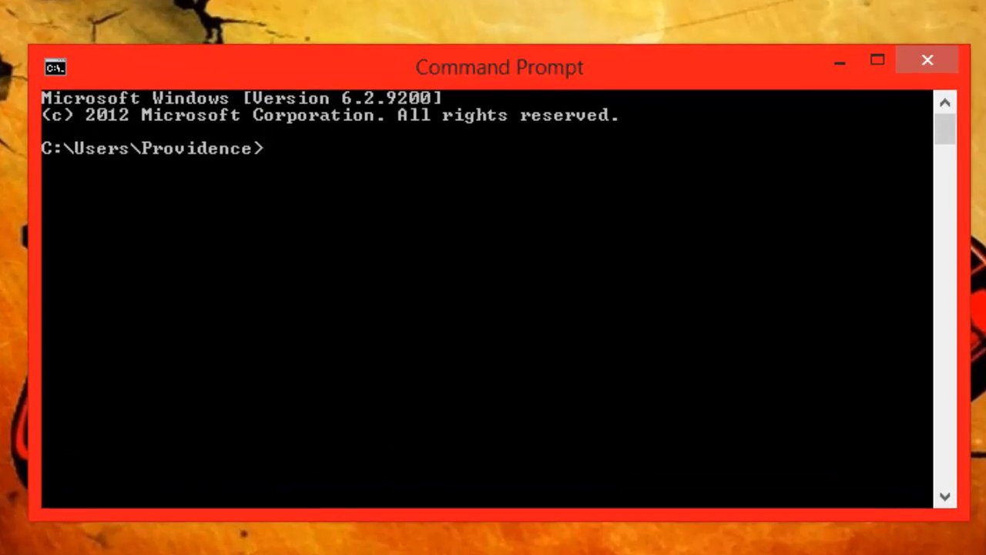
{"action": "type", "text": "ipco"}
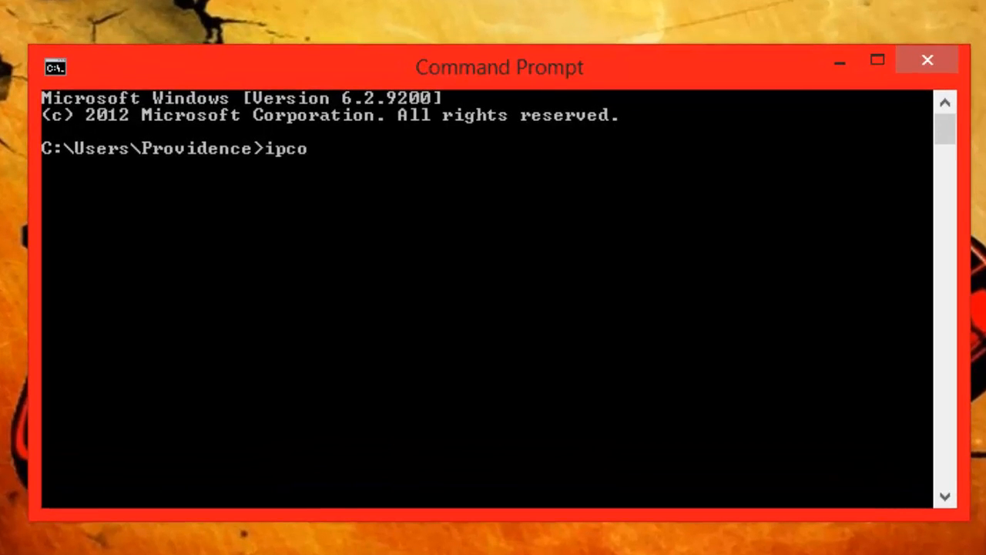
{"action": "type", "text": "nfig"}
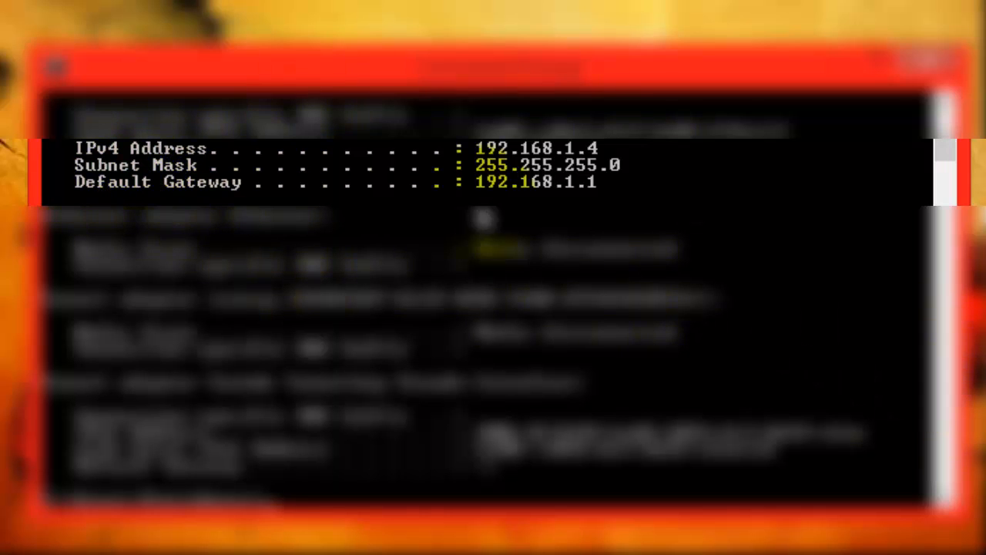
{"action": "mouse_move", "coordinate": [536, 213]}
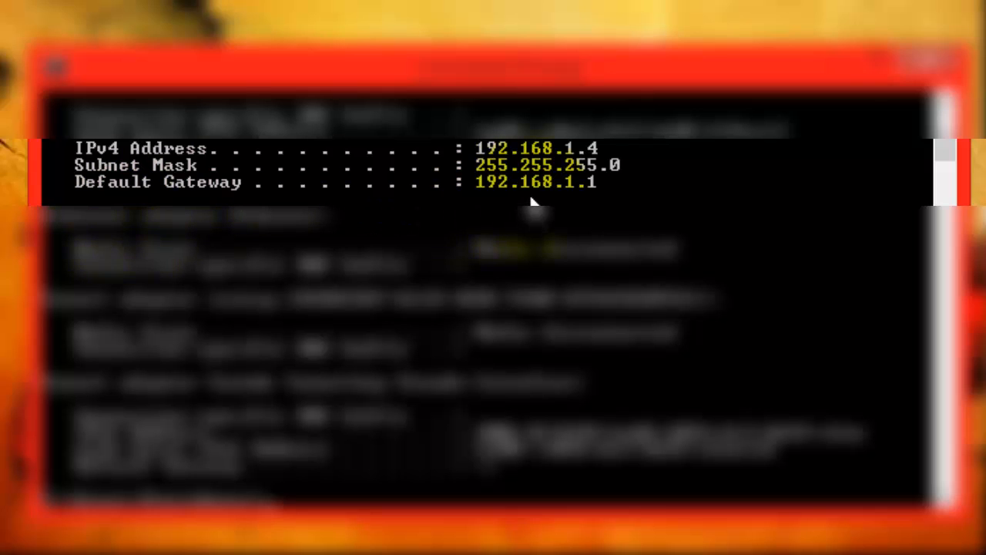
{"action": "mouse_move", "coordinate": [435, 192]}
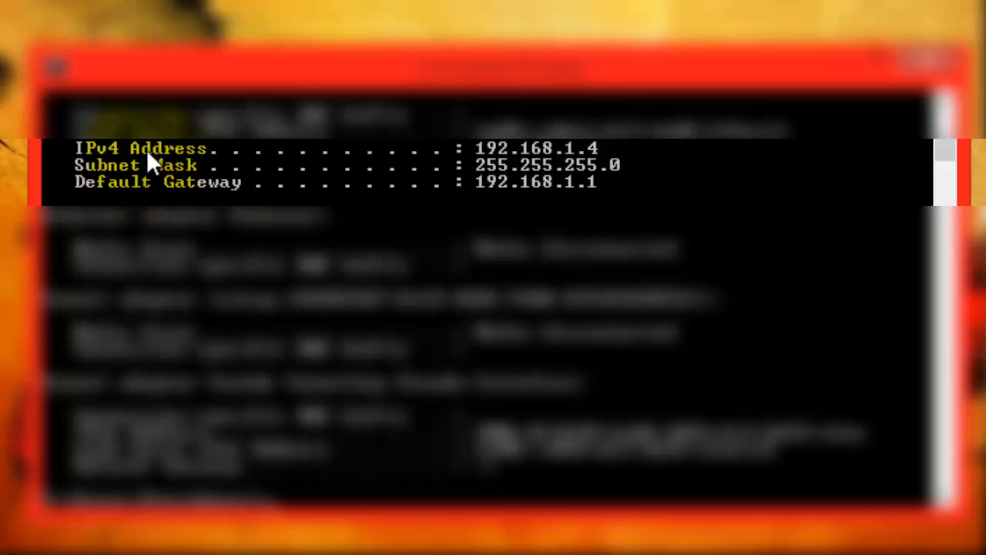
{"action": "mouse_move", "coordinate": [547, 158]}
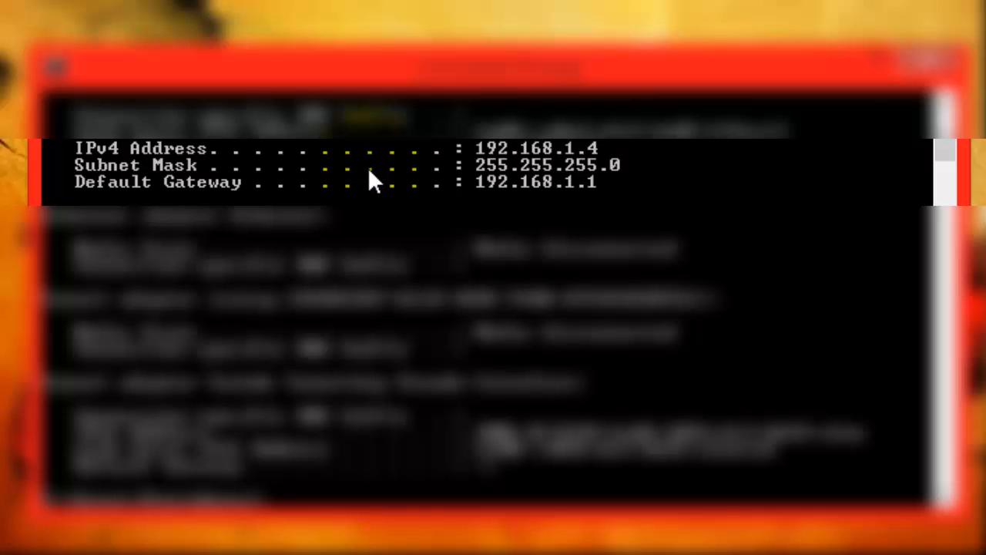
{"action": "mouse_move", "coordinate": [345, 182]}
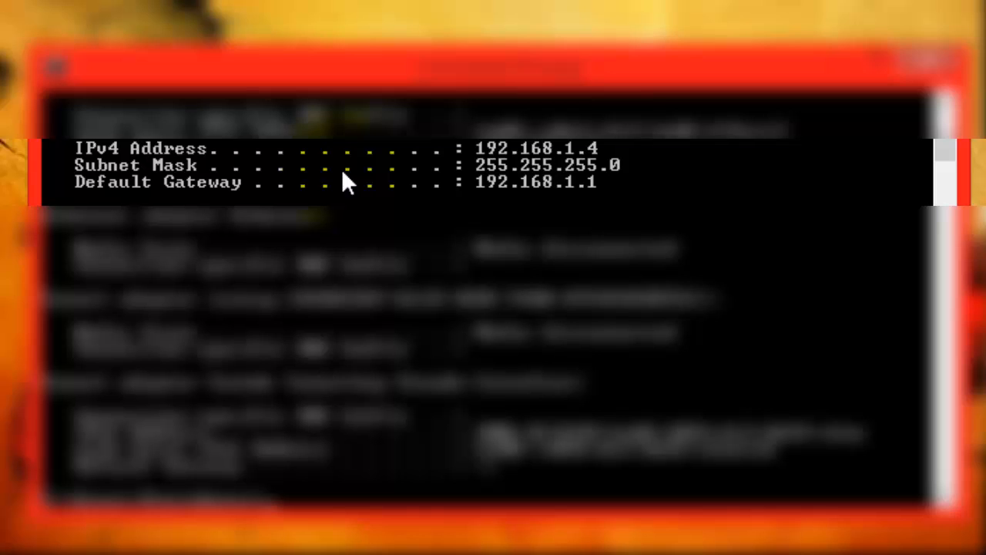
{"action": "mouse_move", "coordinate": [357, 208]}
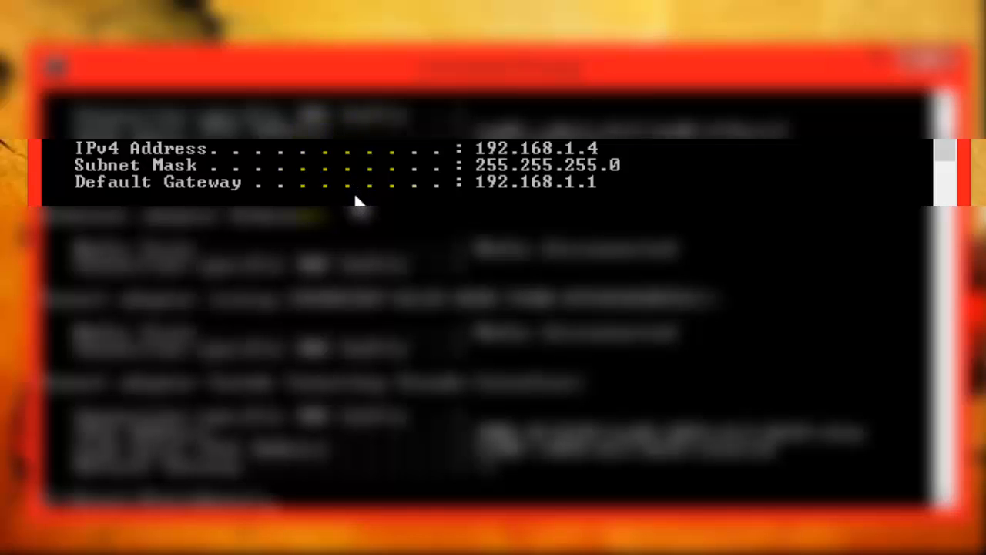
{"action": "mouse_move", "coordinate": [547, 168]}
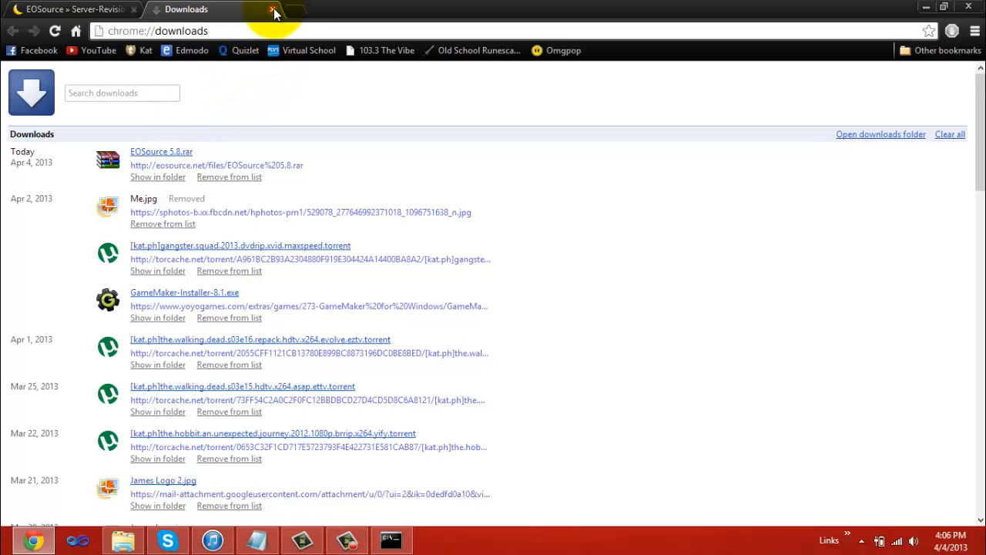
Step: In the NETGEAR router manager, scroll the sidebar to the Advanced port forwarding section
{"action": "left_click", "coordinate": [274, 9]}
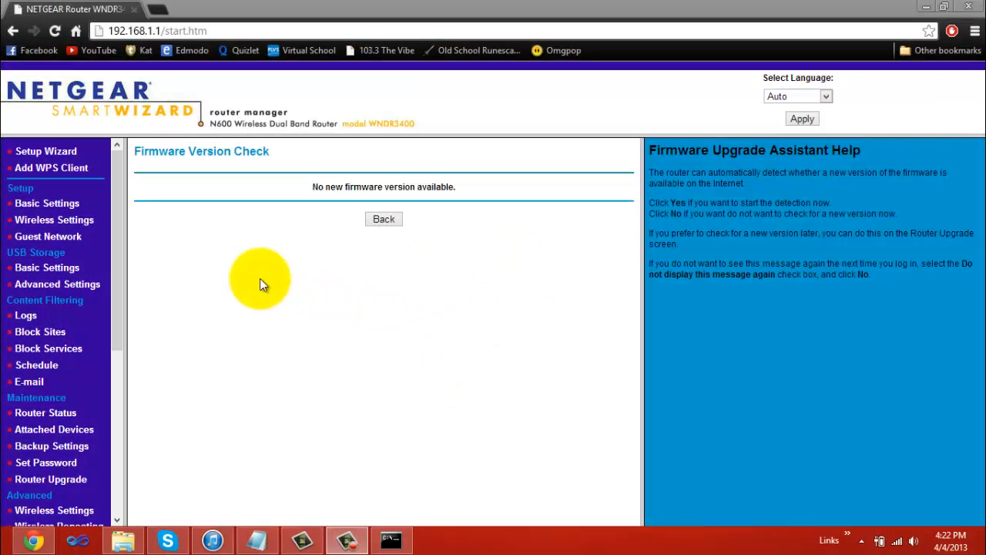
{"action": "mouse_move", "coordinate": [193, 296]}
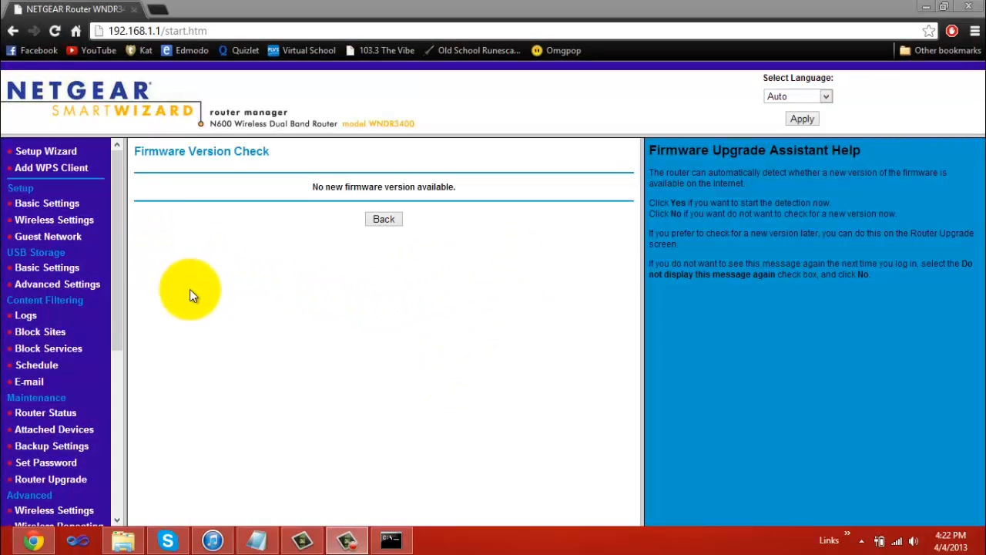
{"action": "mouse_move", "coordinate": [160, 318]}
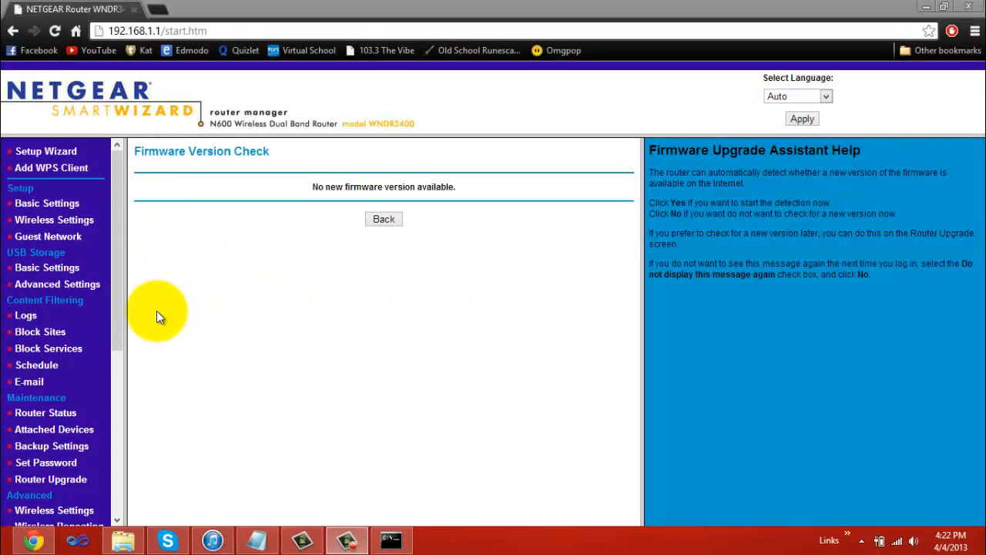
{"action": "mouse_move", "coordinate": [131, 314]}
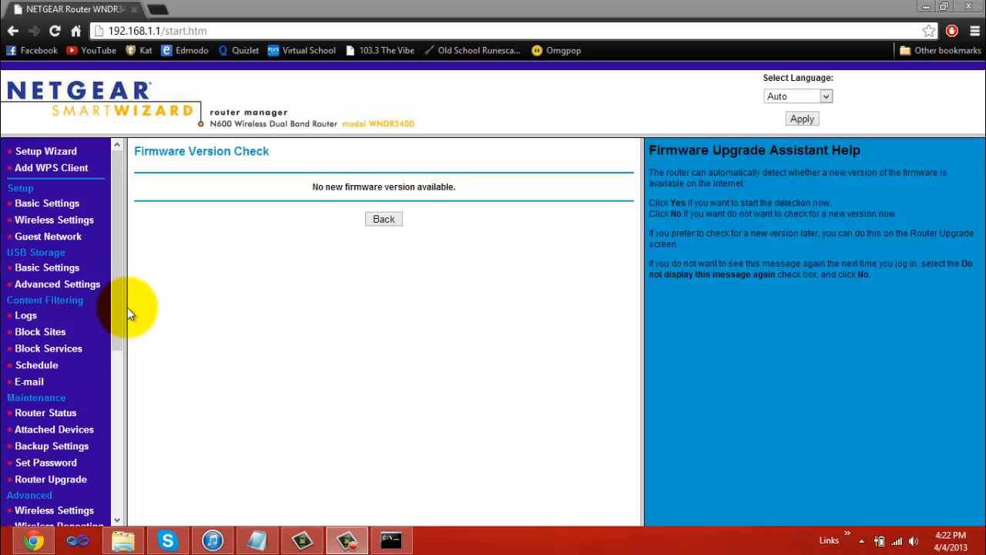
{"action": "scroll", "scroll_direction": "down", "scroll_amount": 3}
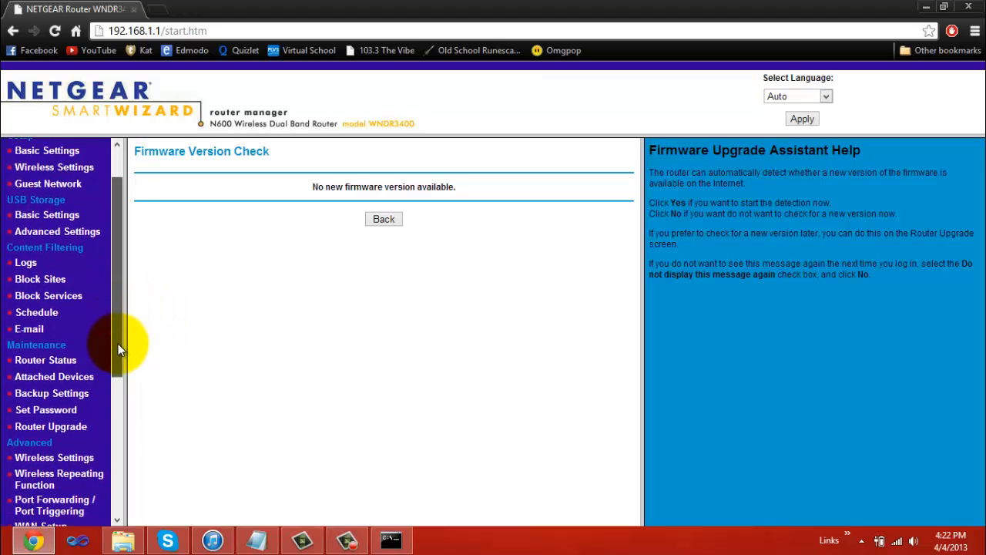
{"action": "scroll", "scroll_direction": "up", "scroll_amount": 3}
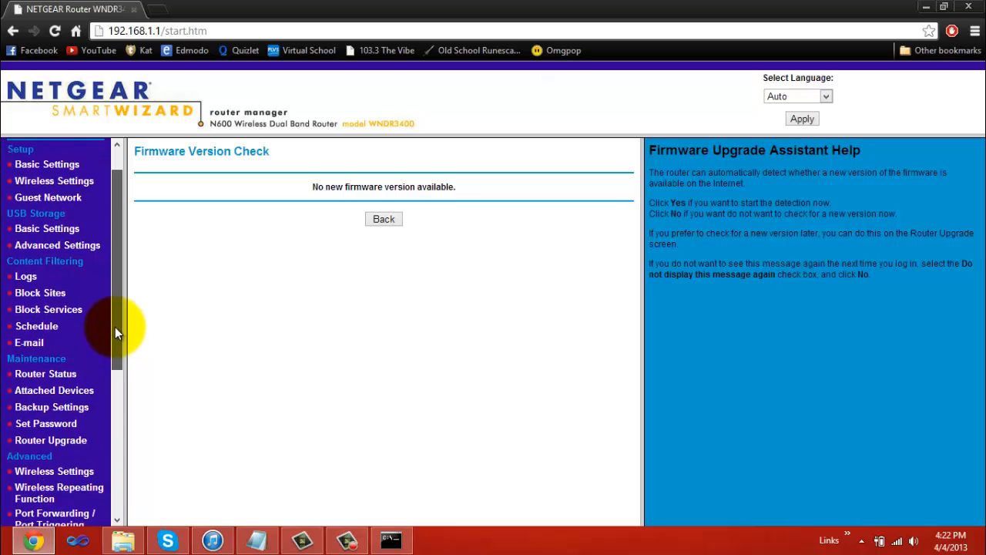
{"action": "scroll", "scroll_direction": "up", "scroll_amount": 3}
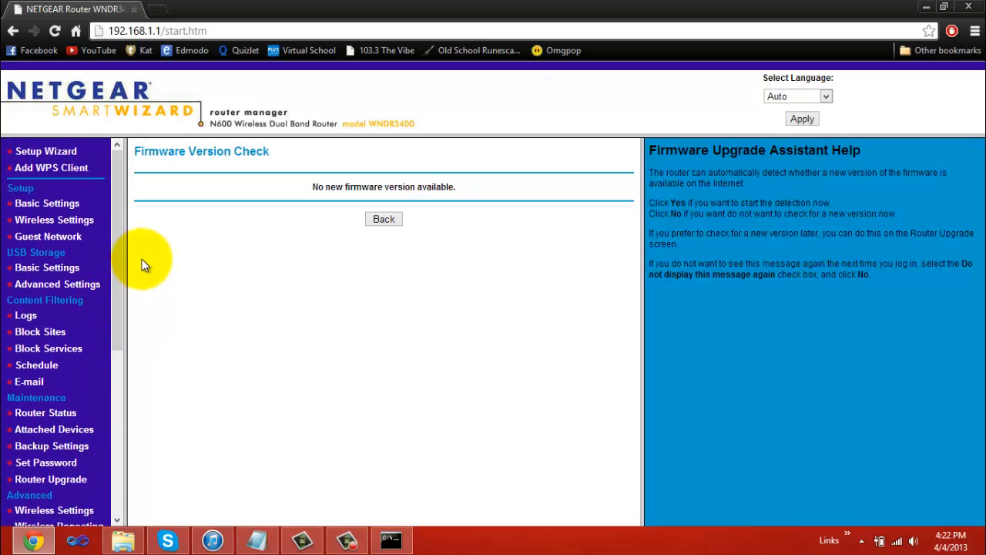
{"action": "scroll", "scroll_direction": "down", "scroll_amount": 3}
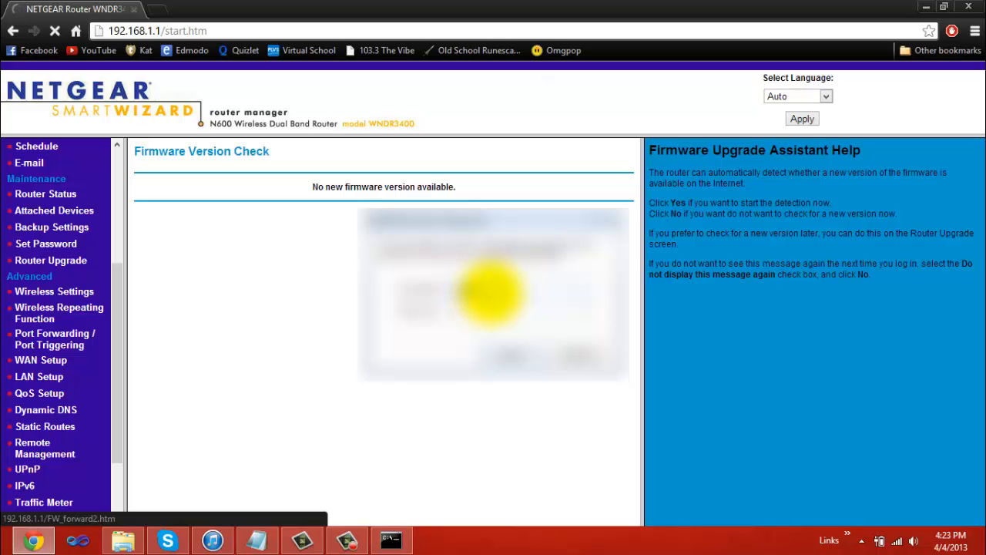
Step: Start a custom port-forwarding service named EOSource on port 8078
{"action": "left_click", "coordinate": [55, 339]}
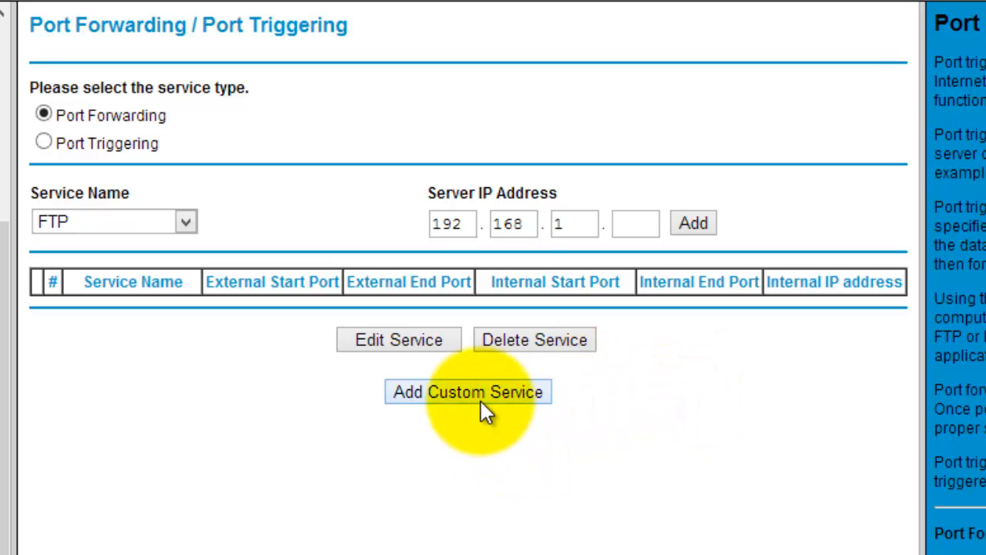
{"action": "mouse_move", "coordinate": [512, 222]}
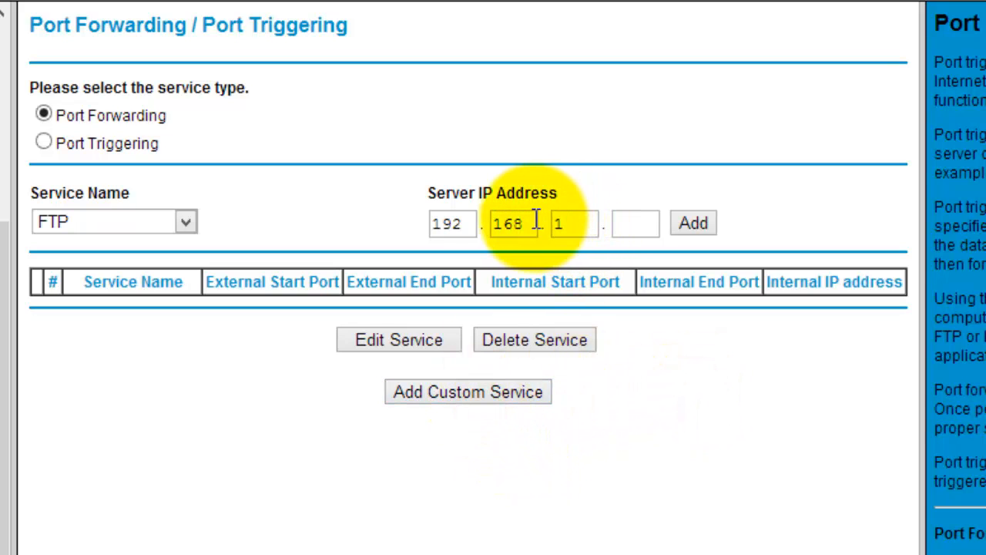
{"action": "left_click", "coordinate": [467, 392]}
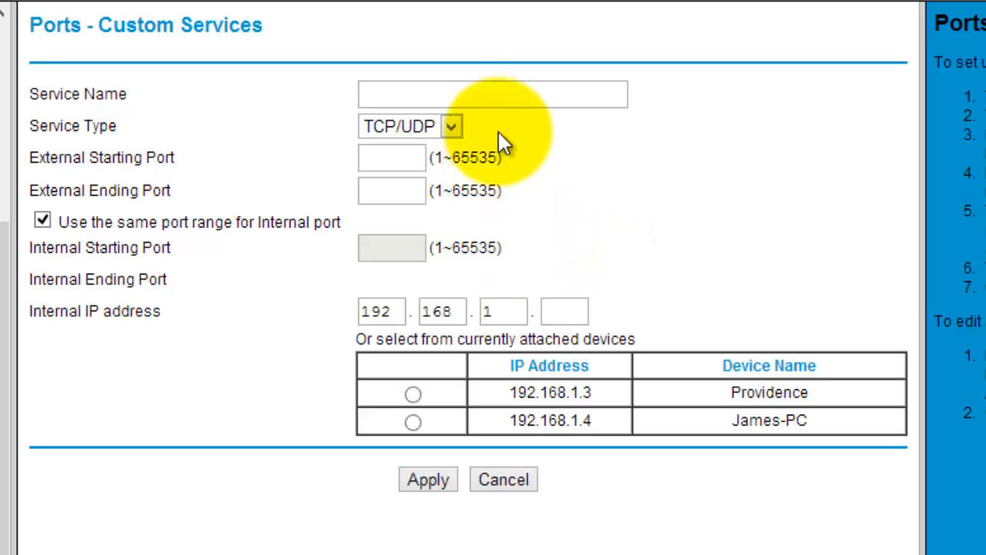
{"action": "left_click", "coordinate": [492, 94]}
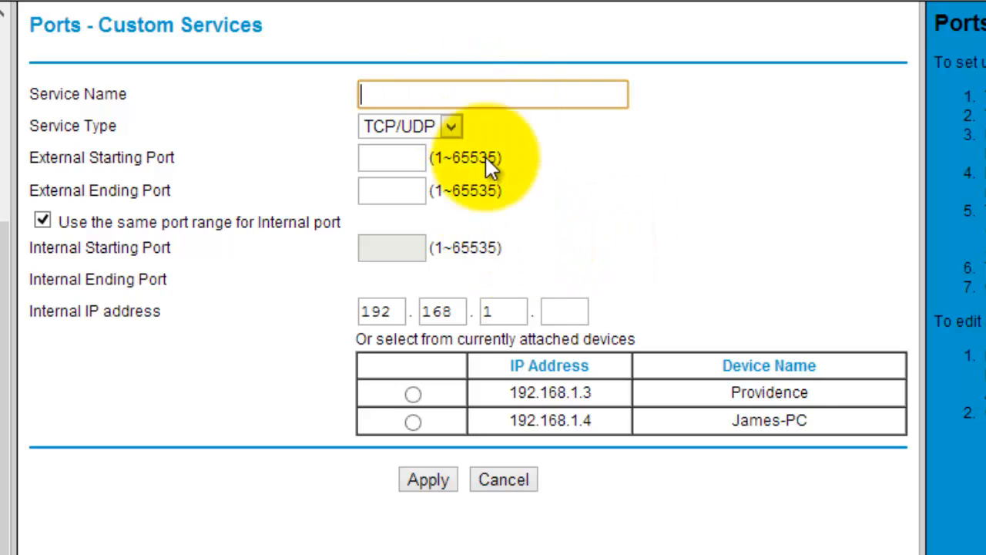
{"action": "mouse_move", "coordinate": [722, 335]}
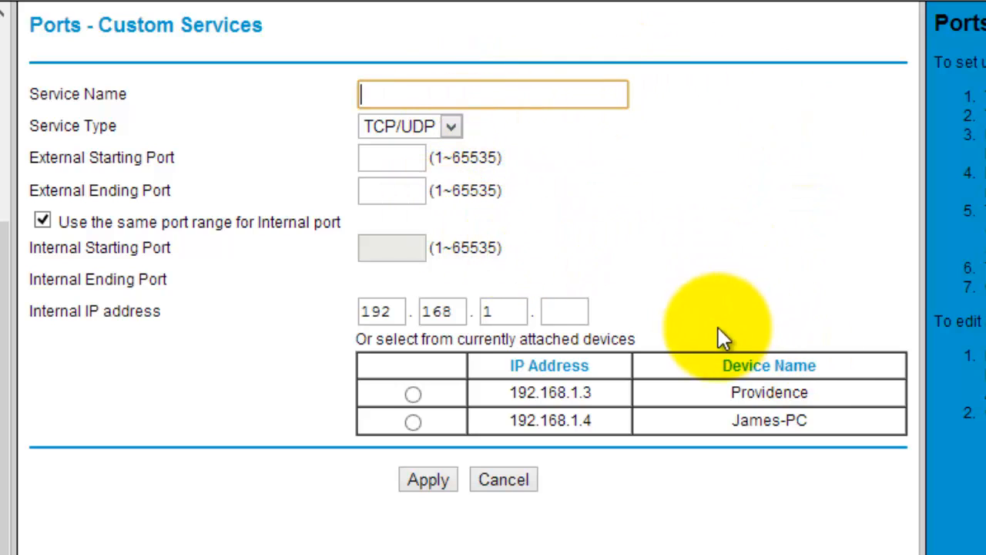
{"action": "mouse_move", "coordinate": [234, 319]}
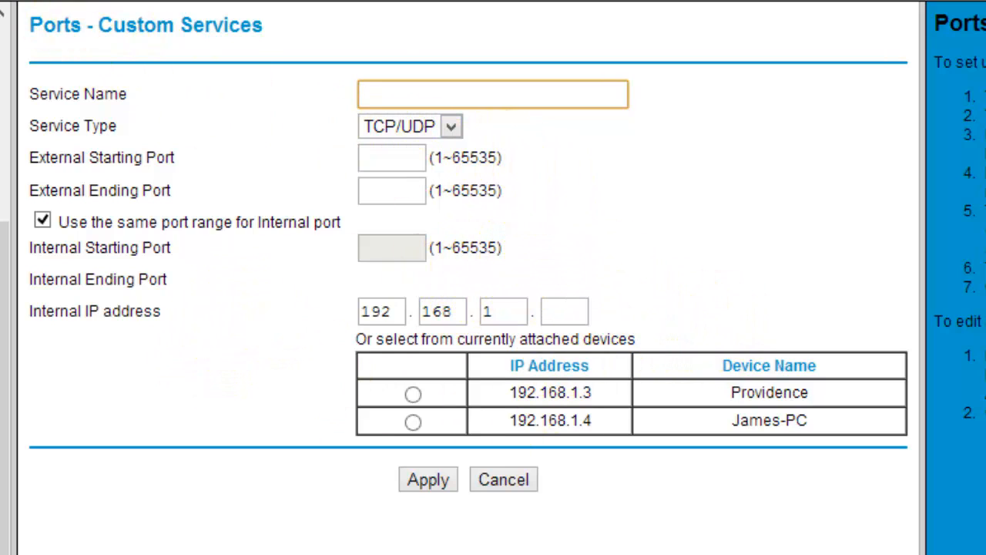
{"action": "left_click", "coordinate": [493, 94]}
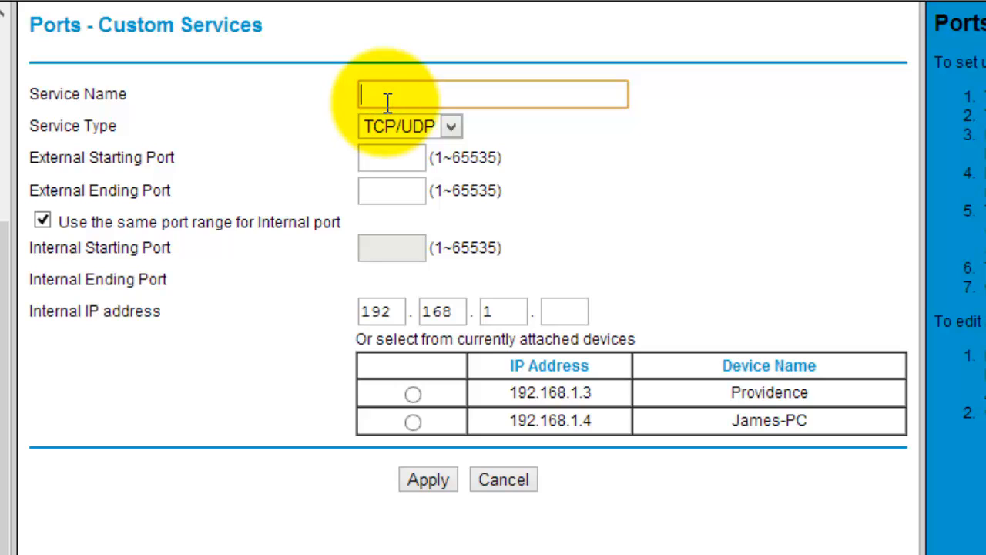
{"action": "mouse_move", "coordinate": [463, 100]}
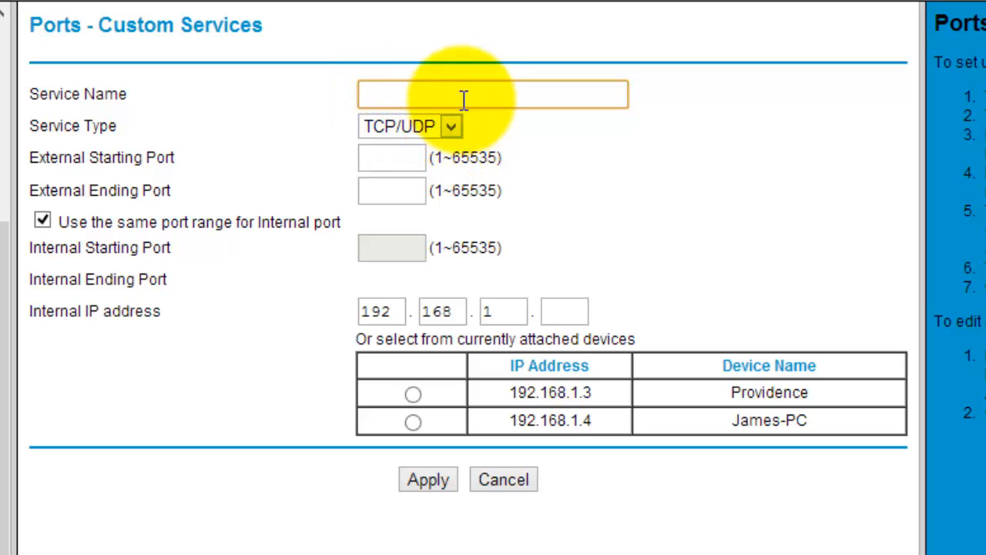
{"action": "mouse_move", "coordinate": [493, 136]}
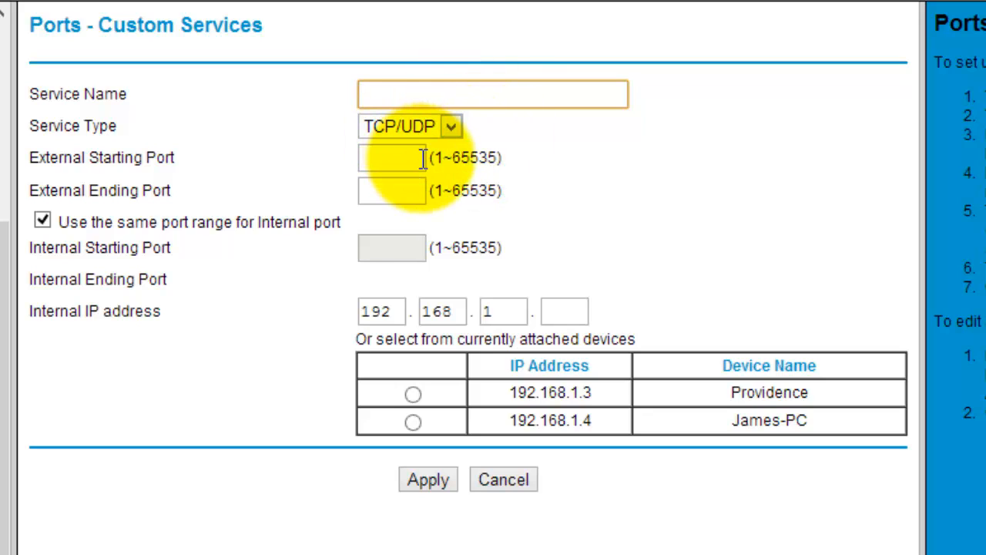
{"action": "type", "text": "EOSource"}
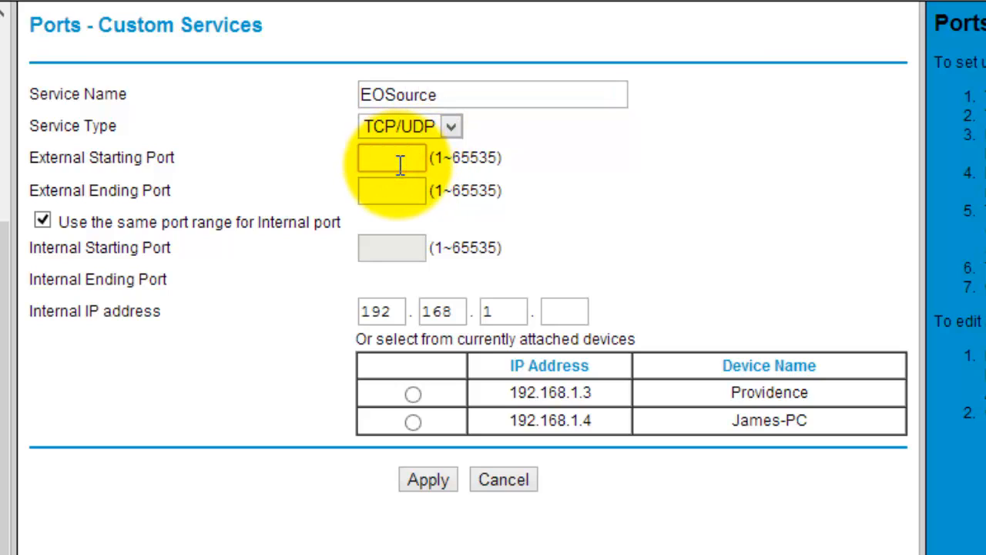
{"action": "type", "text": "8076"}
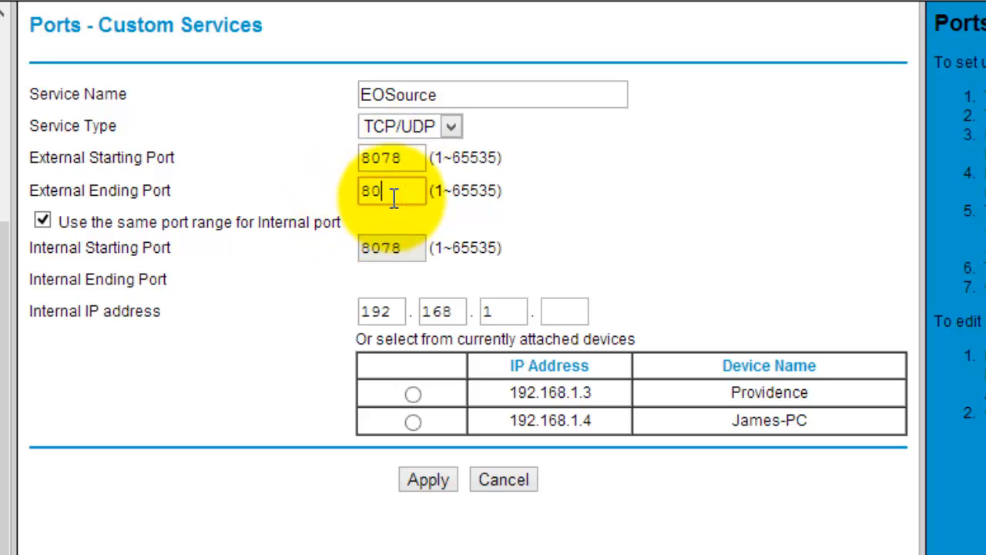
{"action": "left_click", "coordinate": [564, 311]}
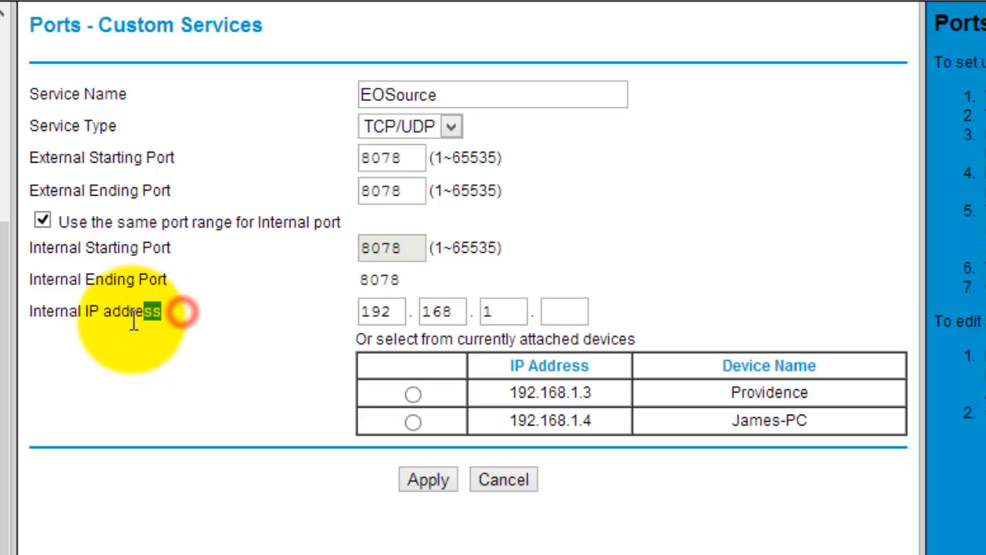
Step: Set the internal address to 192.168.1.4 and apply the EOSource forwarding rule
{"action": "double_click", "coordinate": [94, 311]}
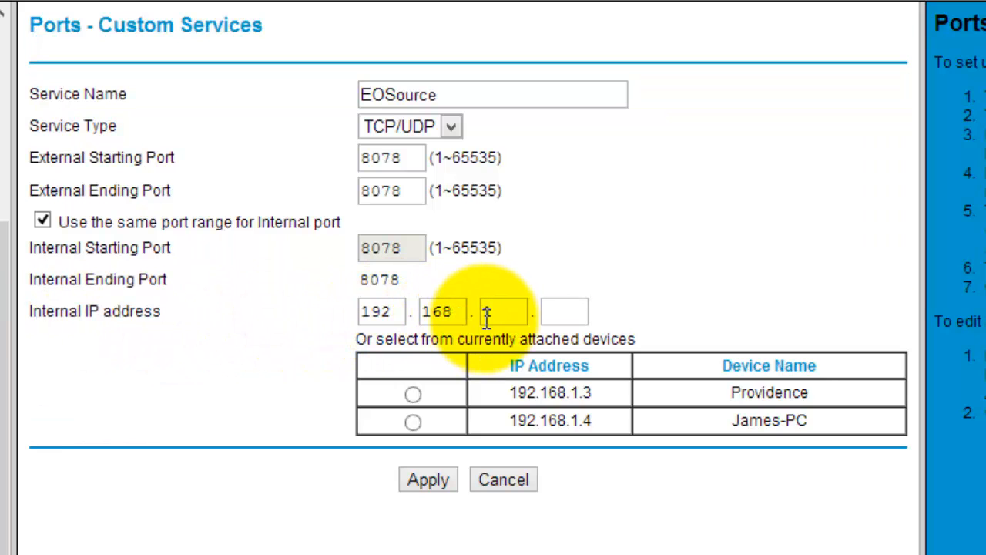
{"action": "type", "text": "1"}
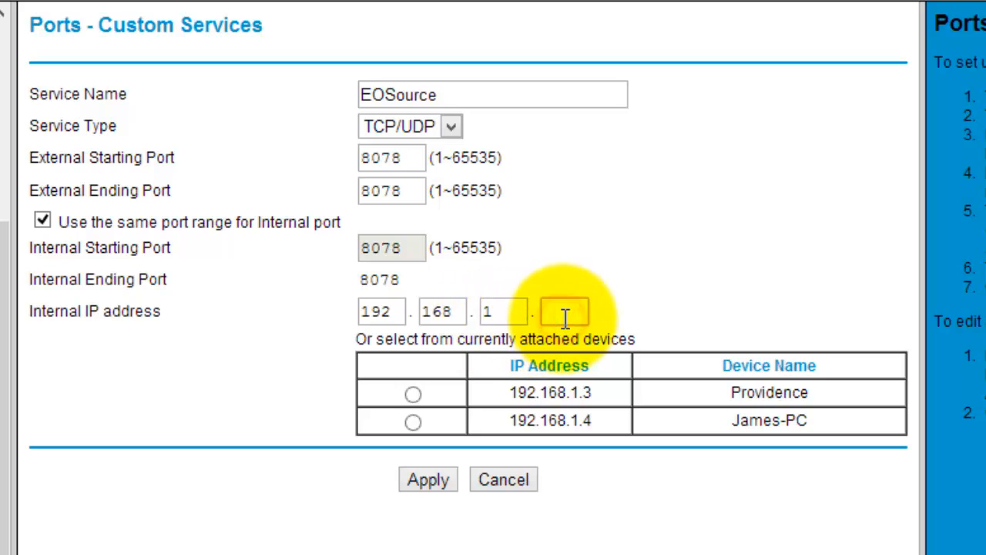
{"action": "mouse_move", "coordinate": [573, 277]}
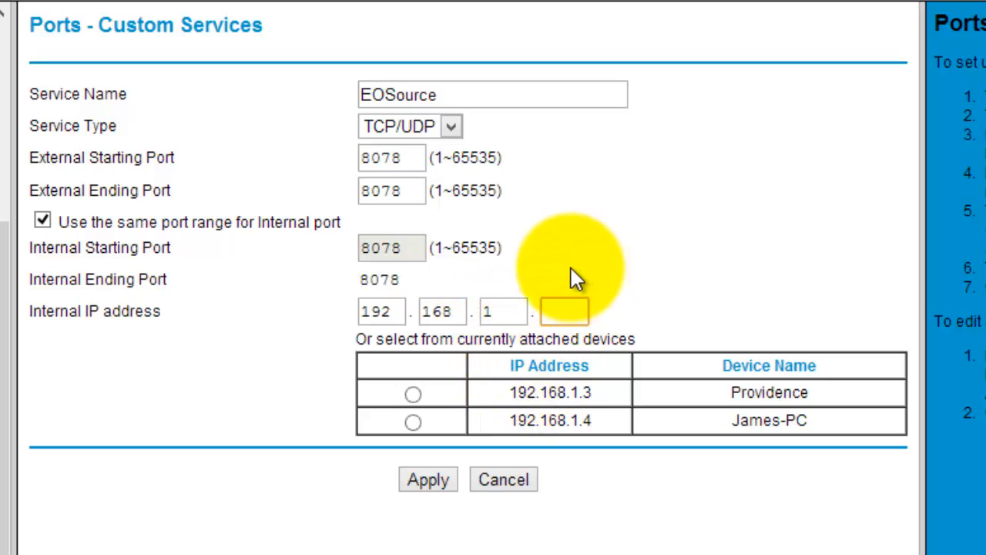
{"action": "left_click", "coordinate": [564, 311]}
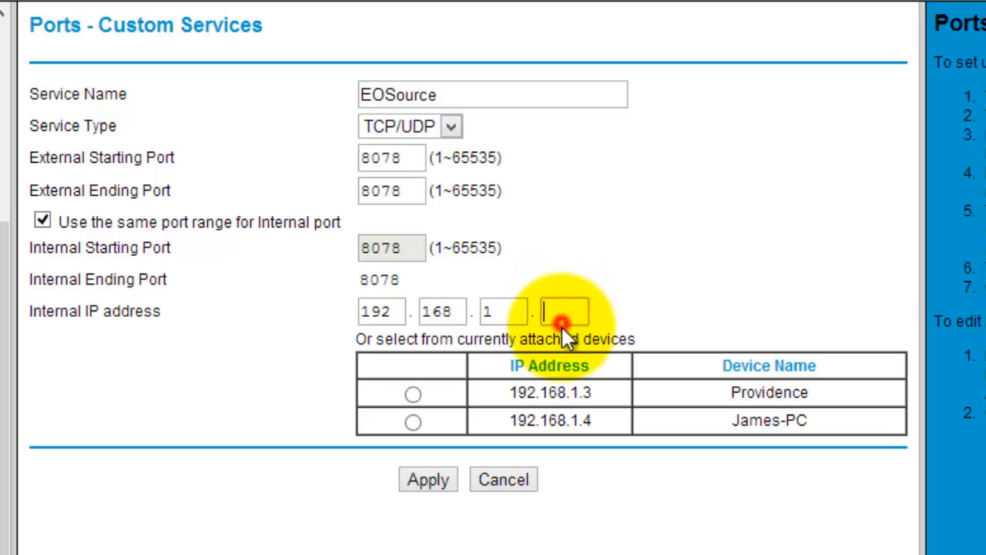
{"action": "mouse_move", "coordinate": [564, 311]}
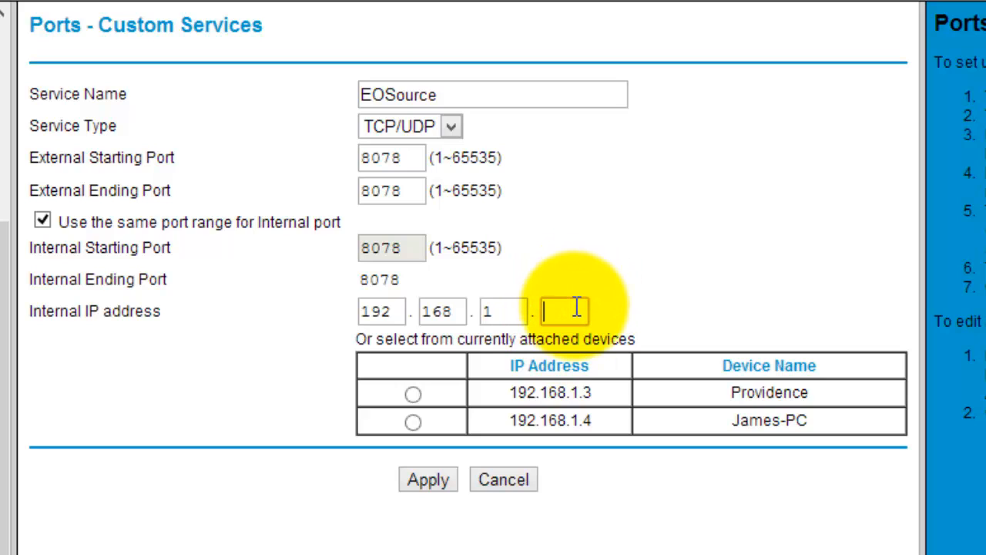
{"action": "type", "text": "3"}
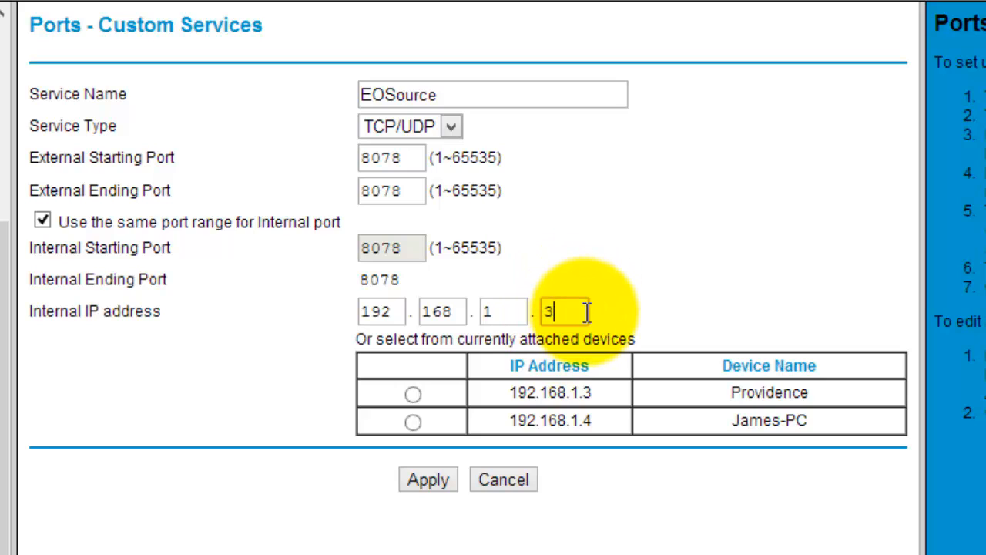
{"action": "type", "text": "4"}
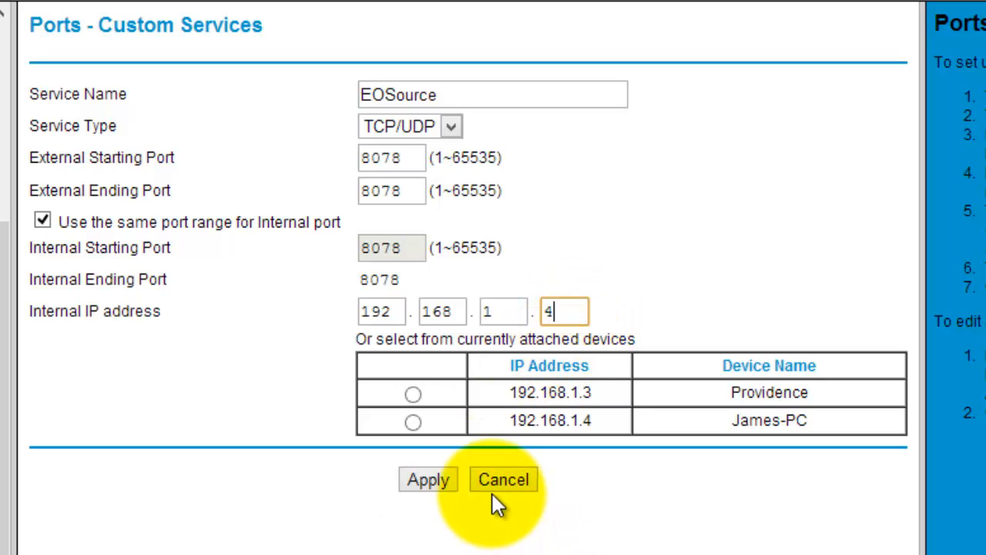
{"action": "mouse_move", "coordinate": [413, 370]}
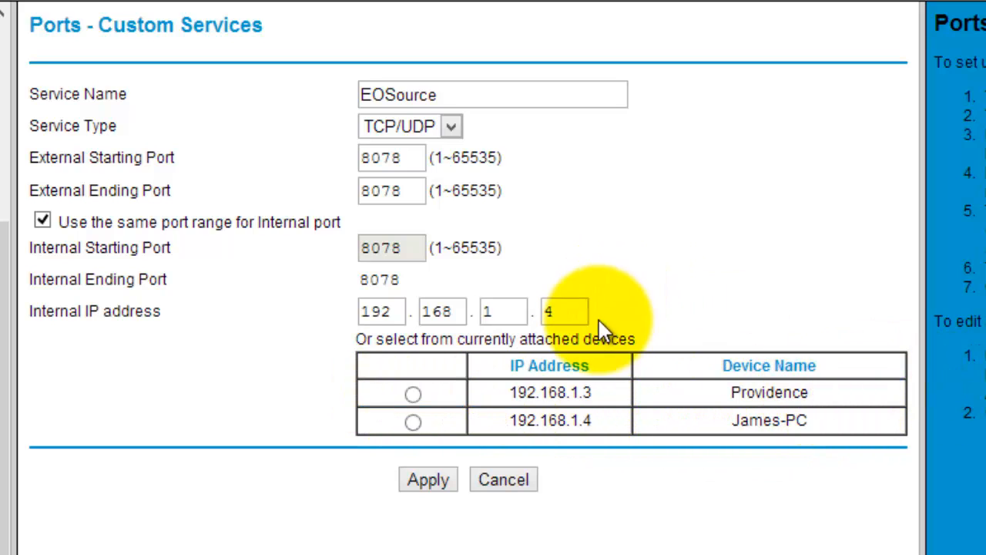
{"action": "double_click", "coordinate": [564, 312]}
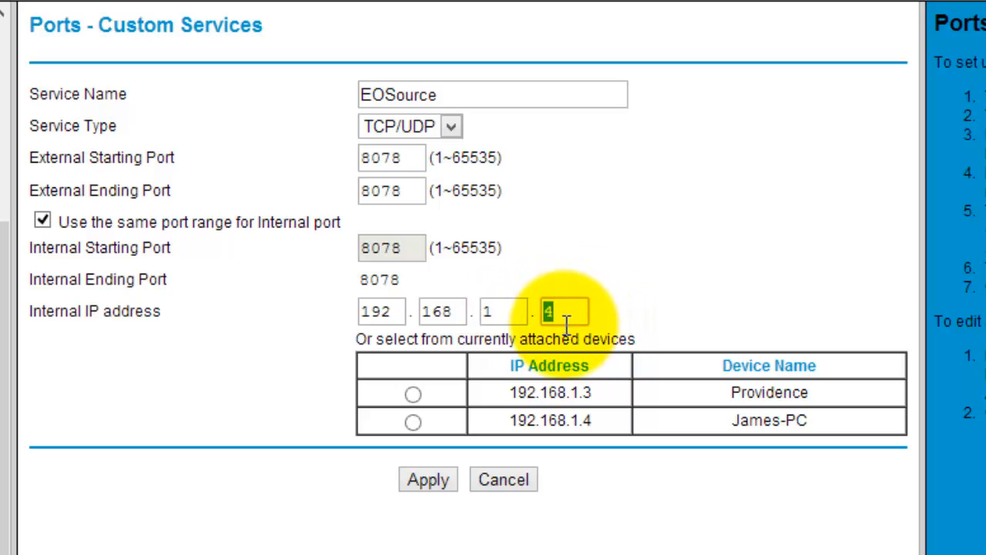
{"action": "double_click", "coordinate": [768, 419]}
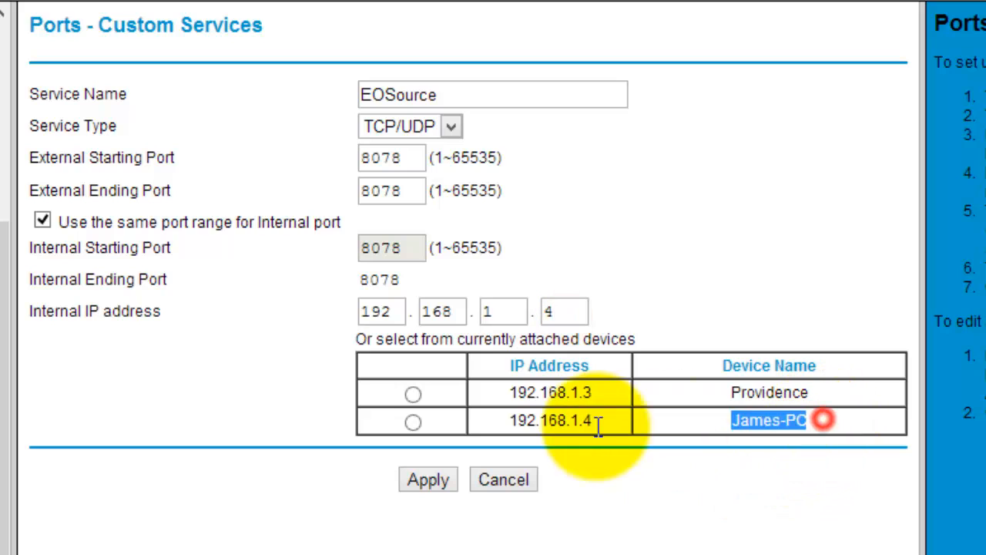
{"action": "left_click", "coordinate": [549, 421]}
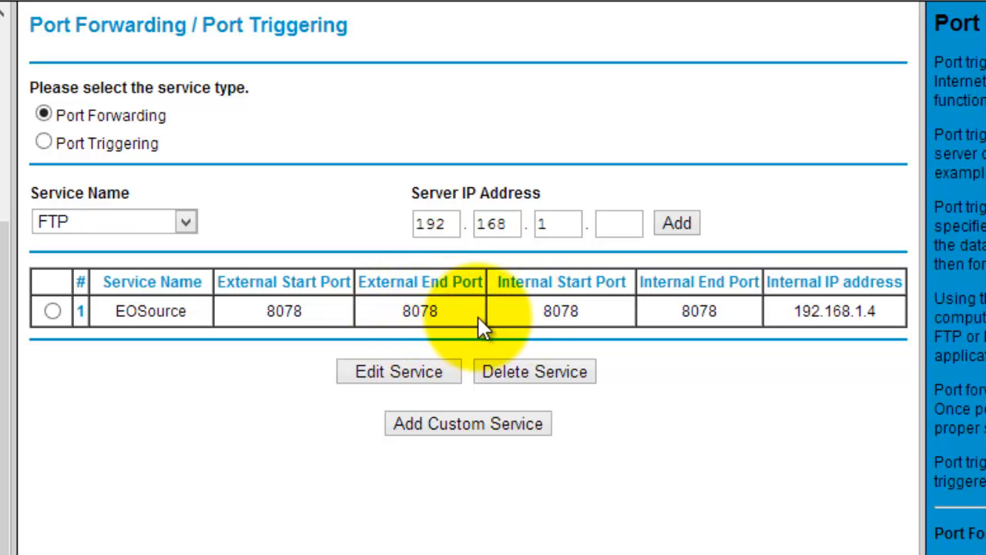
{"action": "mouse_move", "coordinate": [624, 124]}
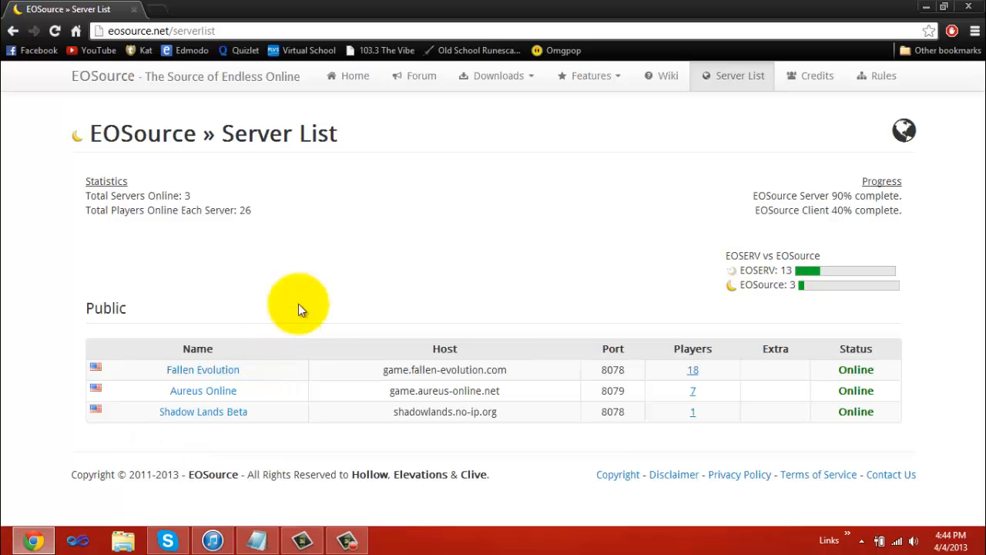
Step: Zoom in on the EOSource public server list to read the host names
{"action": "key", "text": "ctrl+plus"}
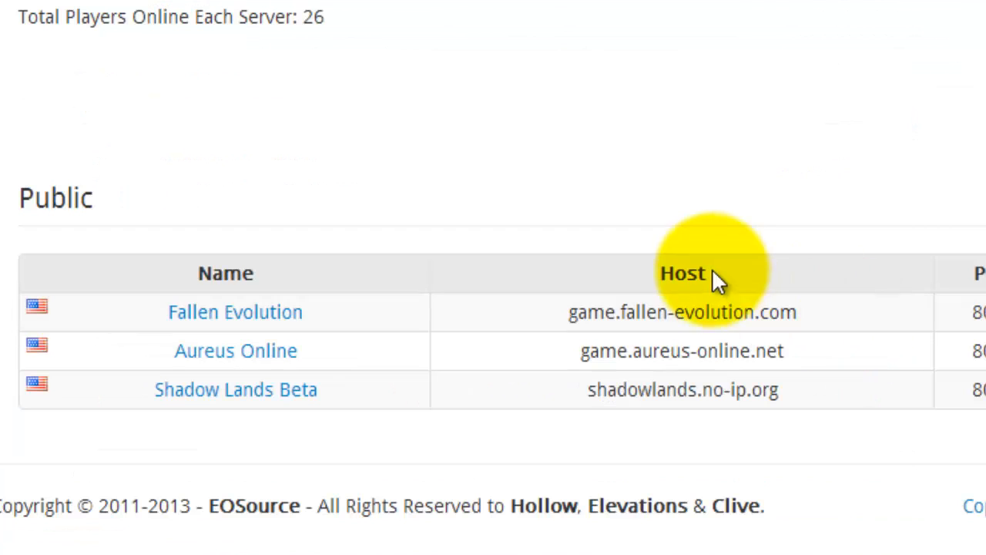
{"action": "mouse_move", "coordinate": [611, 151]}
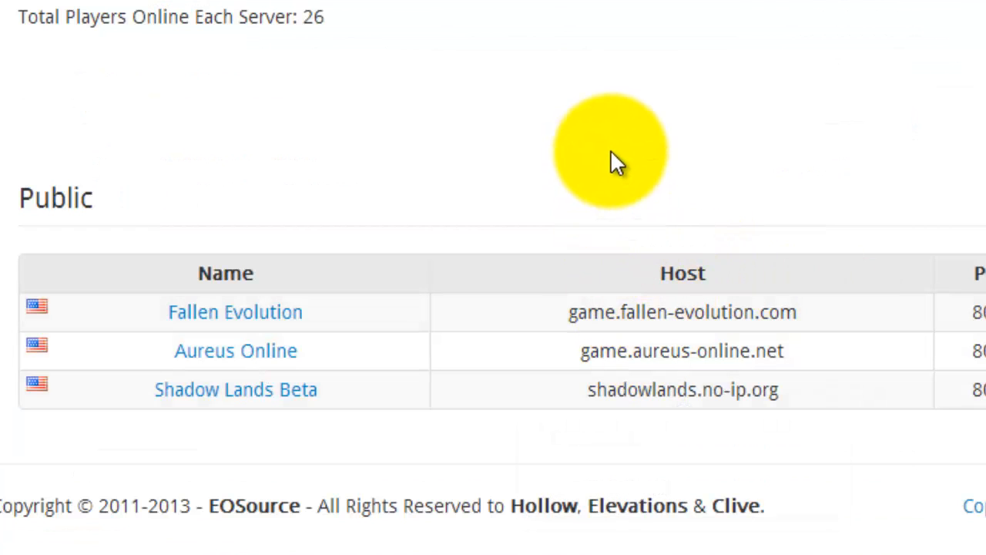
{"action": "mouse_move", "coordinate": [701, 110]}
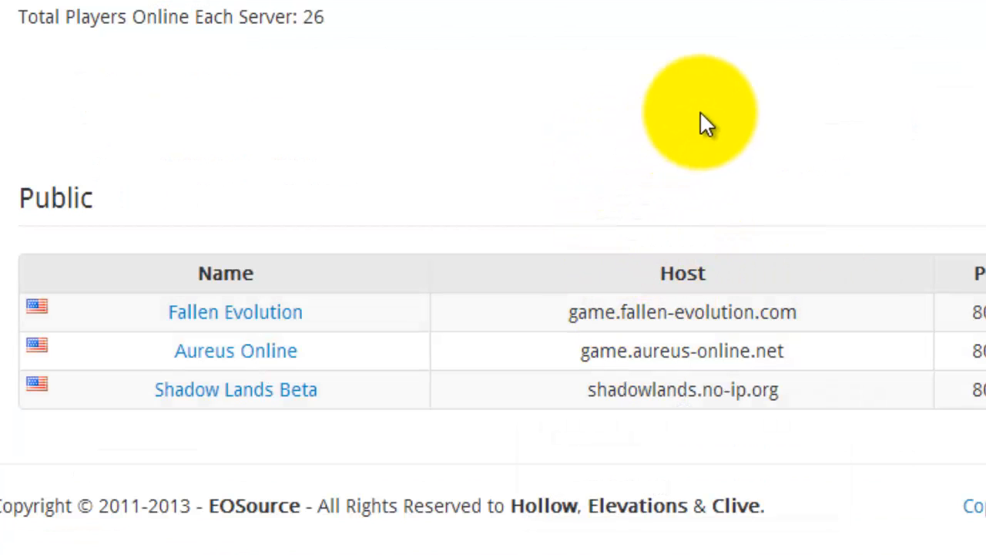
{"action": "mouse_move", "coordinate": [681, 277]}
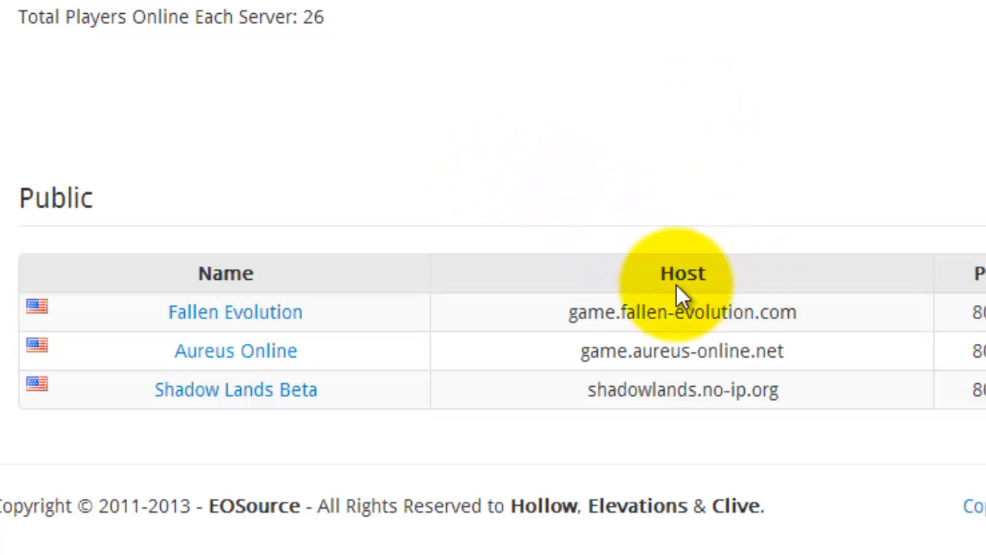
{"action": "mouse_move", "coordinate": [628, 135]}
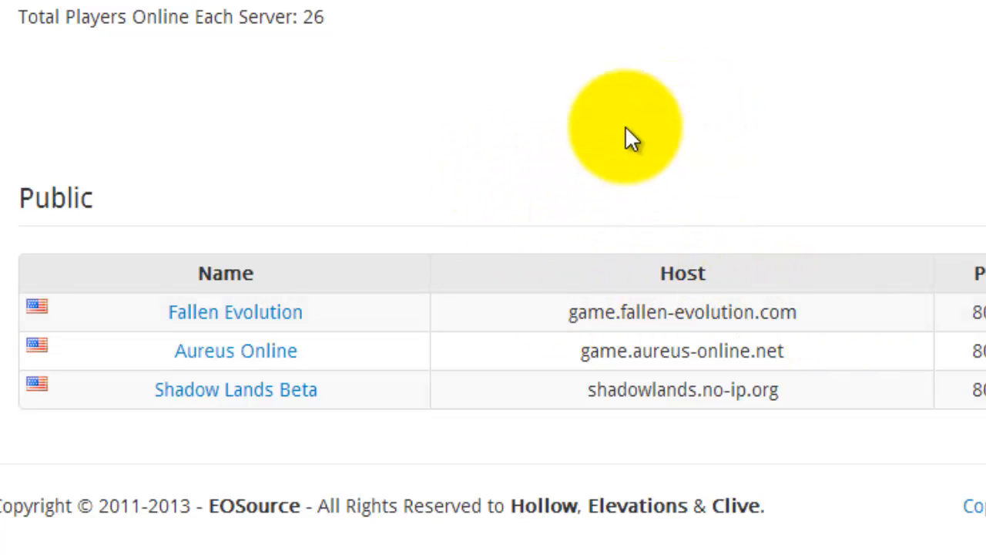
{"action": "mouse_move", "coordinate": [722, 308]}
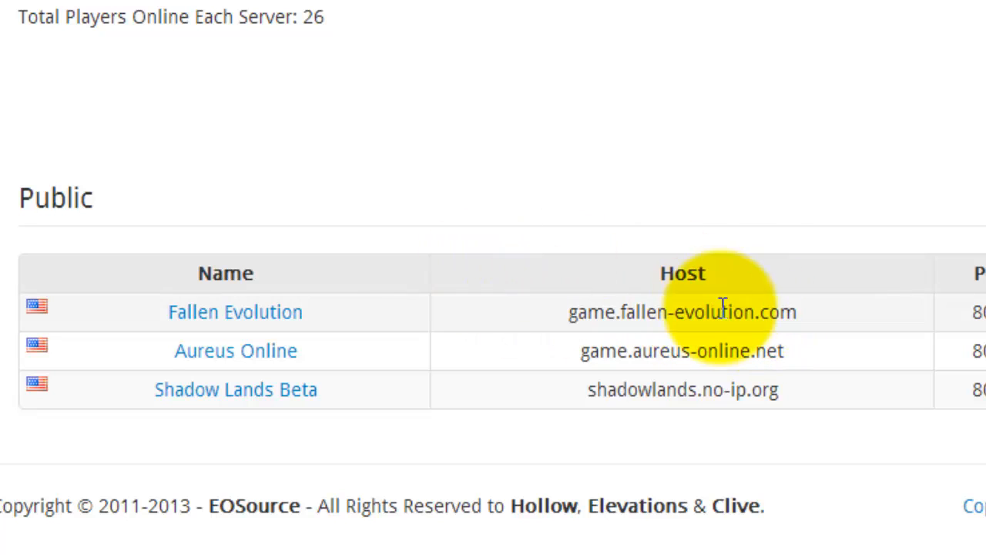
{"action": "mouse_move", "coordinate": [234, 312]}
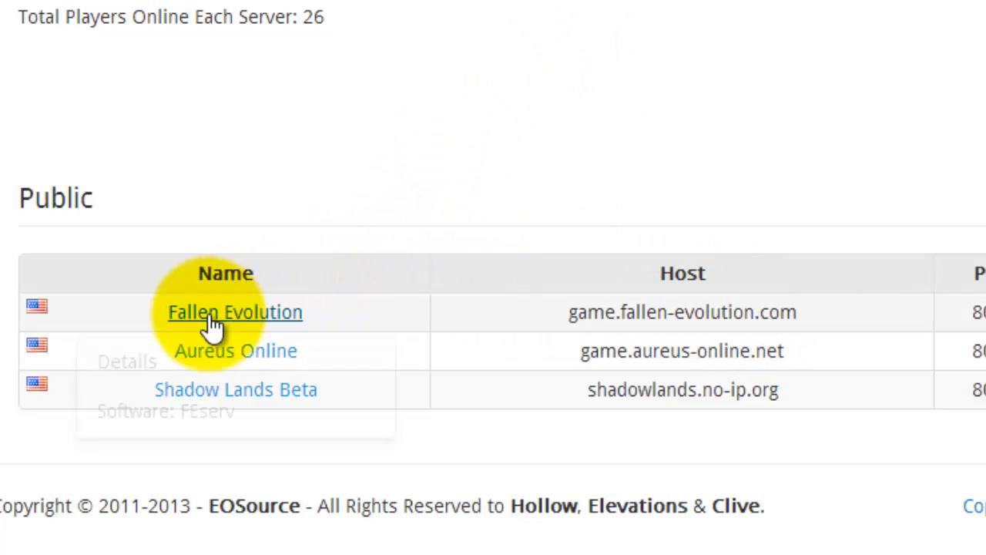
{"action": "mouse_move", "coordinate": [635, 316]}
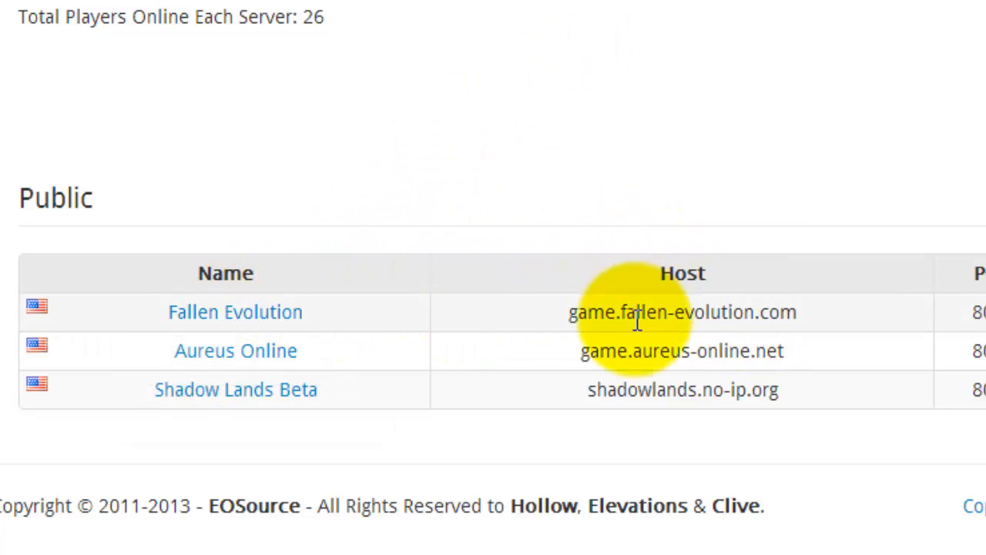
{"action": "mouse_move", "coordinate": [829, 319]}
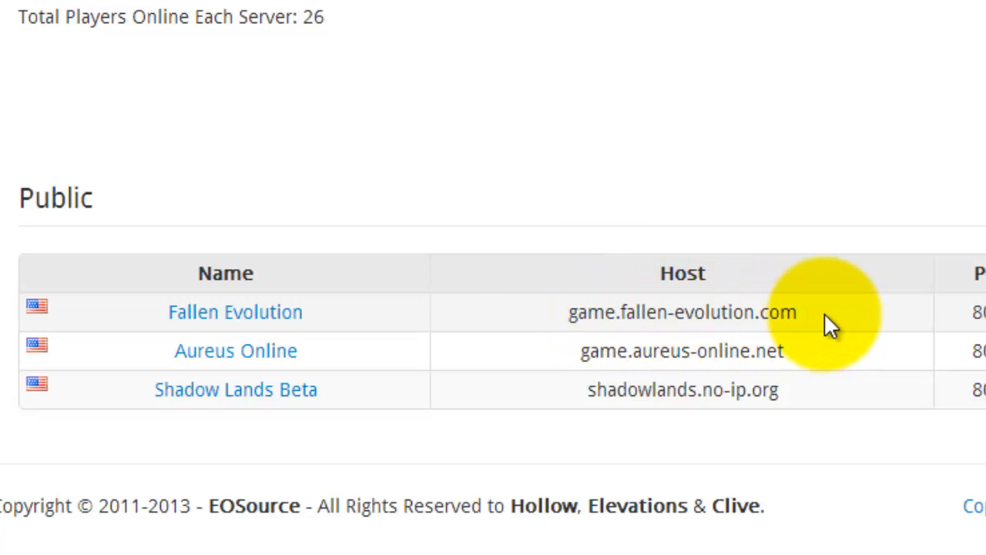
{"action": "mouse_move", "coordinate": [254, 59]}
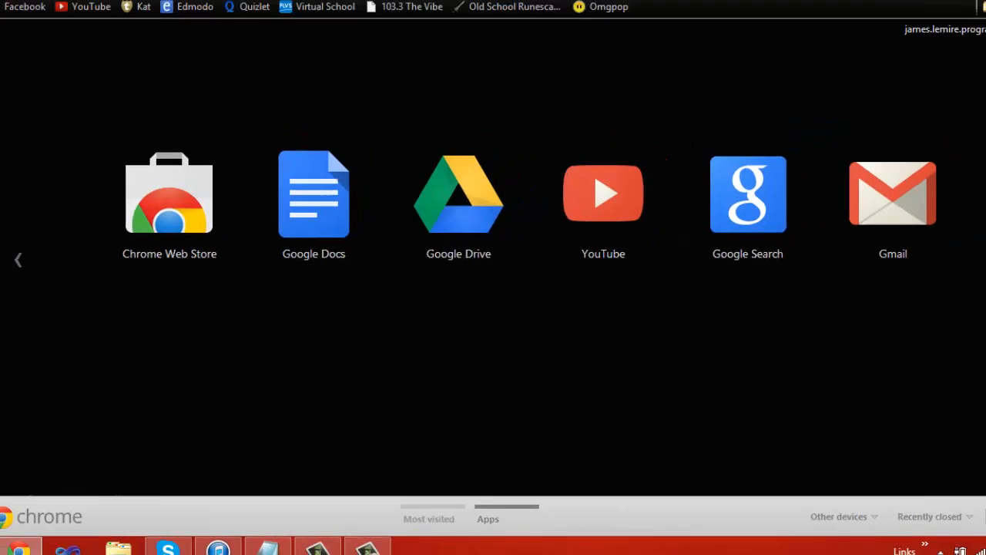
Step: Switch to the No-IP website tab, already signed in
{"action": "left_click", "coordinate": [943, 7]}
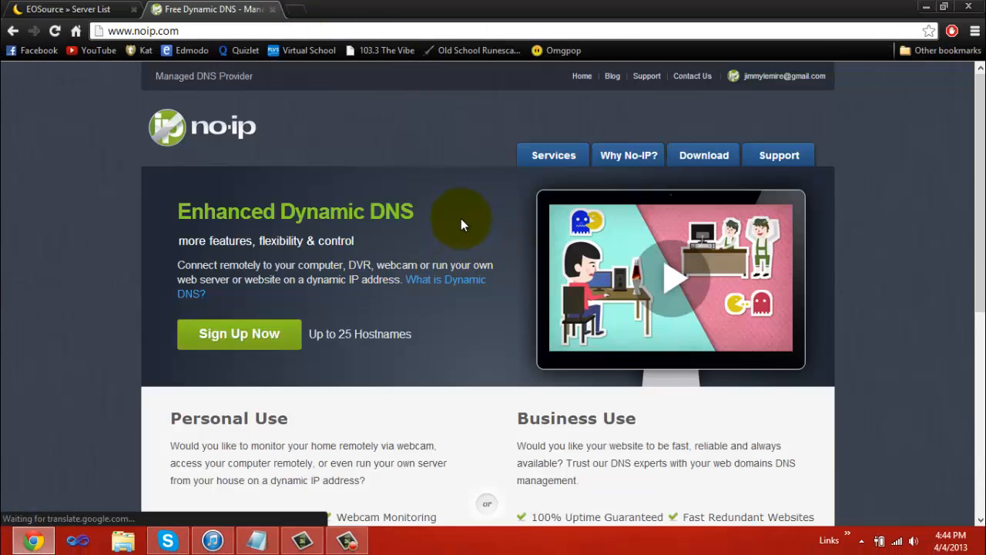
{"action": "mouse_move", "coordinate": [383, 278]}
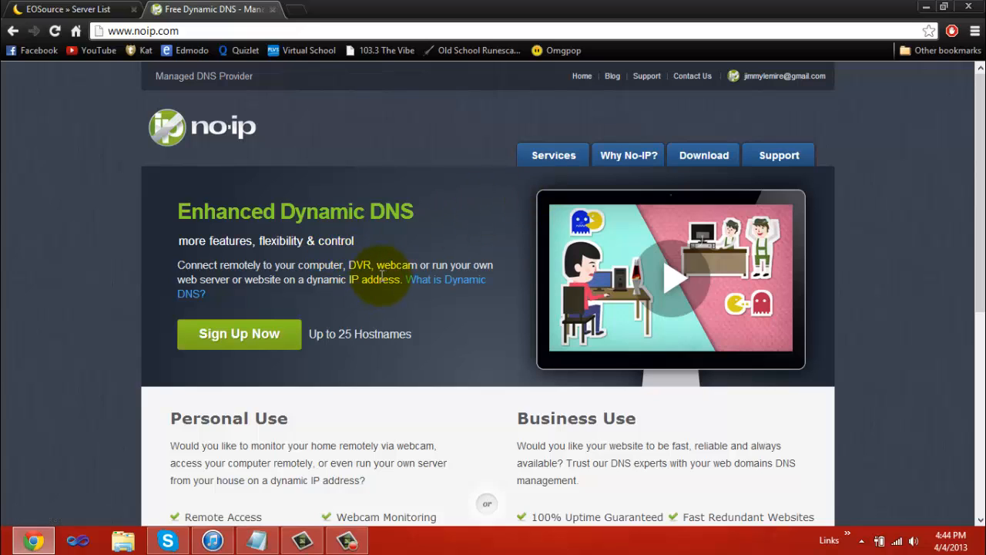
{"action": "mouse_move", "coordinate": [377, 173]}
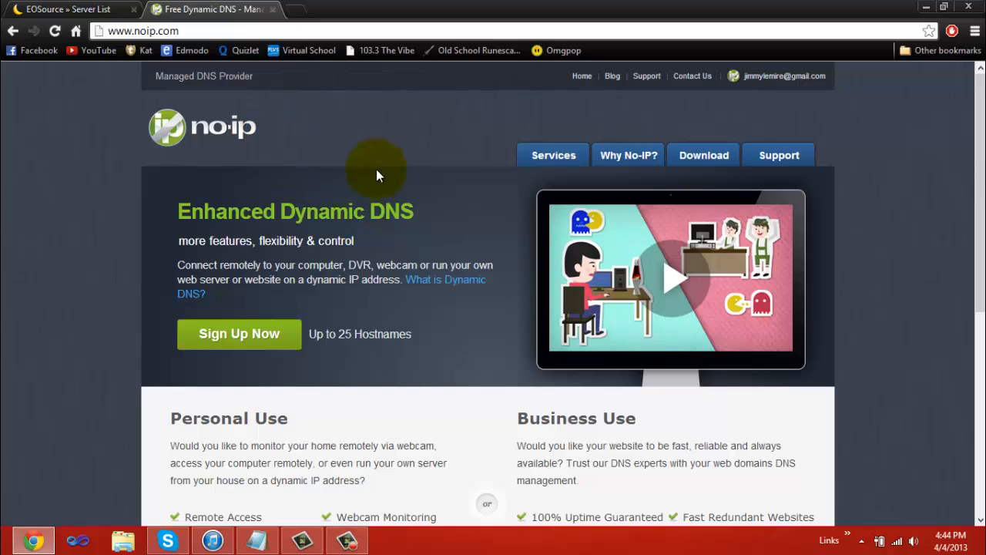
{"action": "mouse_move", "coordinate": [168, 361]}
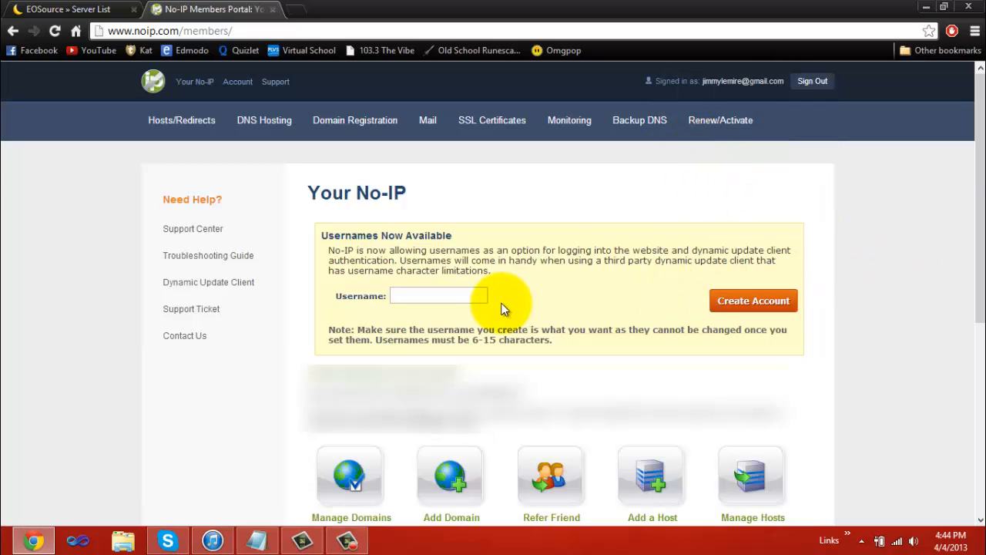
{"action": "mouse_move", "coordinate": [373, 247]}
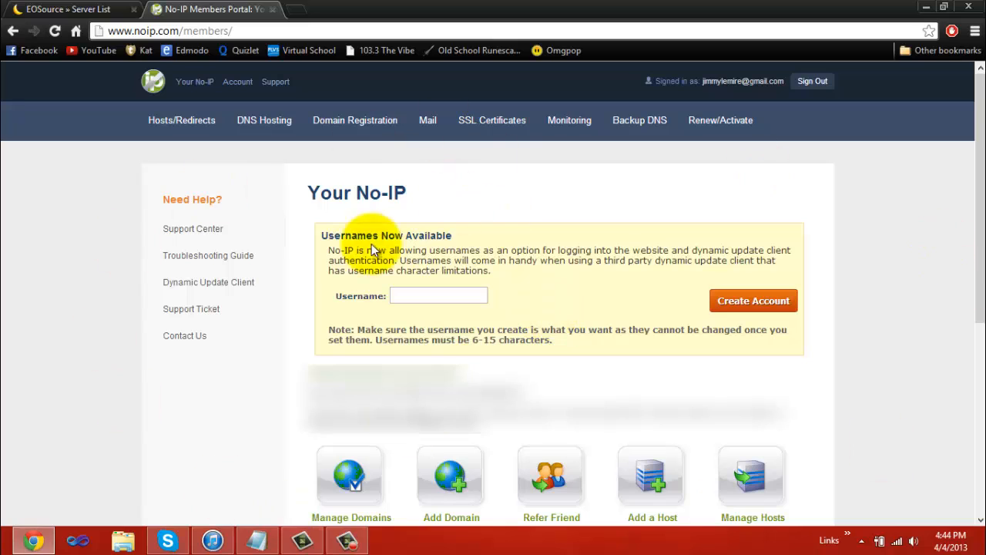
{"action": "mouse_move", "coordinate": [712, 493]}
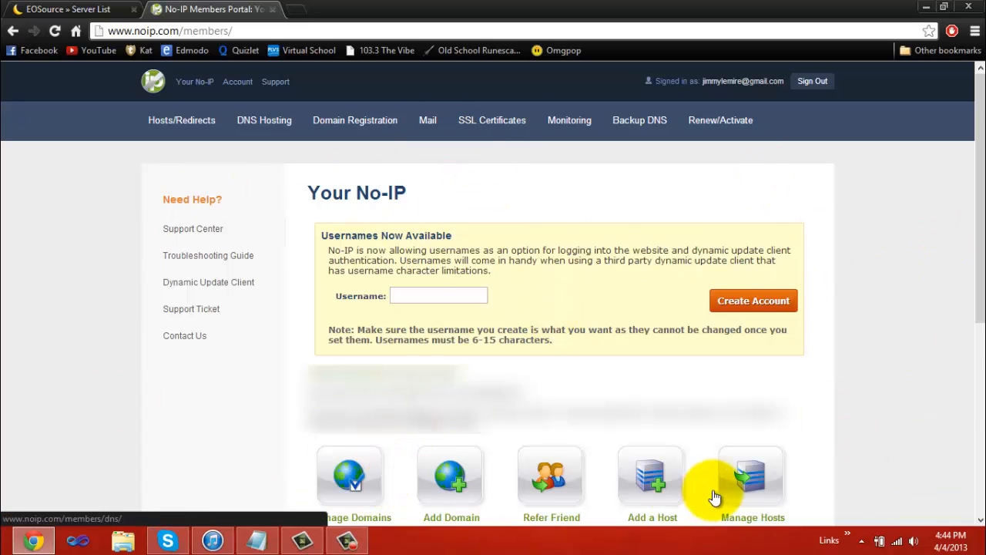
{"action": "mouse_move", "coordinate": [652, 474]}
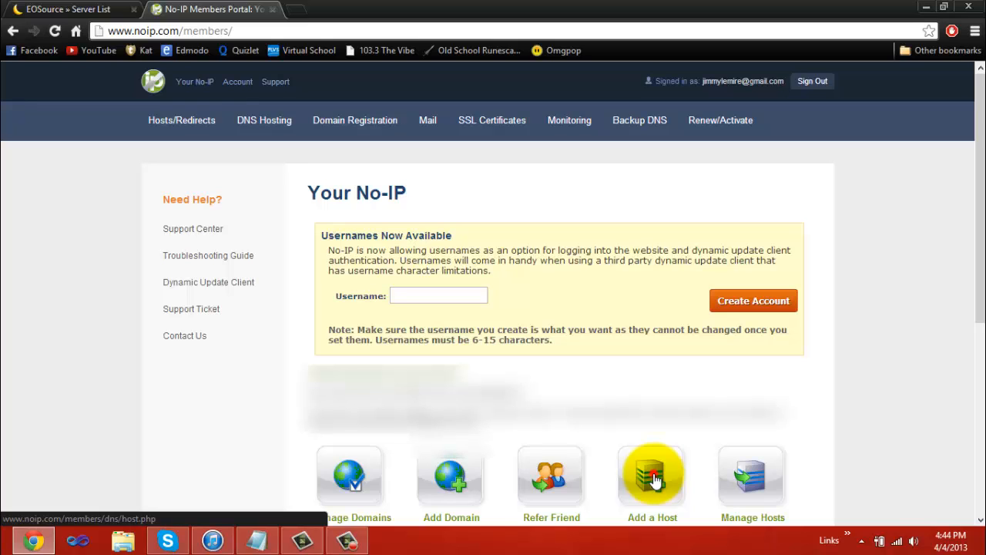
Step: Add a No-IP host named awesomeserver and browse the free domain list for zapto.org
{"action": "left_click", "coordinate": [651, 475]}
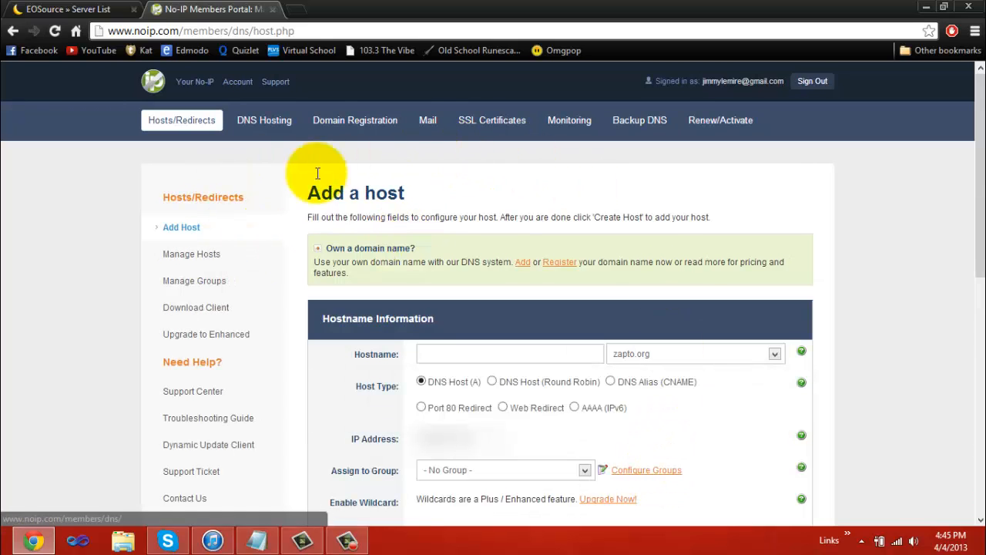
{"action": "mouse_move", "coordinate": [635, 235]}
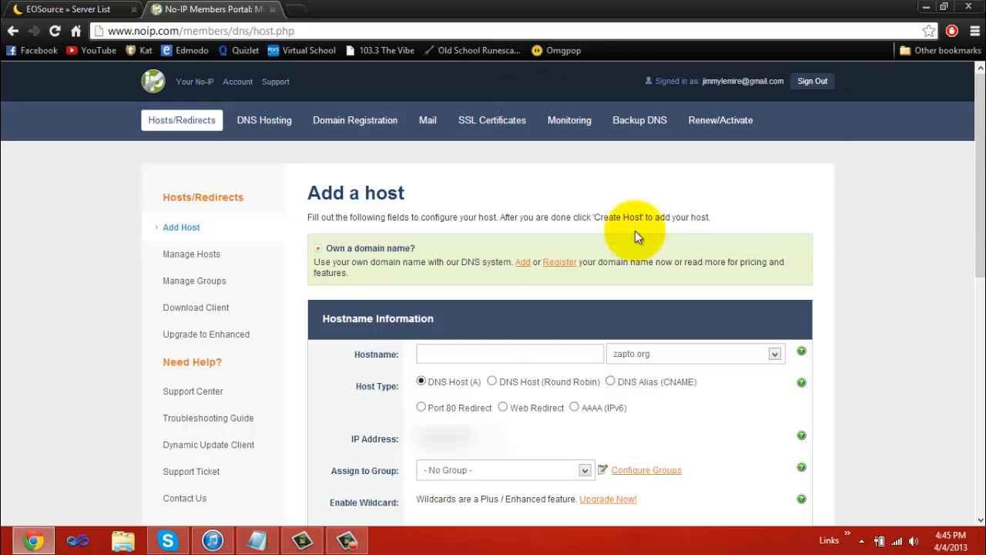
{"action": "left_click", "coordinate": [510, 353]}
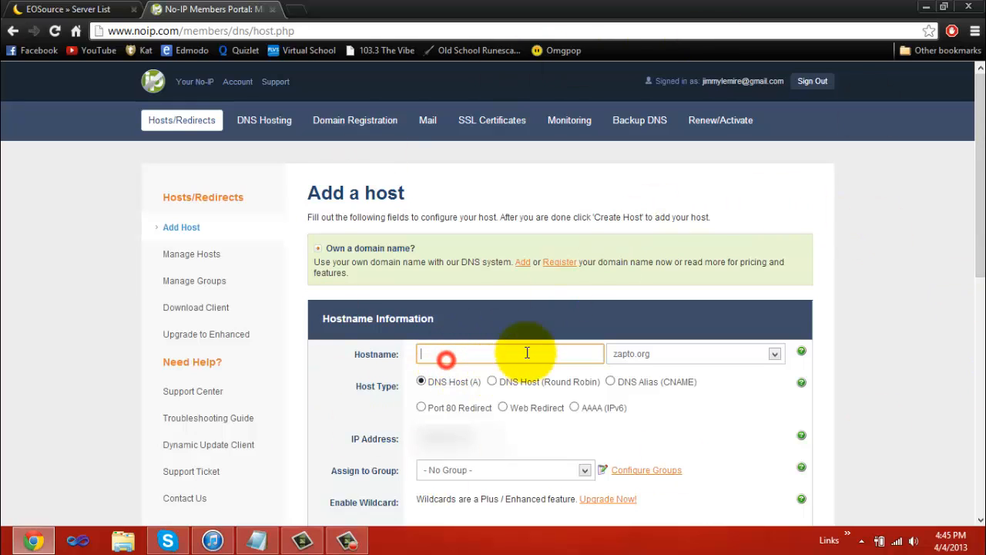
{"action": "mouse_move", "coordinate": [583, 259]}
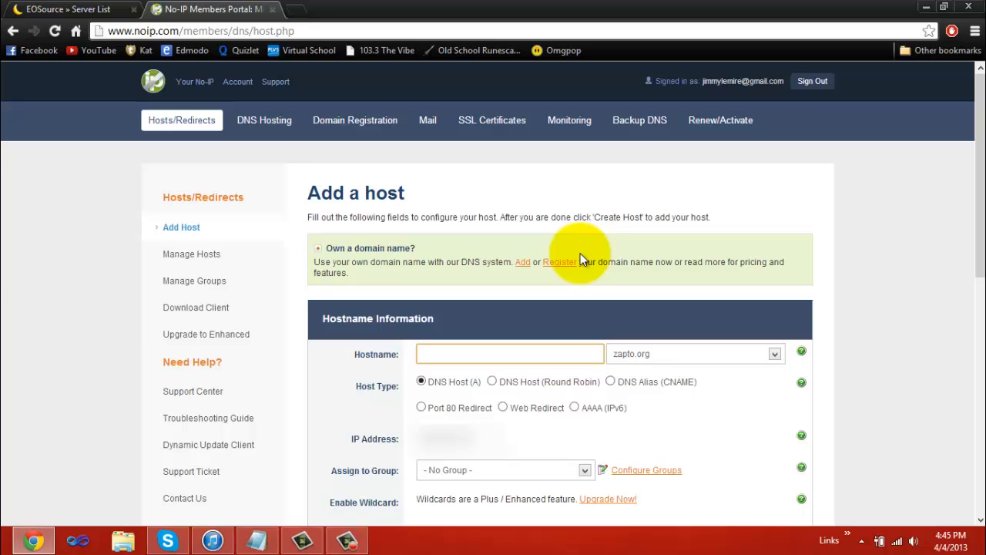
{"action": "type", "text": "awesomeser"}
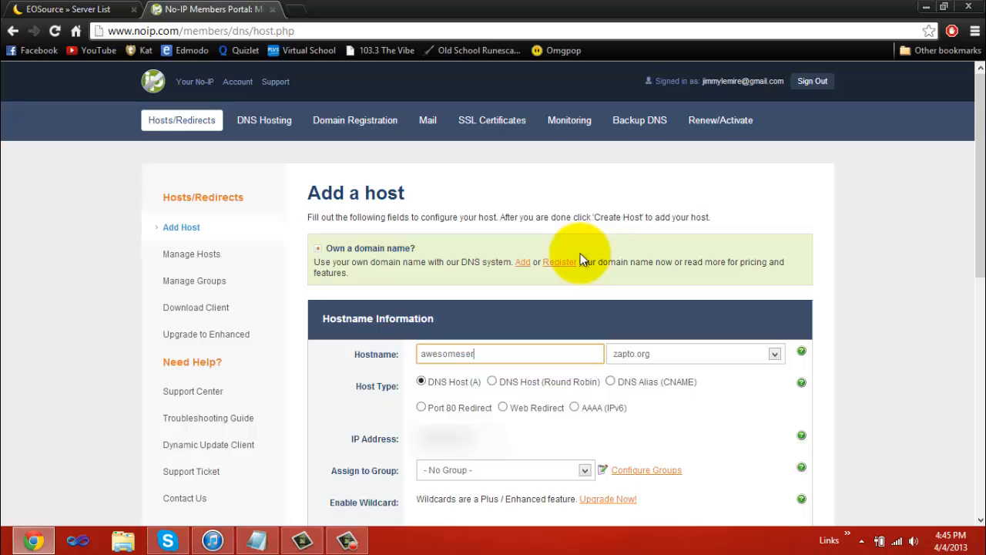
{"action": "left_click", "coordinate": [774, 353]}
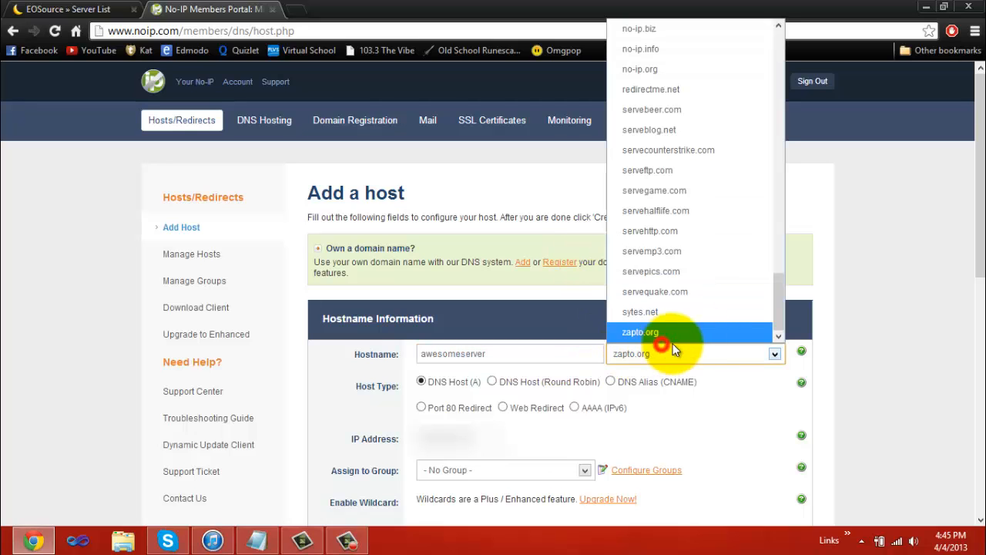
{"action": "scroll", "scroll_direction": "up", "scroll_amount": 3}
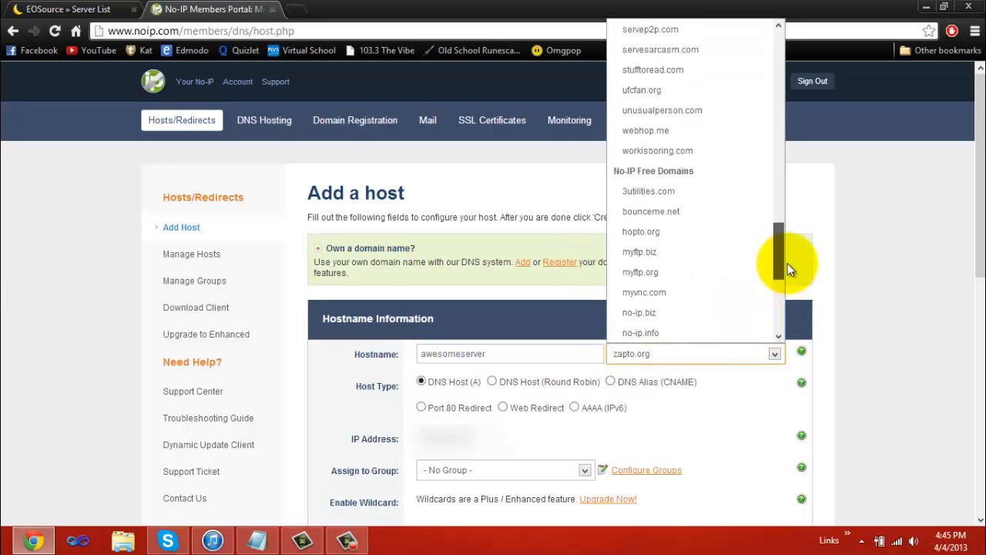
{"action": "mouse_move", "coordinate": [701, 185]}
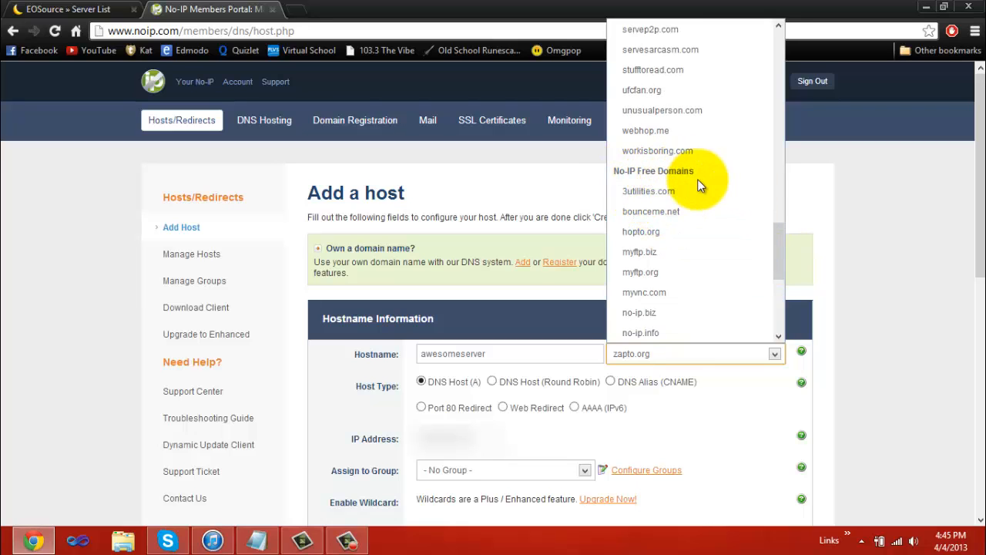
{"action": "mouse_move", "coordinate": [664, 184]}
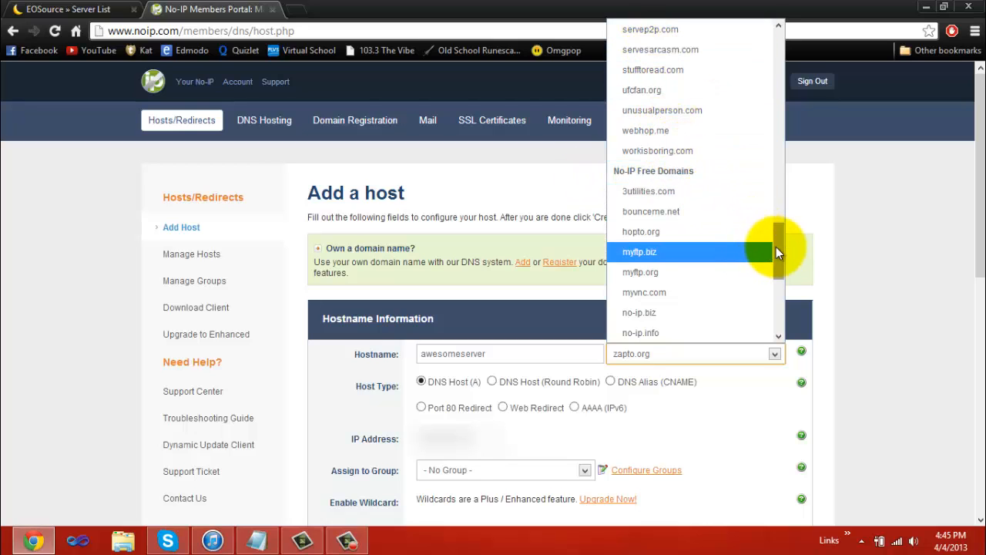
{"action": "scroll", "scroll_direction": "down", "scroll_amount": 3}
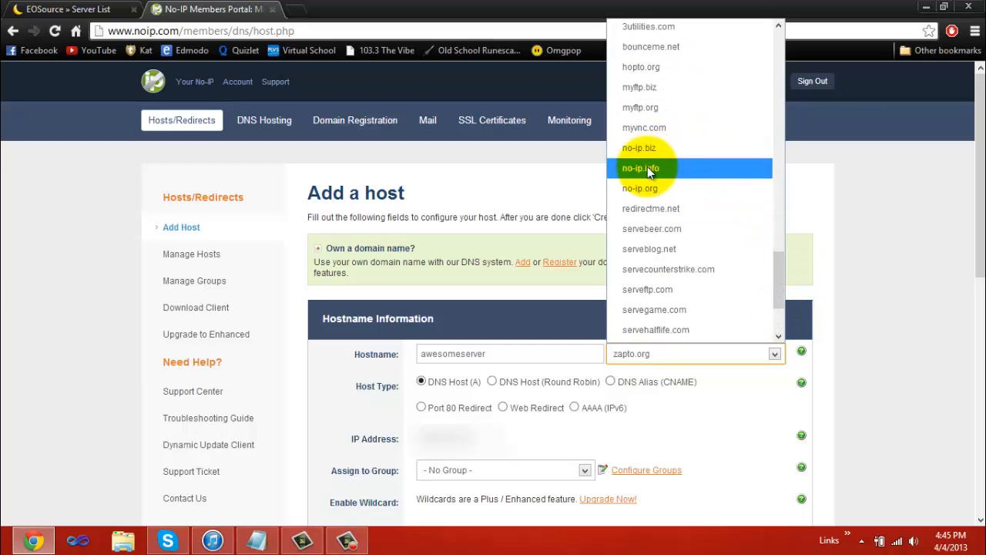
{"action": "mouse_move", "coordinate": [641, 188]}
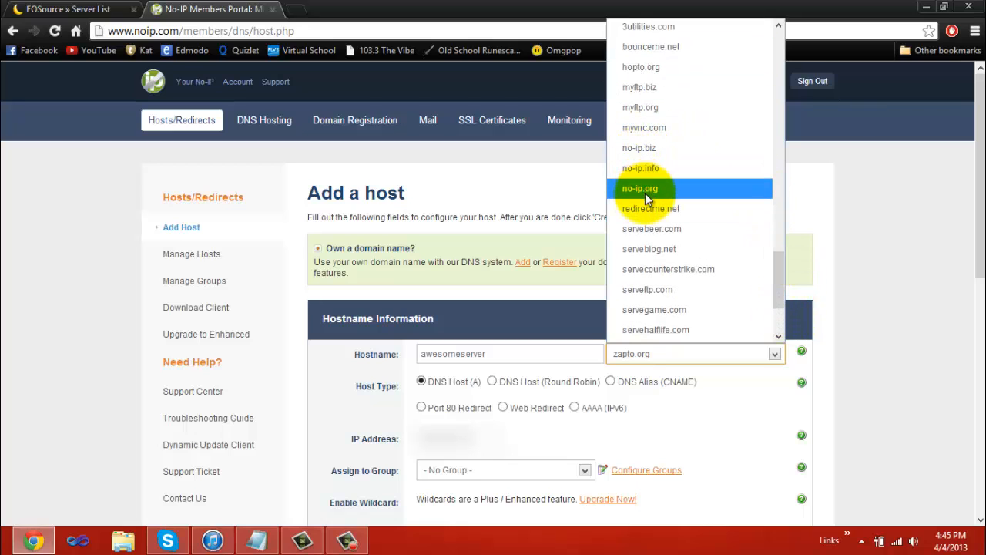
{"action": "mouse_move", "coordinate": [654, 197]}
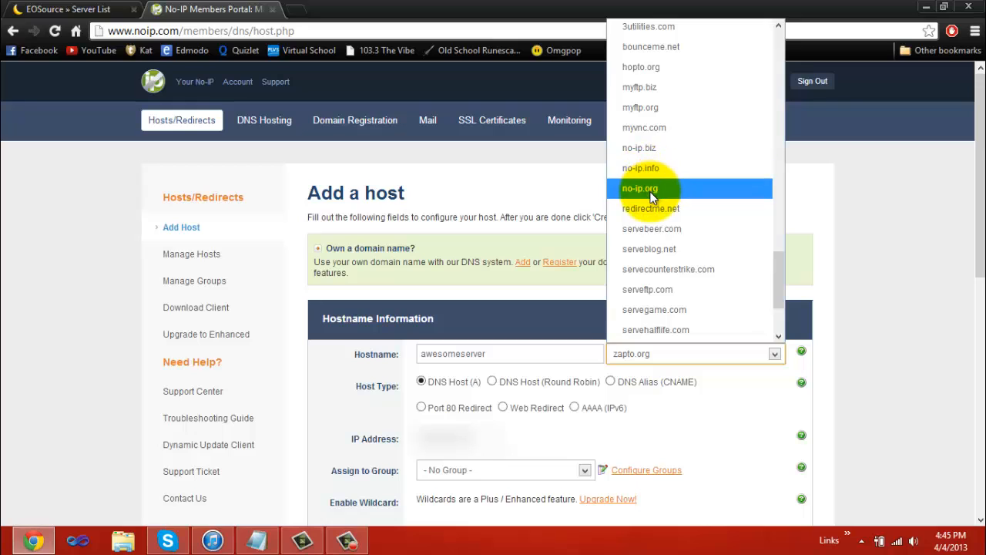
{"action": "mouse_move", "coordinate": [681, 213]}
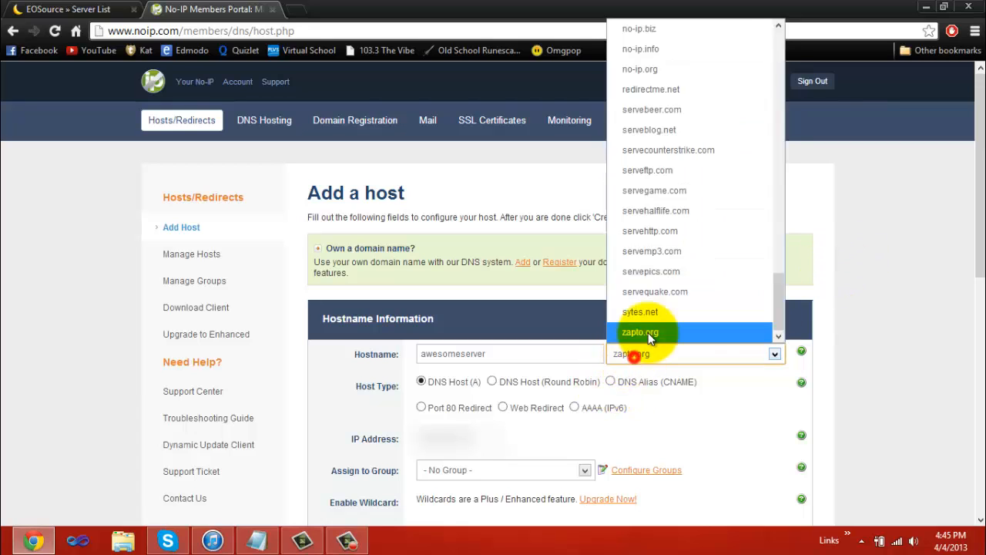
{"action": "mouse_move", "coordinate": [657, 210]}
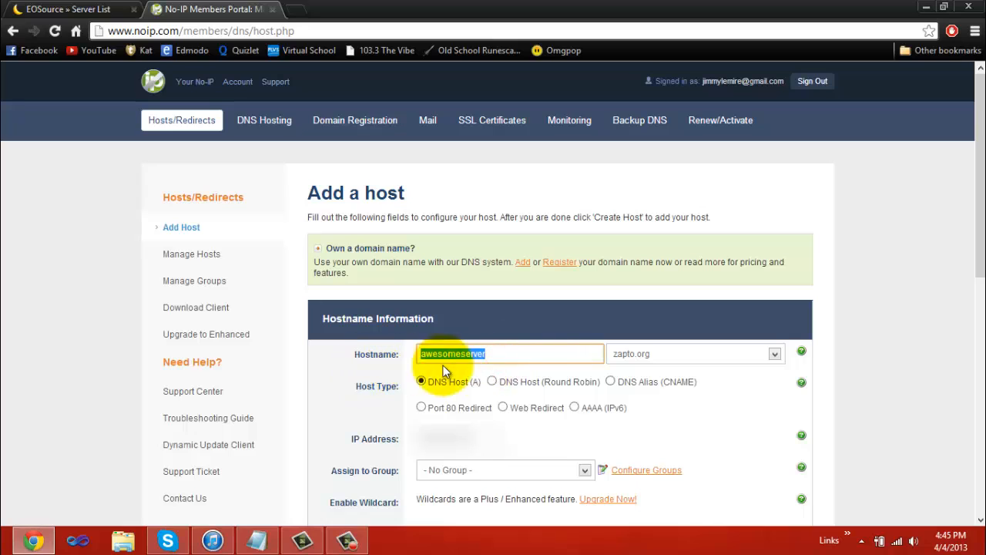
{"action": "mouse_move", "coordinate": [399, 399]}
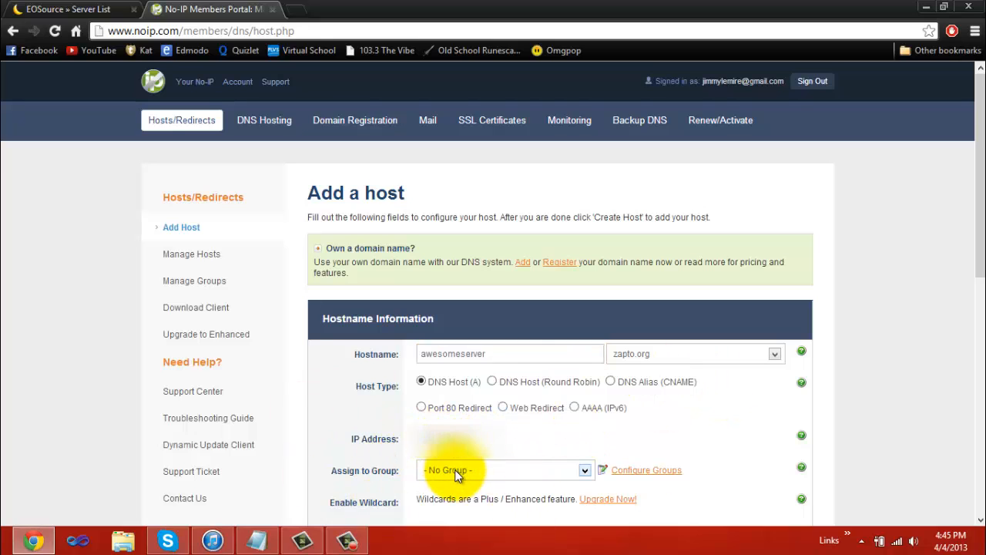
{"action": "mouse_move", "coordinate": [622, 450]}
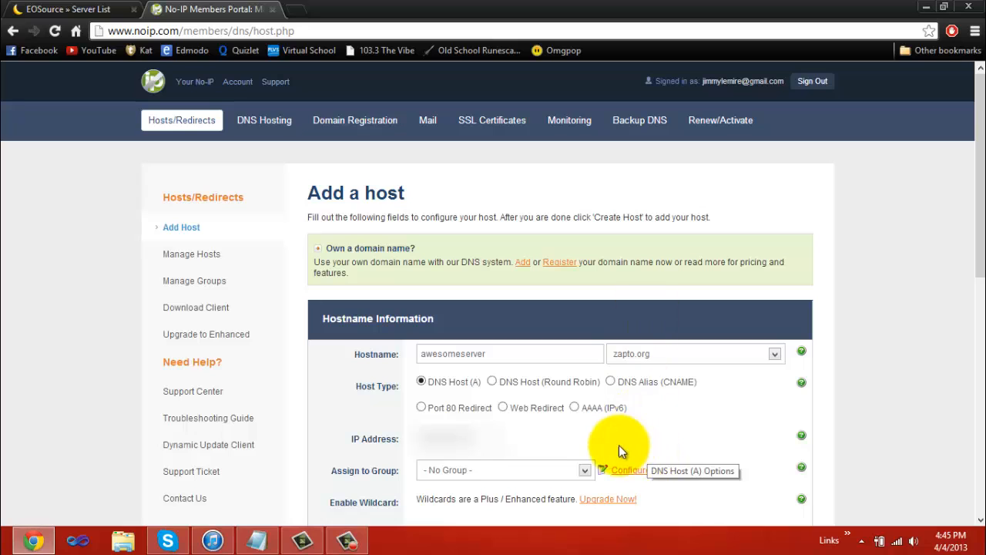
{"action": "mouse_move", "coordinate": [460, 393]}
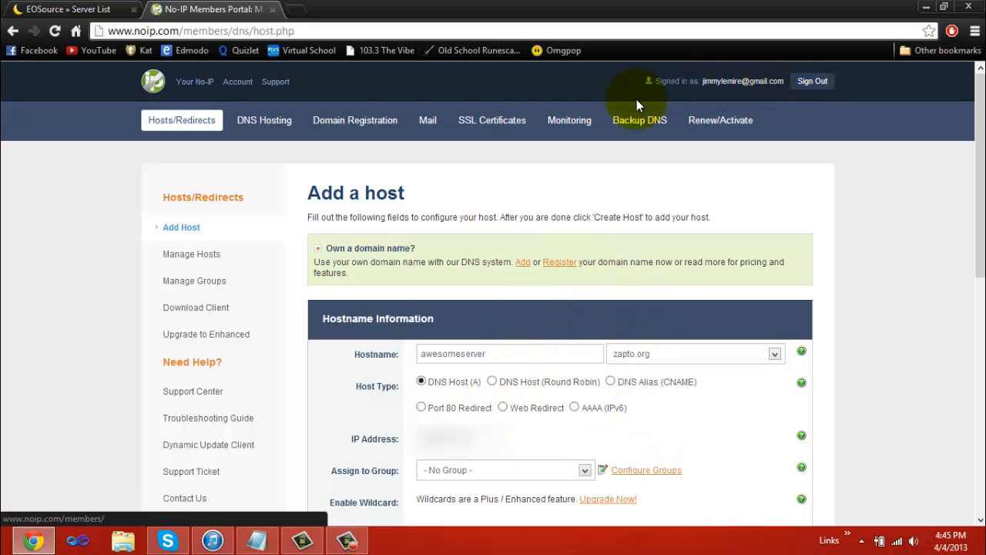
{"action": "mouse_move", "coordinate": [197, 215]}
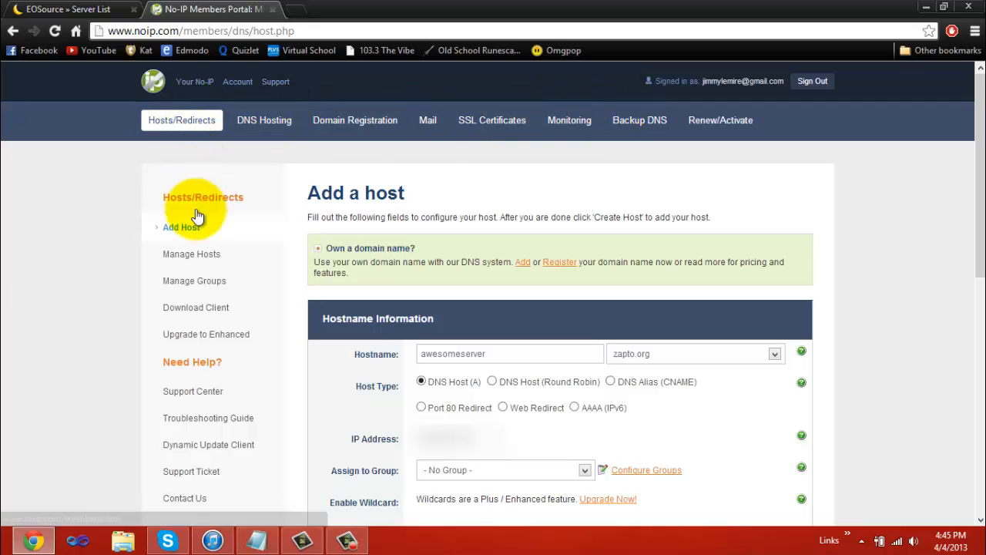
Step: Show the Manage Hosts list in the No-IP portal, currently with no hosts
{"action": "left_click", "coordinate": [191, 253]}
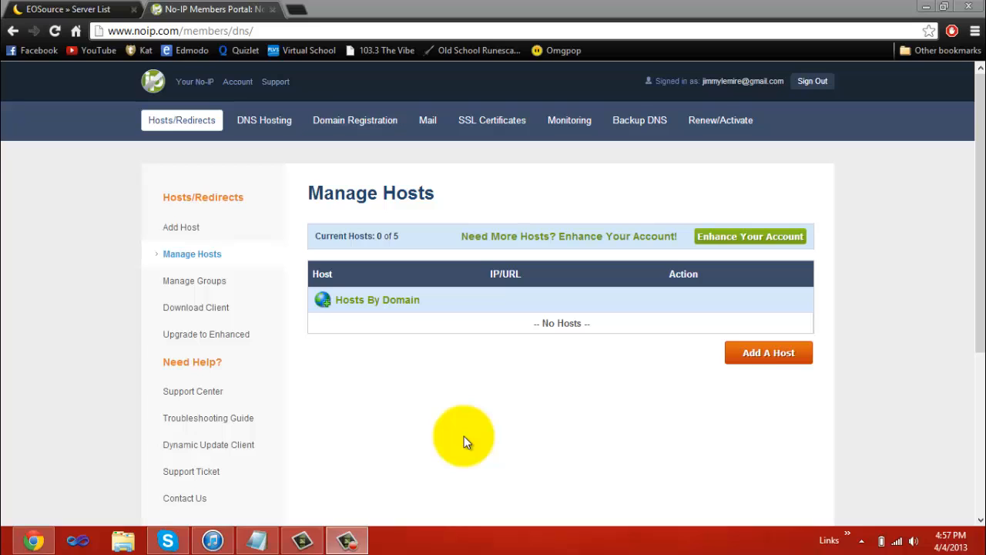
{"action": "mouse_move", "coordinate": [693, 357]}
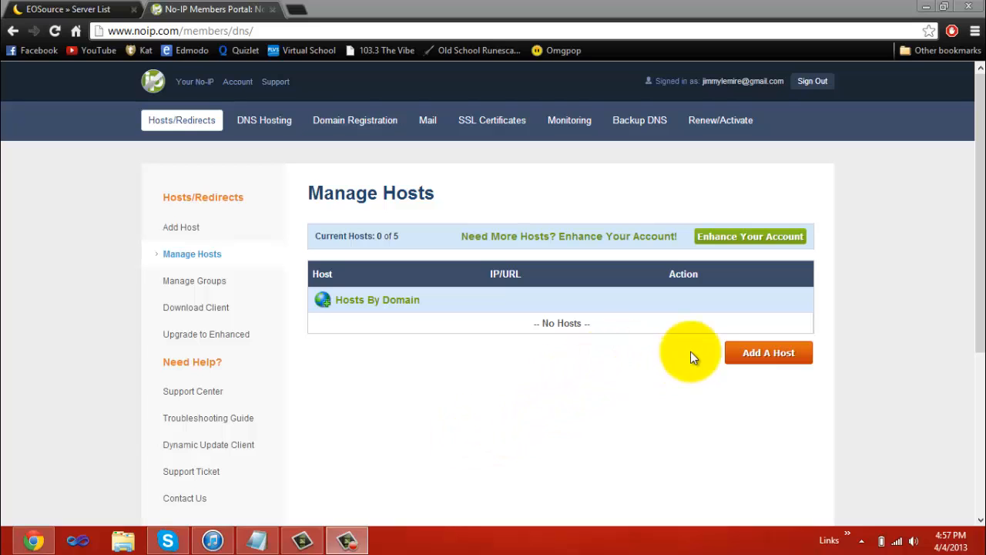
{"action": "mouse_move", "coordinate": [357, 342]}
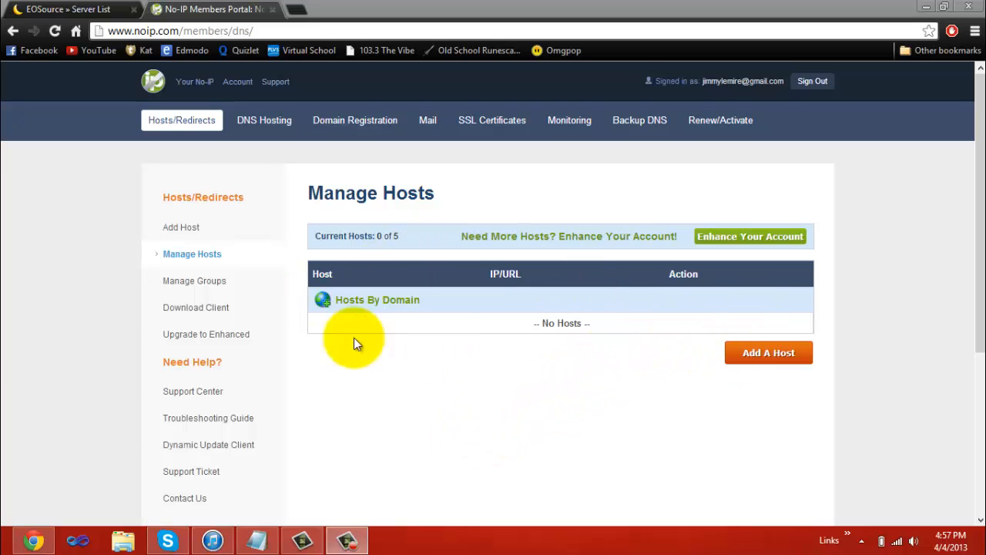
{"action": "mouse_move", "coordinate": [635, 333]}
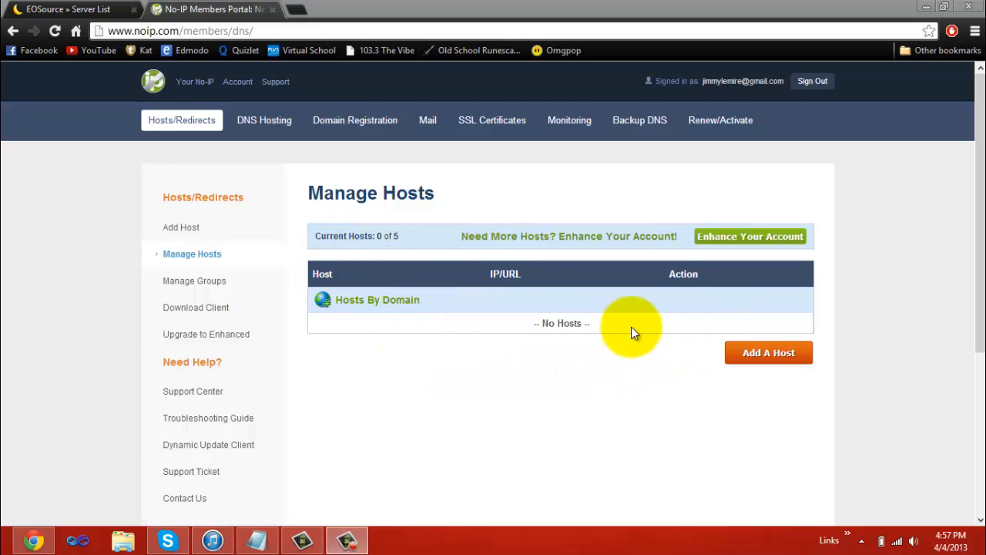
{"action": "mouse_move", "coordinate": [626, 324]}
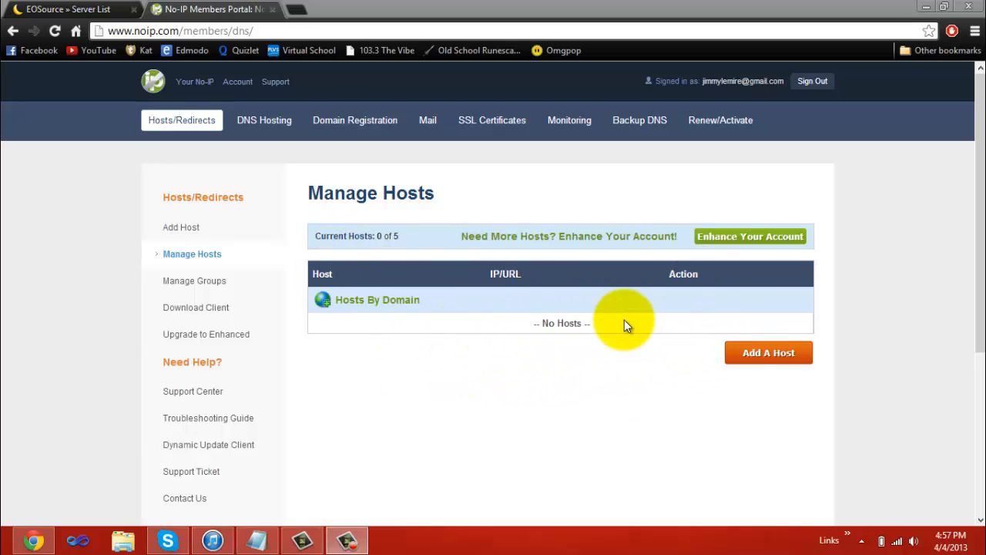
{"action": "mouse_move", "coordinate": [543, 280]}
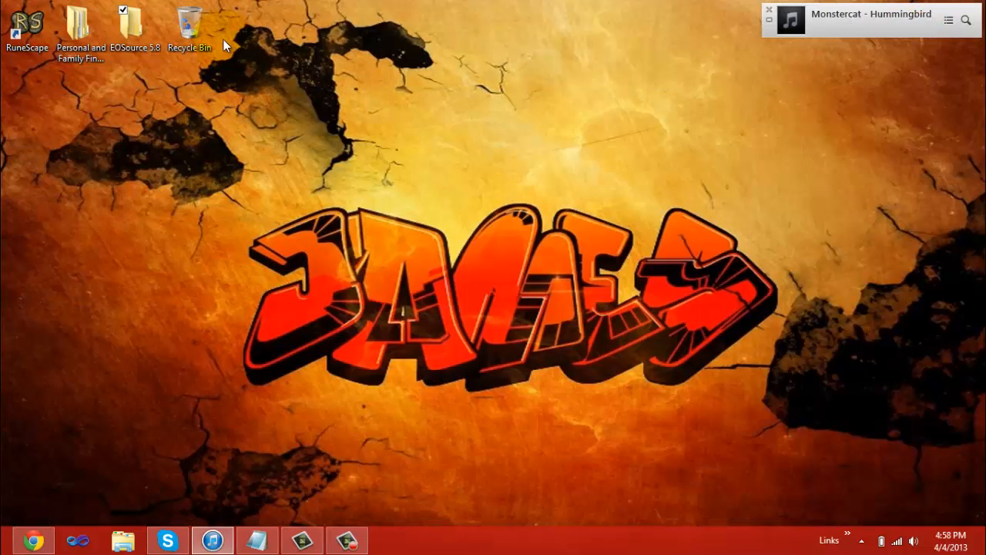
Step: Open the EOSource 5.8 folder from the desktop to list its server files
{"action": "double_click", "coordinate": [129, 21]}
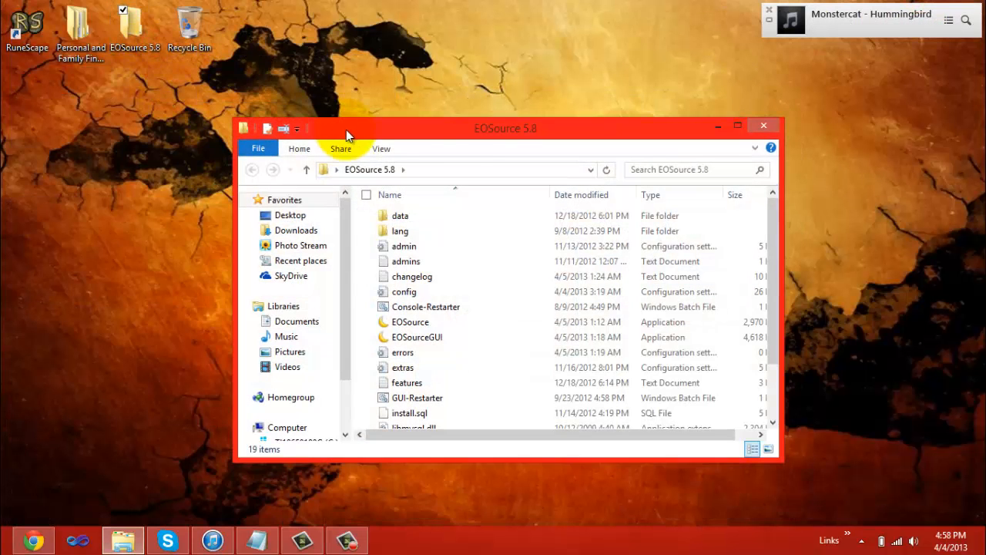
{"action": "mouse_move", "coordinate": [440, 185]}
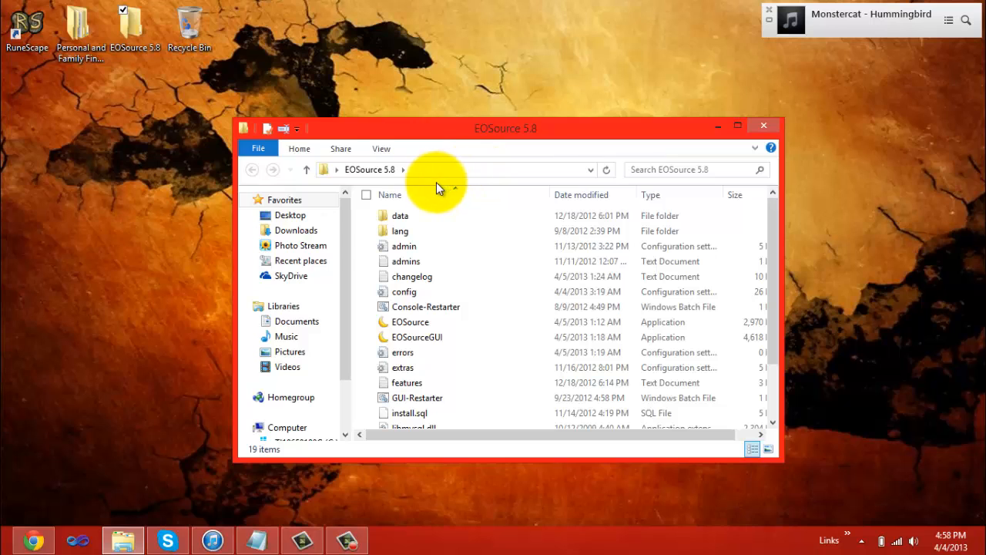
{"action": "left_click", "coordinate": [426, 307]}
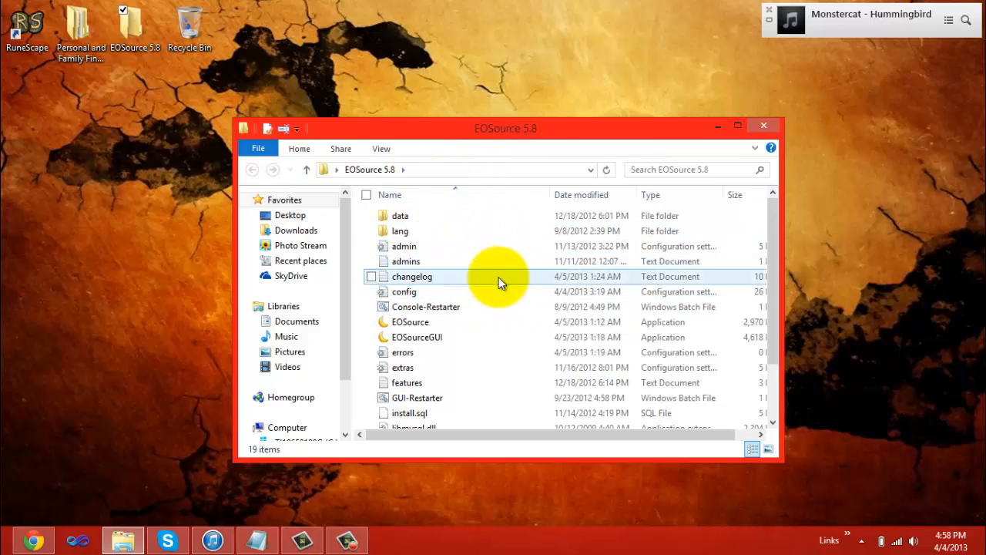
{"action": "mouse_move", "coordinate": [518, 299]}
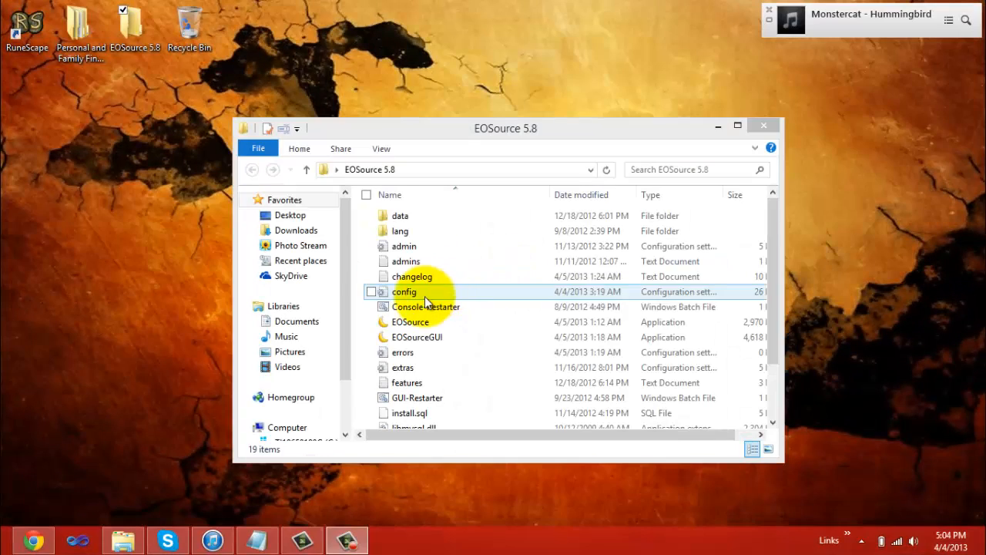
Step: Open config in Notepad and search 'sln' to reach the SLN OPTIONS section
{"action": "double_click", "coordinate": [404, 291]}
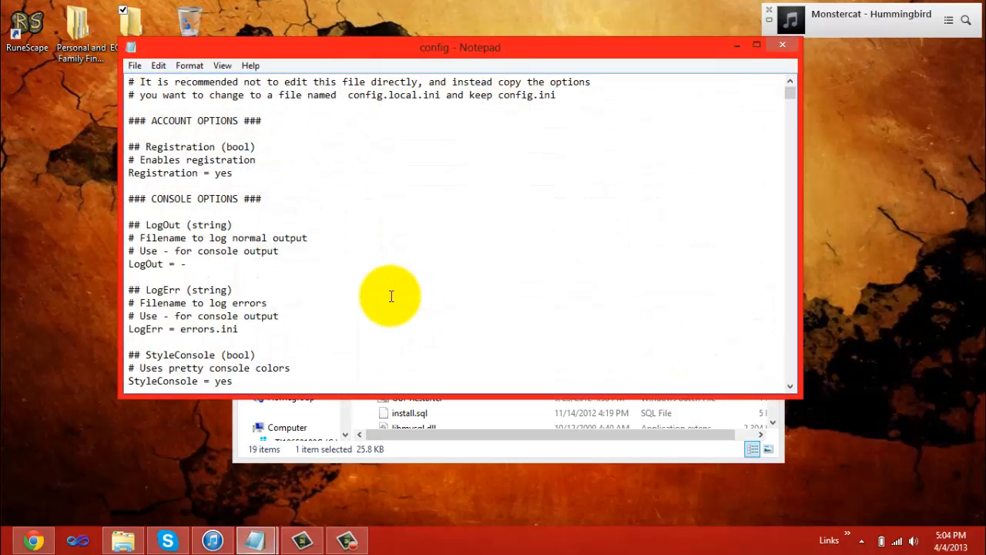
{"action": "mouse_move", "coordinate": [360, 289]}
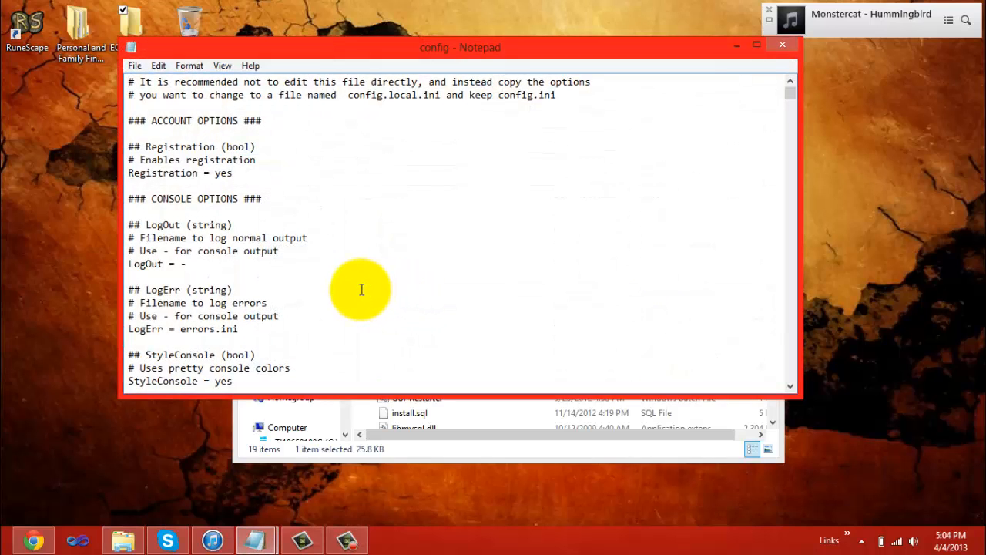
{"action": "key", "text": "Ctrl+f"}
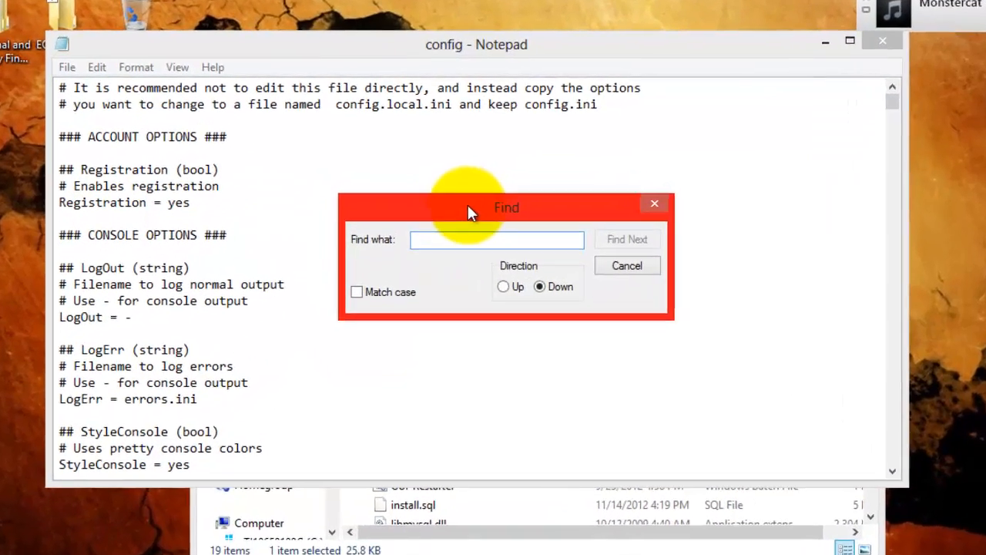
{"action": "type", "text": "slns"}
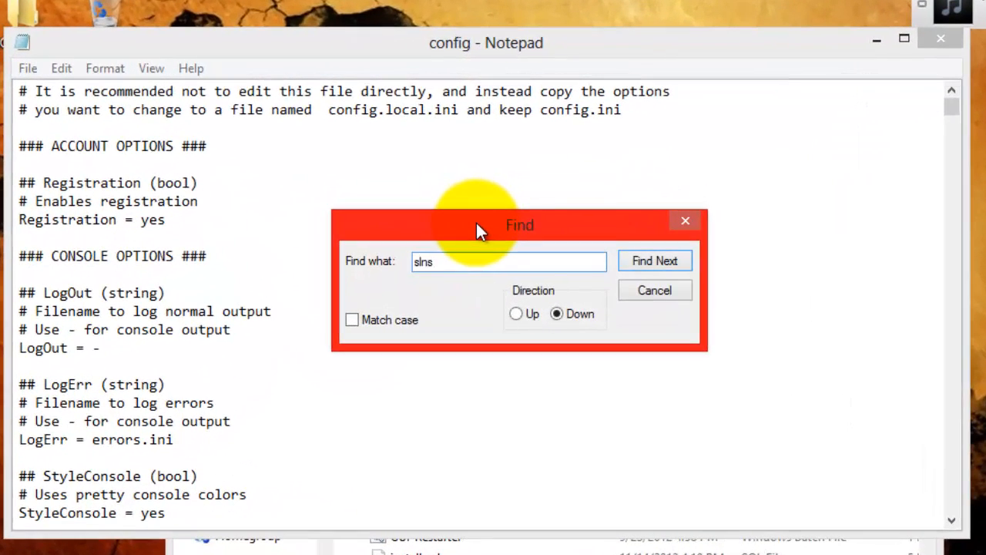
{"action": "left_click", "coordinate": [653, 260]}
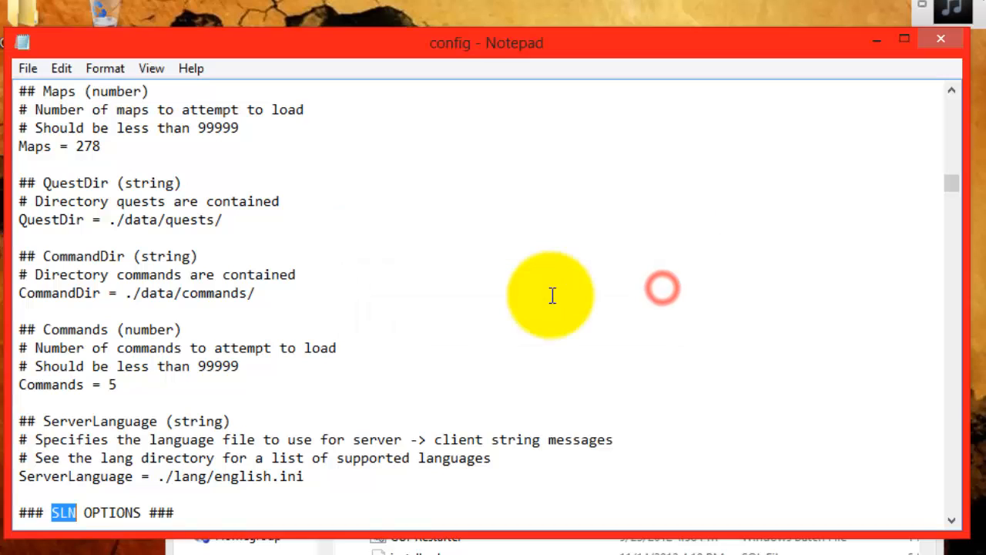
{"action": "scroll", "scroll_direction": "down", "scroll_amount": 3}
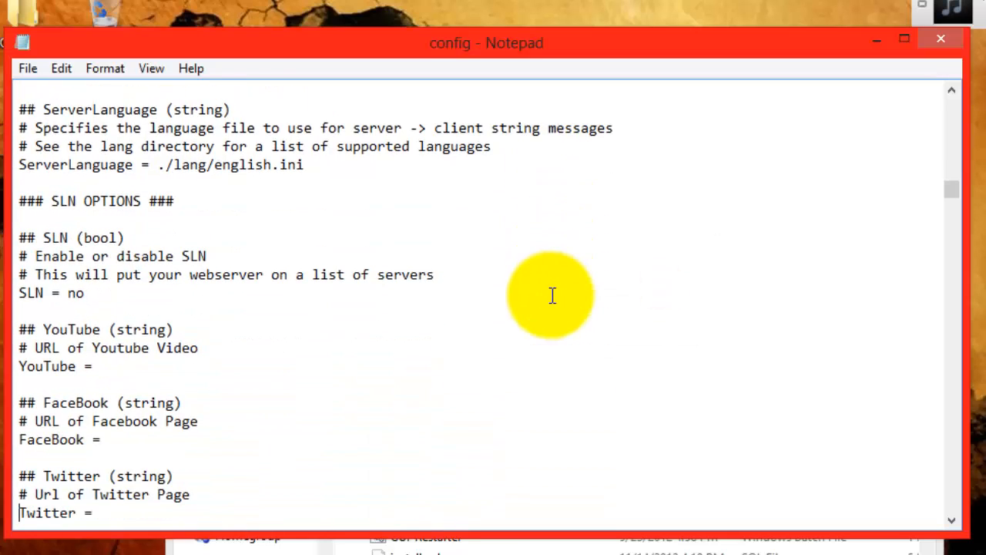
{"action": "scroll", "scroll_direction": "down", "scroll_amount": 3}
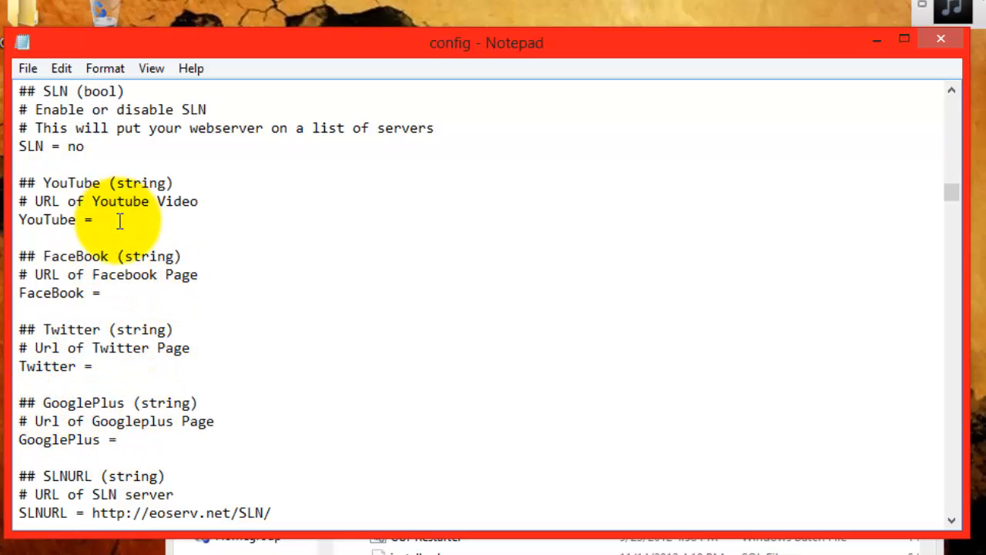
{"action": "left_click", "coordinate": [100, 218]}
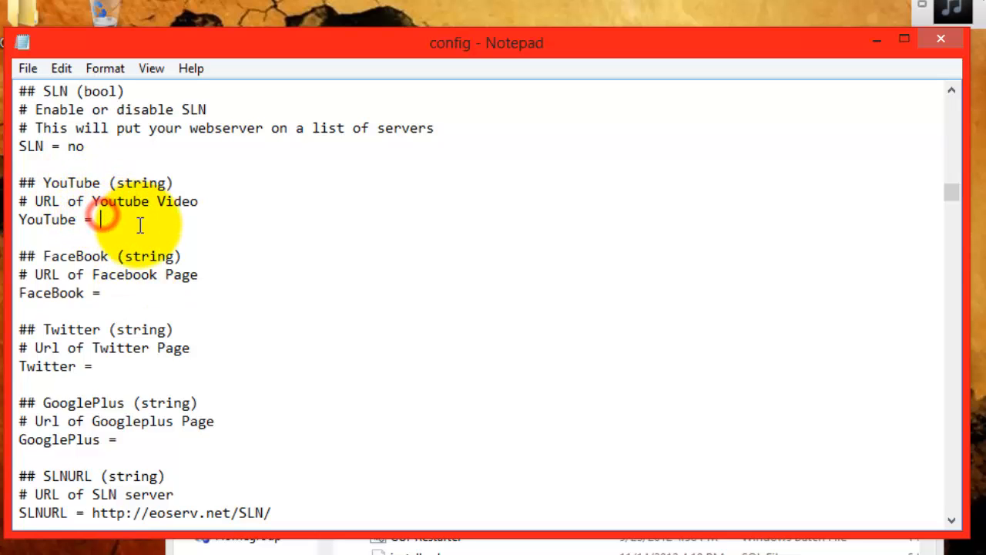
{"action": "left_click_drag", "start_coordinate": [100, 219], "coordinate": [100, 293]}
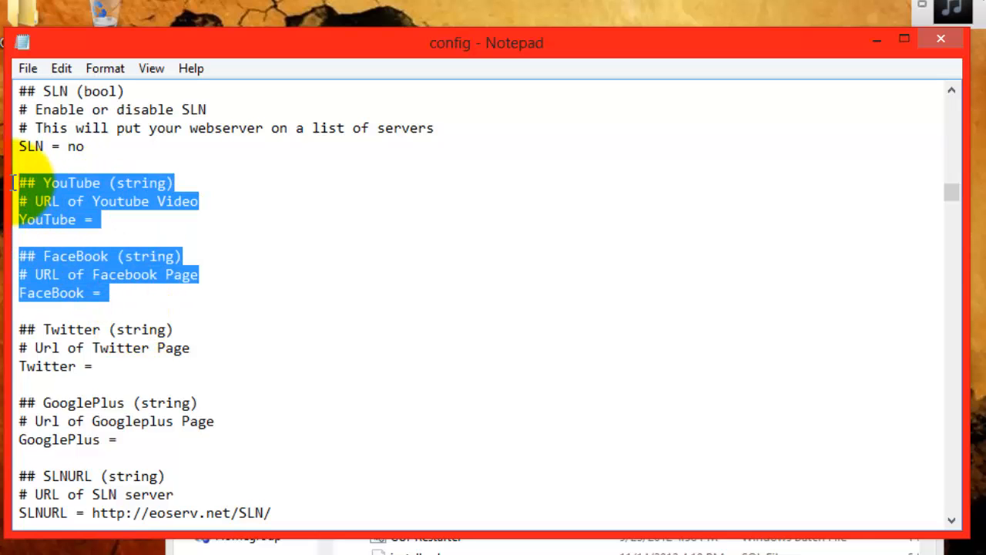
{"action": "left_click", "coordinate": [114, 309]}
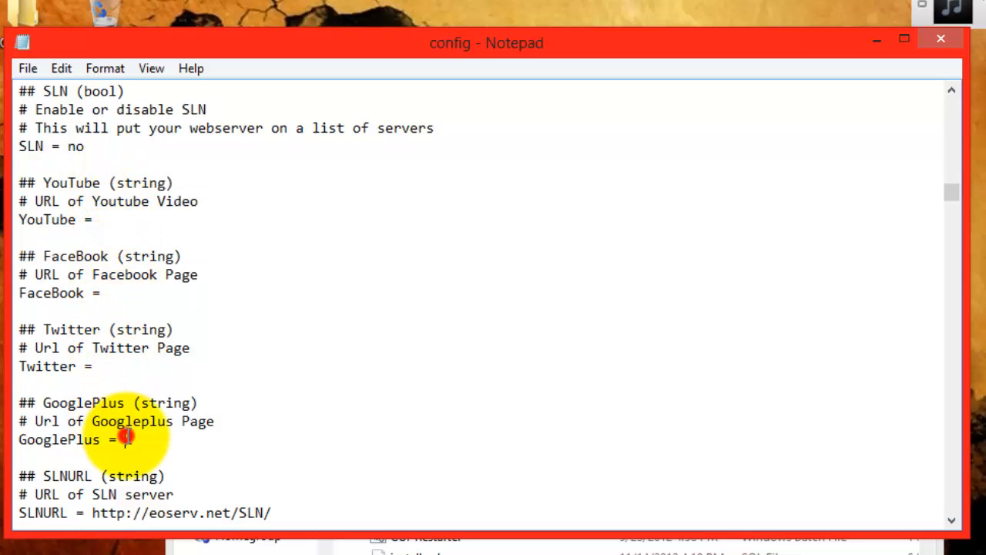
{"action": "scroll", "scroll_direction": "down", "scroll_amount": 3}
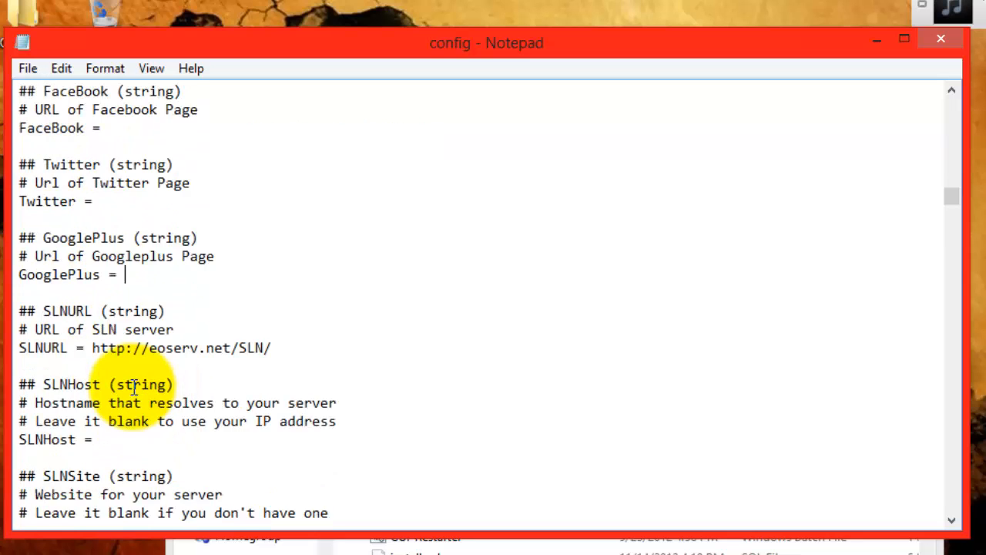
{"action": "scroll", "scroll_direction": "down", "scroll_amount": 3}
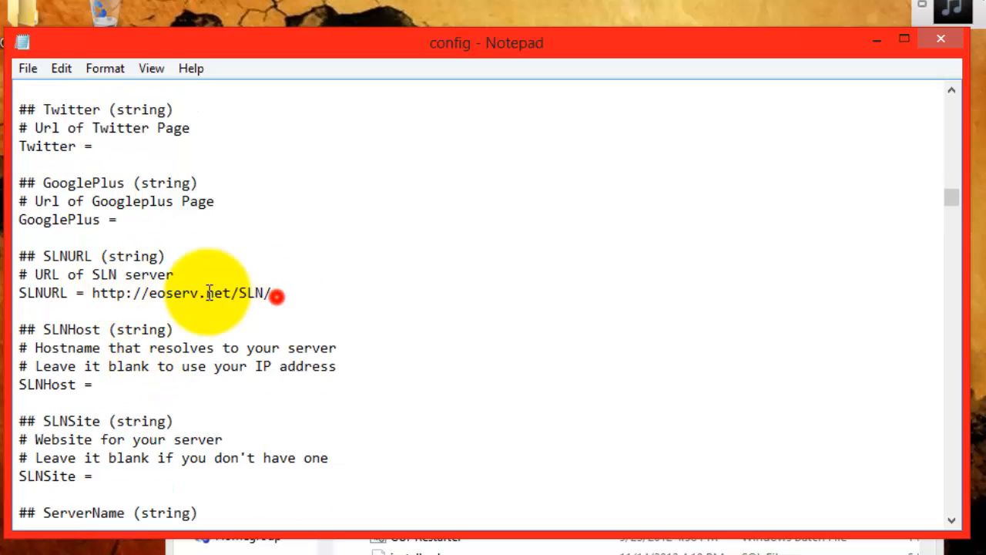
{"action": "key", "text": "Backspace"}
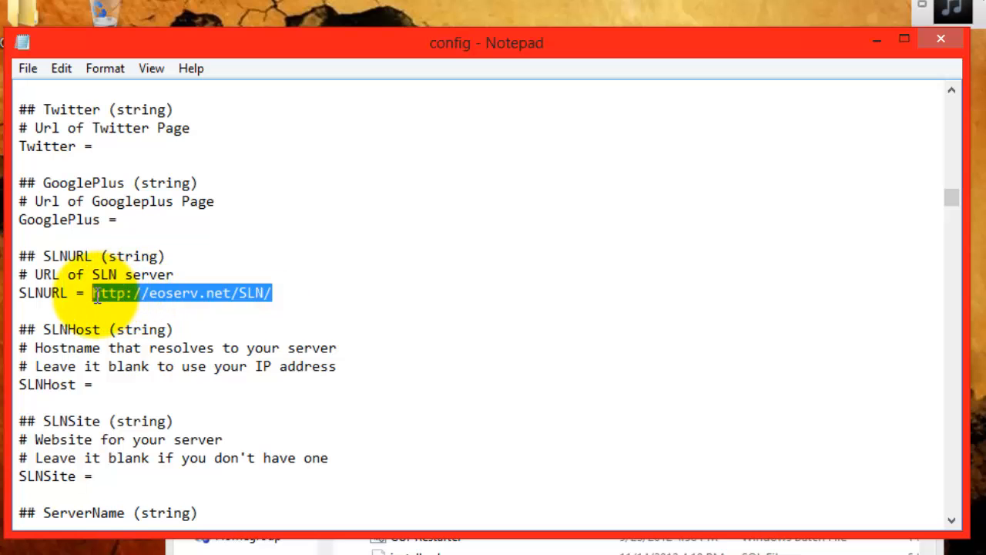
{"action": "mouse_move", "coordinate": [275, 85]}
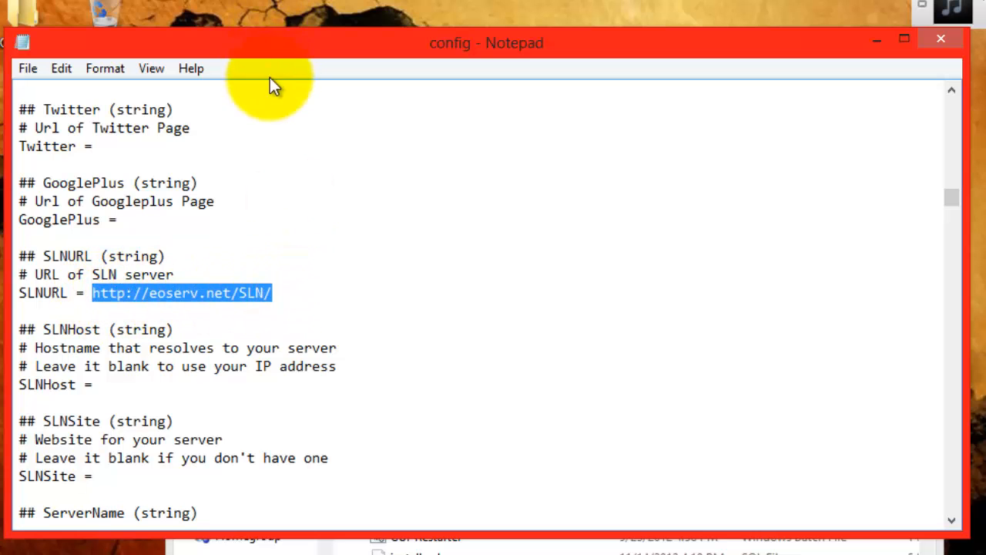
{"action": "left_click", "coordinate": [261, 308]}
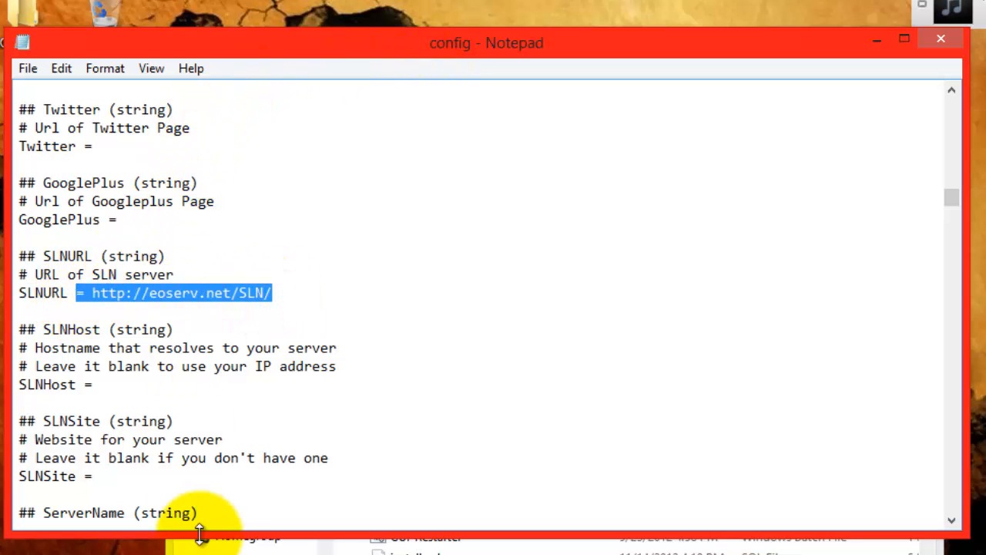
{"action": "mouse_move", "coordinate": [177, 292]}
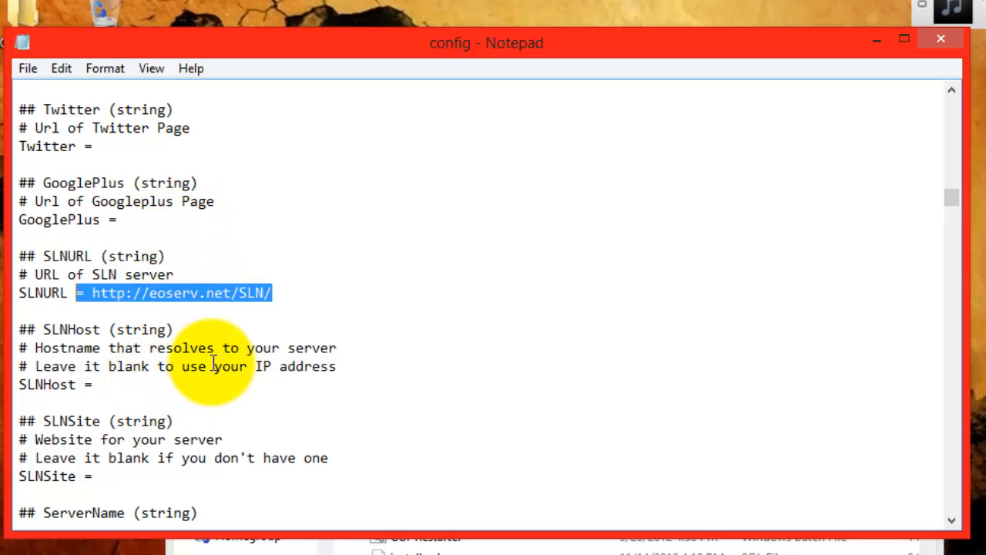
{"action": "mouse_move", "coordinate": [214, 277]}
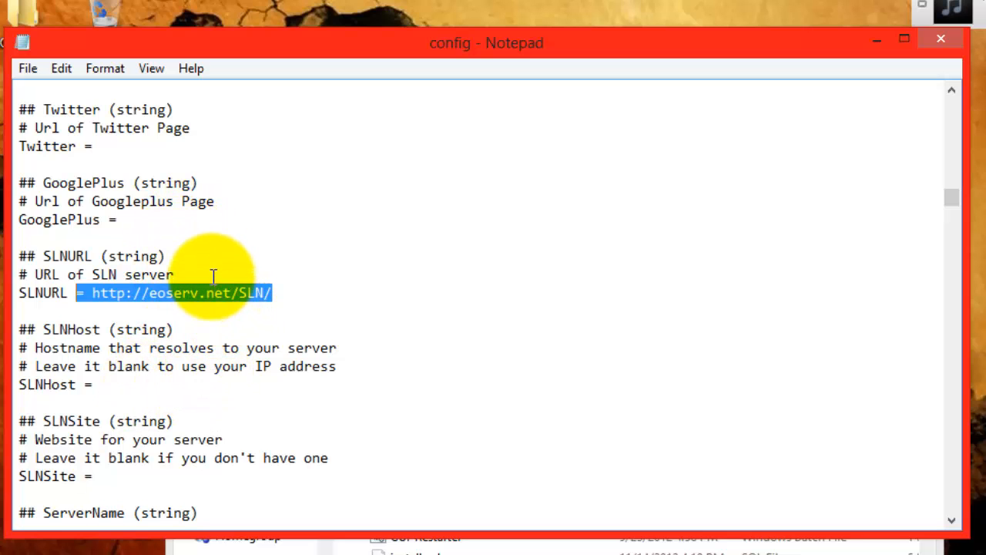
{"action": "mouse_move", "coordinate": [198, 336]}
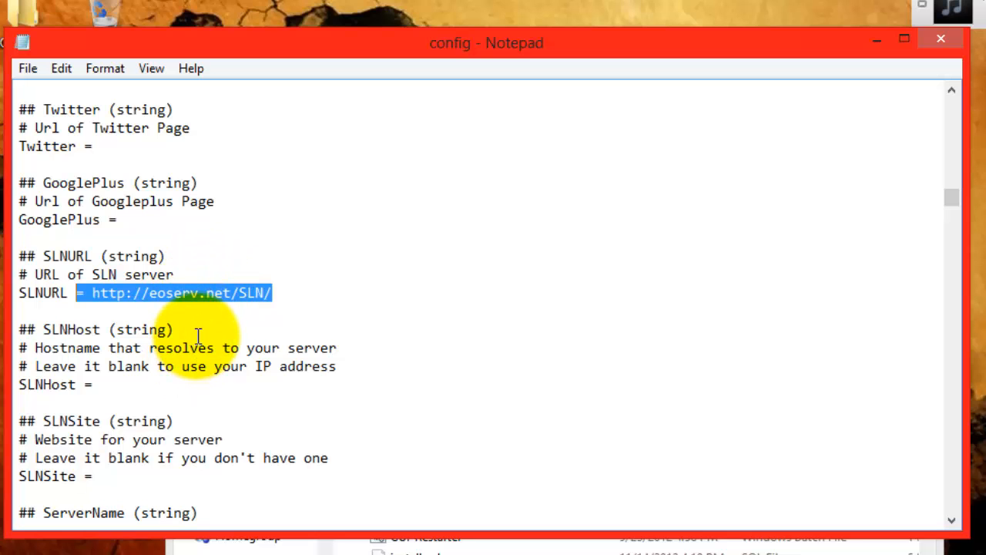
Step: Locate the SLNHost, SLNSite and ServerName values, replacing 'Untitled Server' with 'Fallen Evolution'
{"action": "scroll", "scroll_direction": "down", "scroll_amount": 3}
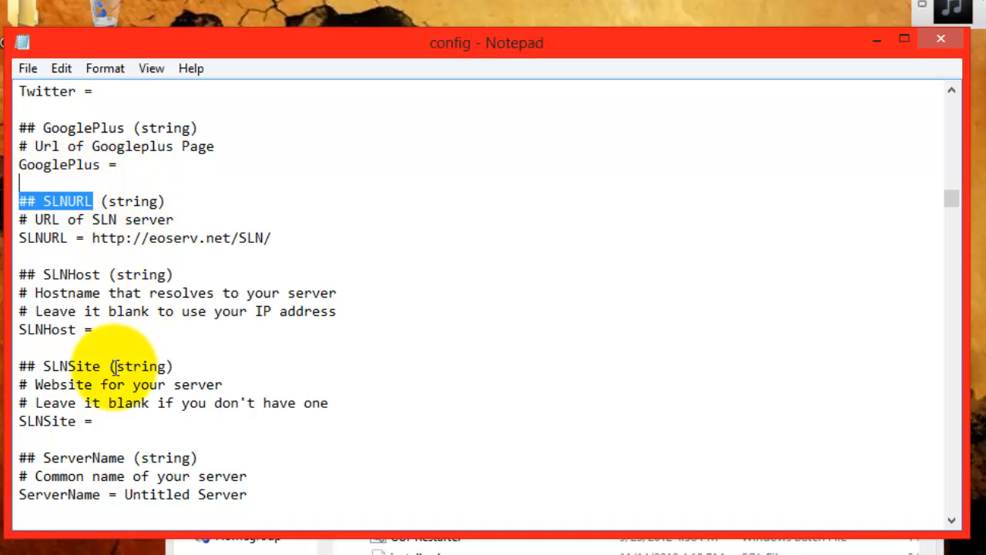
{"action": "left_click", "coordinate": [120, 330]}
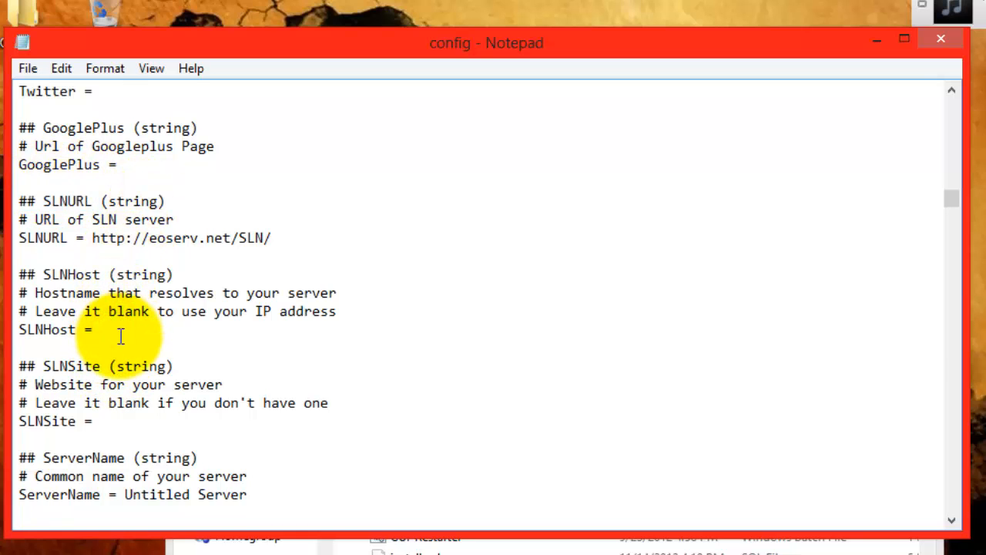
{"action": "left_click", "coordinate": [100, 330]}
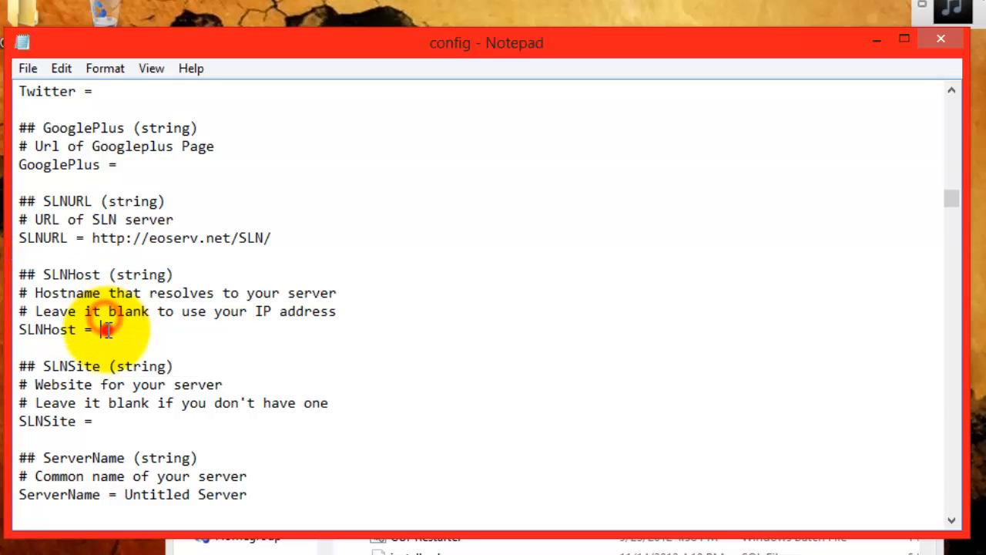
{"action": "scroll", "scroll_direction": "down", "scroll_amount": 3}
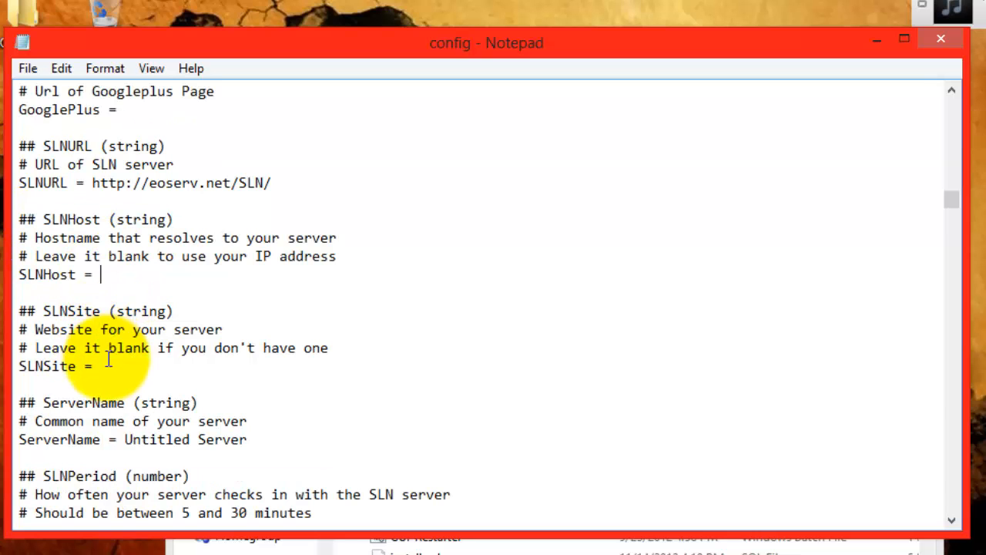
{"action": "left_click", "coordinate": [102, 367]}
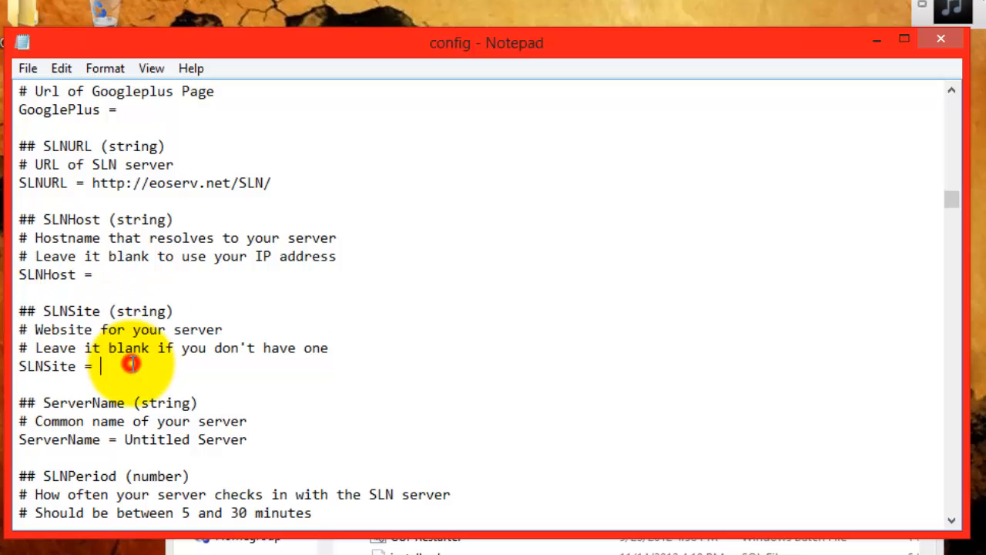
{"action": "mouse_move", "coordinate": [131, 312]}
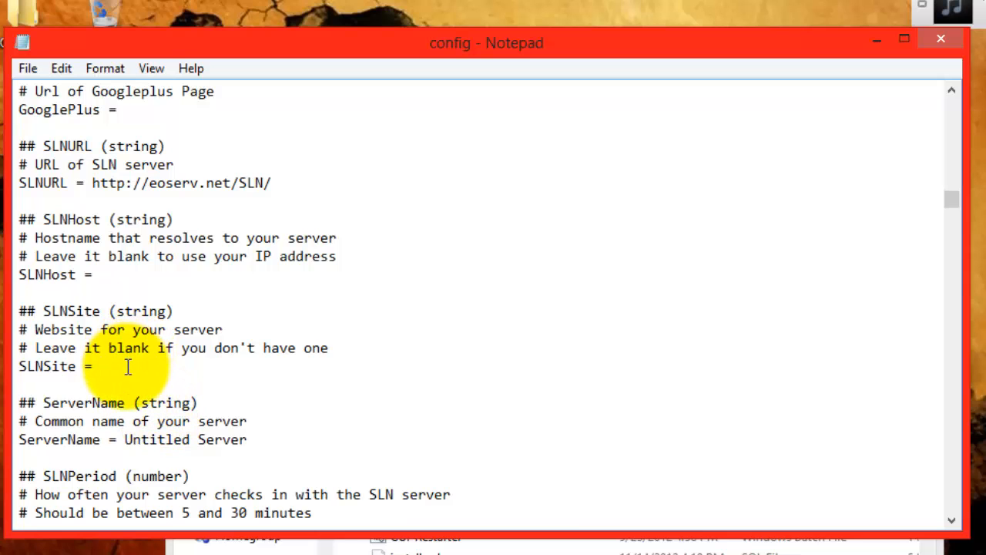
{"action": "scroll", "scroll_direction": "down", "scroll_amount": 3}
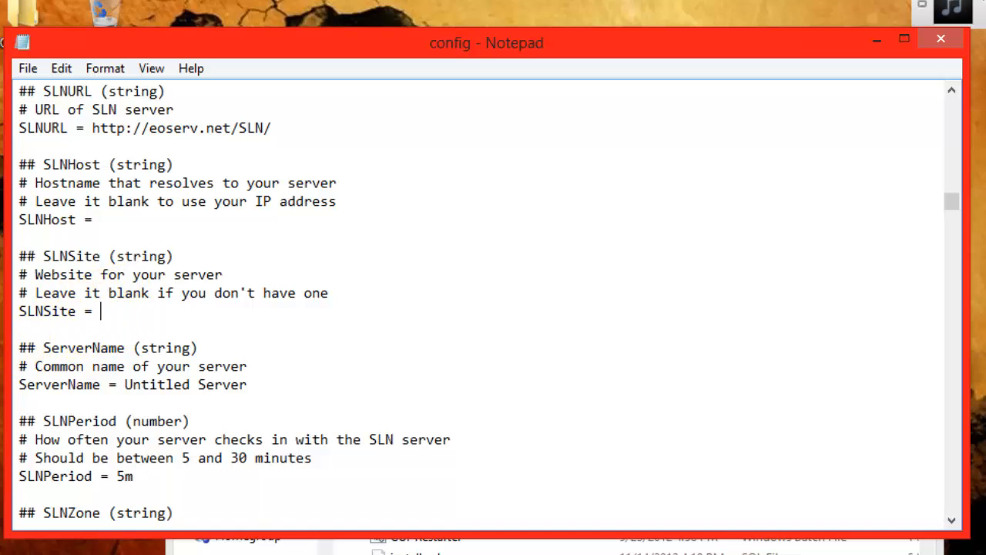
{"action": "scroll", "scroll_direction": "down", "scroll_amount": 3}
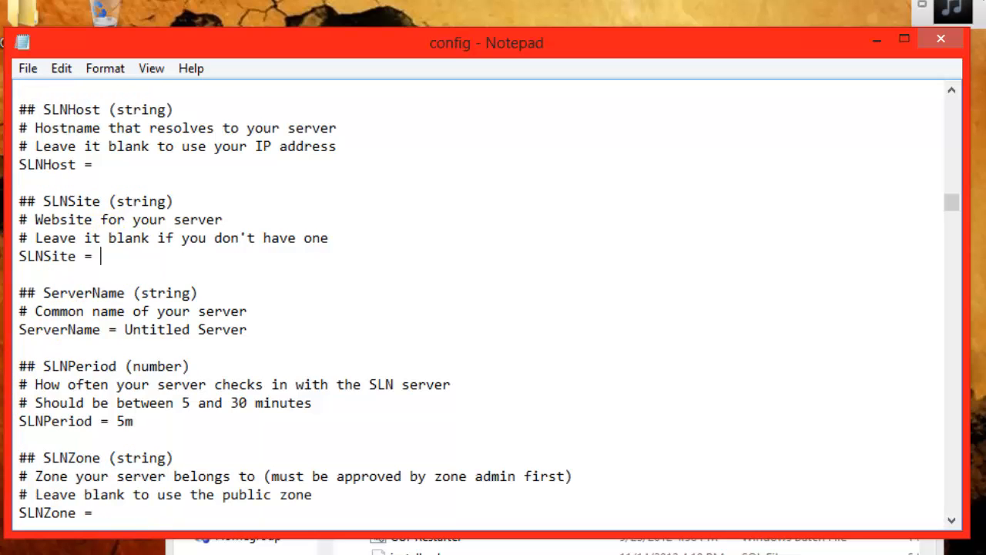
{"action": "double_click", "coordinate": [154, 329]}
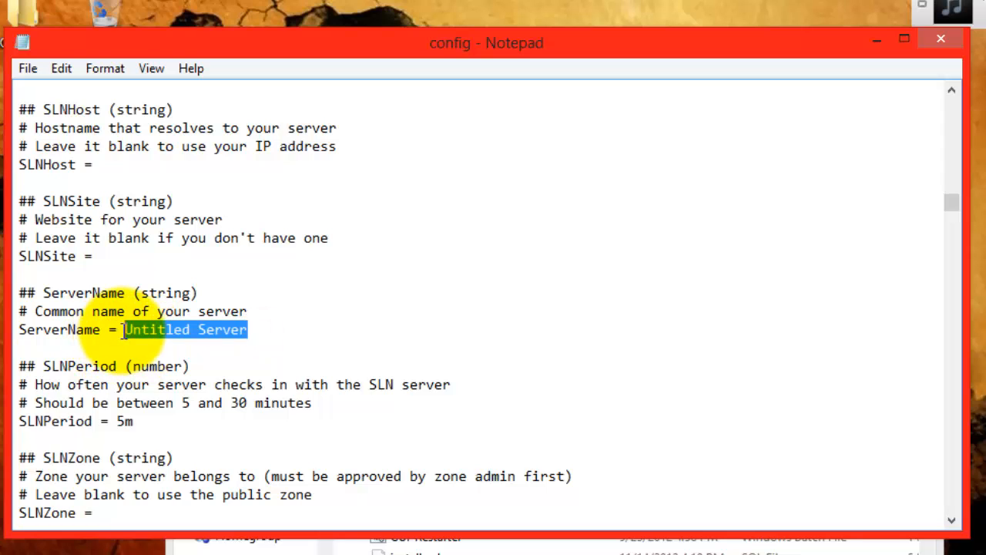
{"action": "type", "text": "F"}
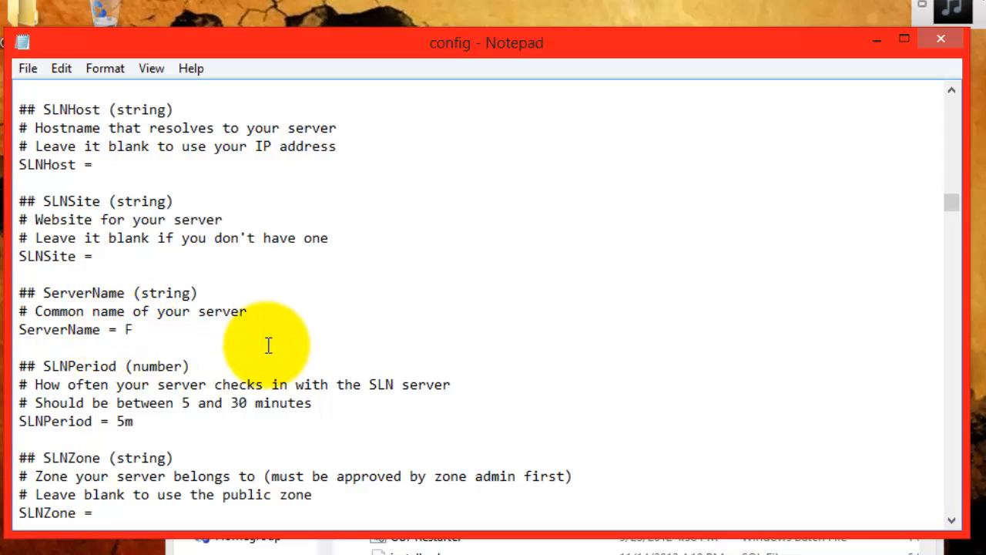
{"action": "type", "text": "allen Evolution"}
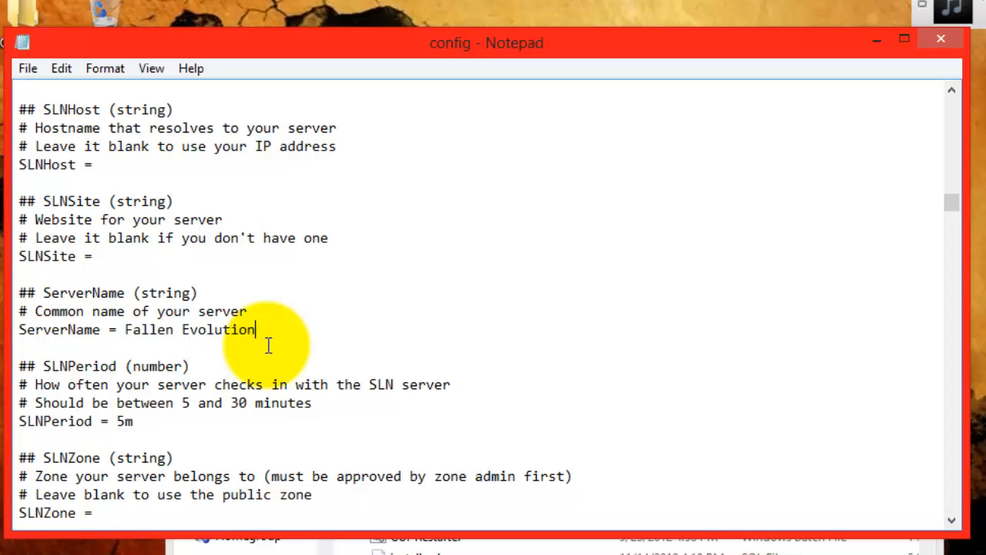
{"action": "mouse_move", "coordinate": [258, 324]}
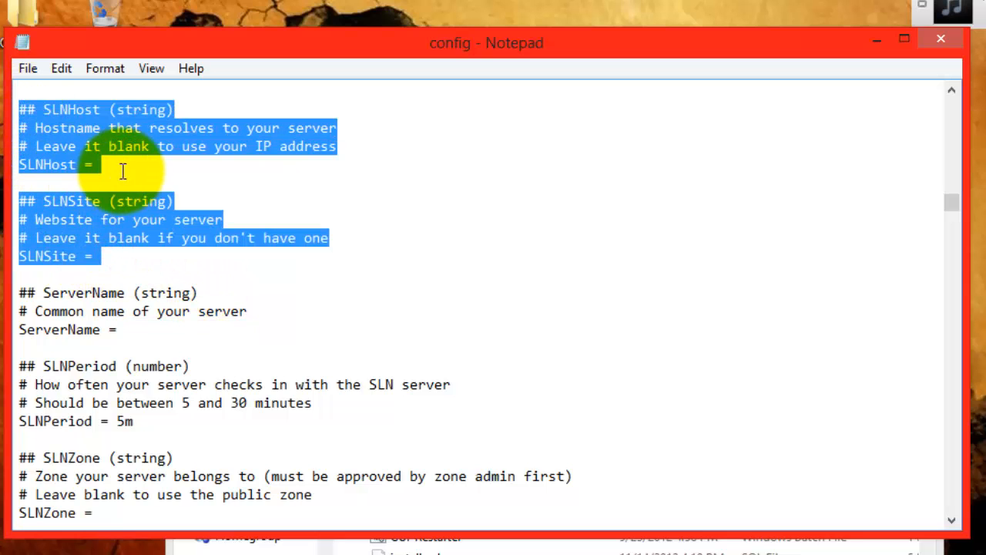
Step: Set SLNHost to awesomeserver.no-ip.org and remove the stray quotation mark
{"action": "type", "text": "\""}
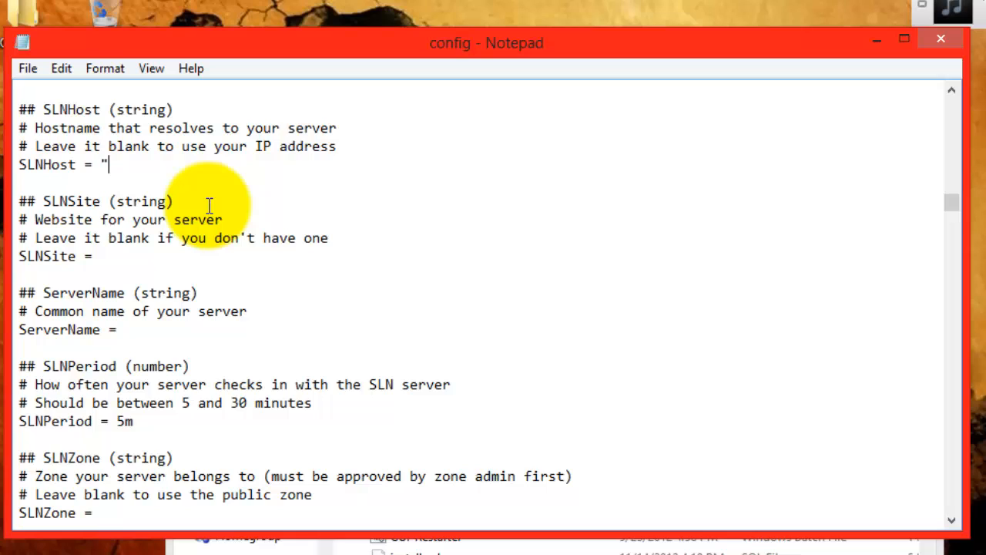
{"action": "type", "text": "awesomeserver.no"}
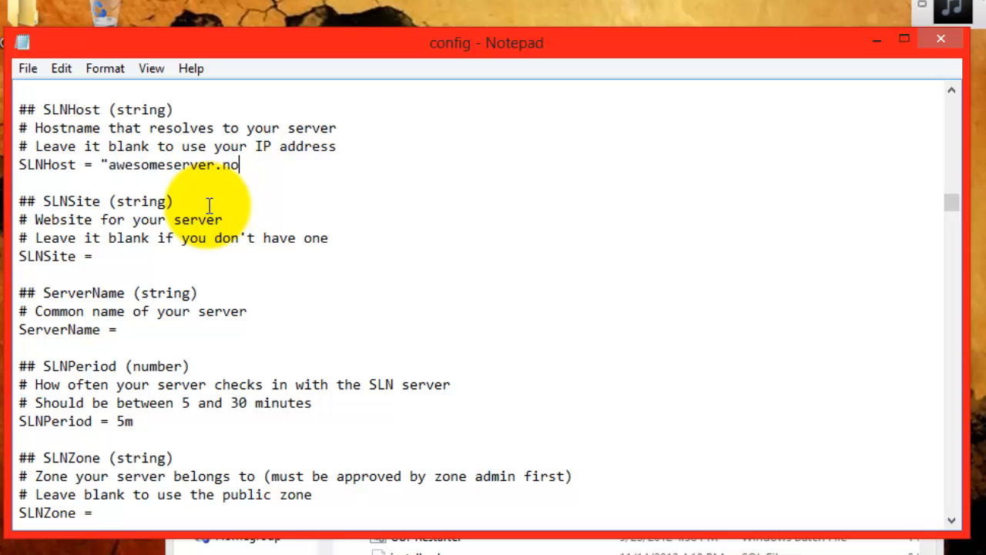
{"action": "type", "text": "-ip.orgh"}
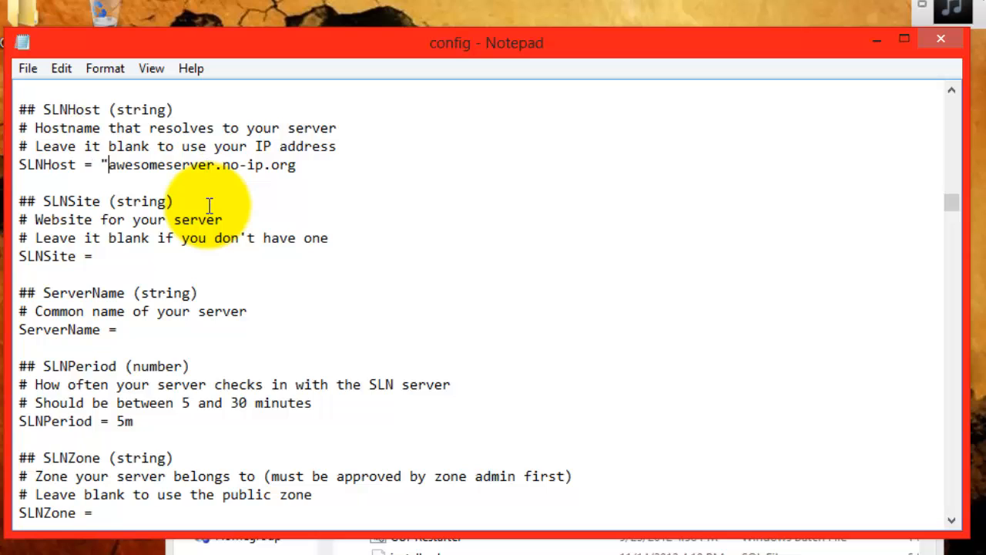
{"action": "key", "text": "Backspace"}
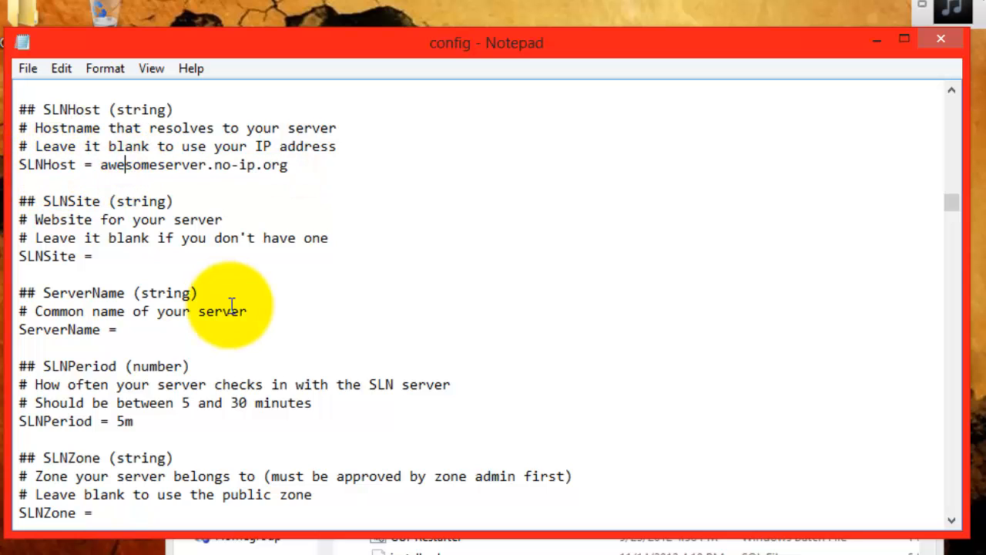
{"action": "mouse_move", "coordinate": [182, 377]}
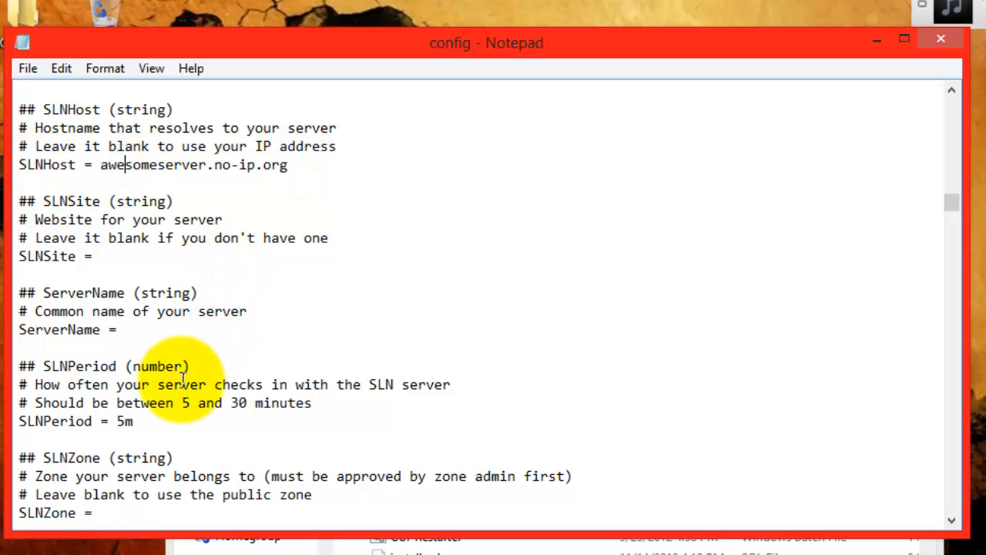
{"action": "scroll", "scroll_direction": "down", "scroll_amount": 3}
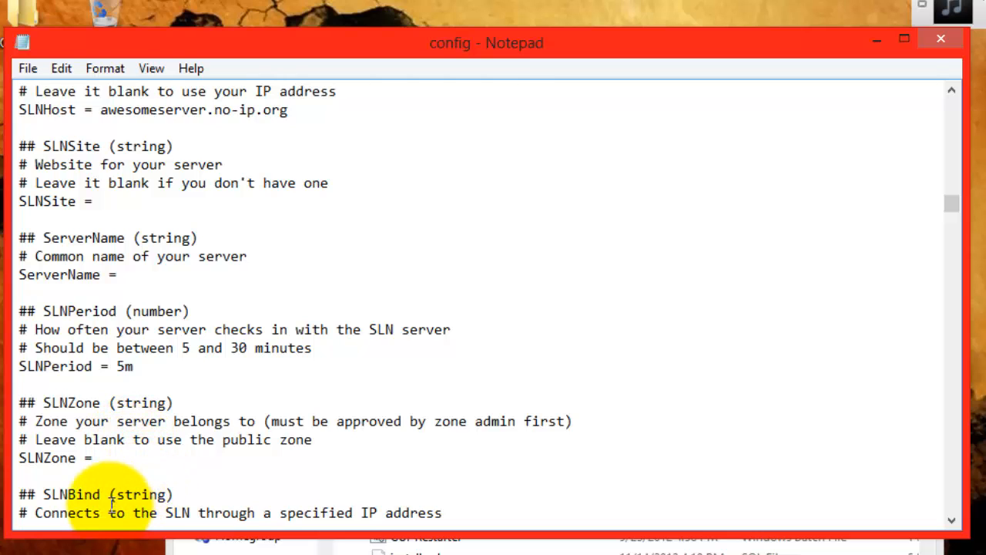
{"action": "left_click", "coordinate": [99, 457]}
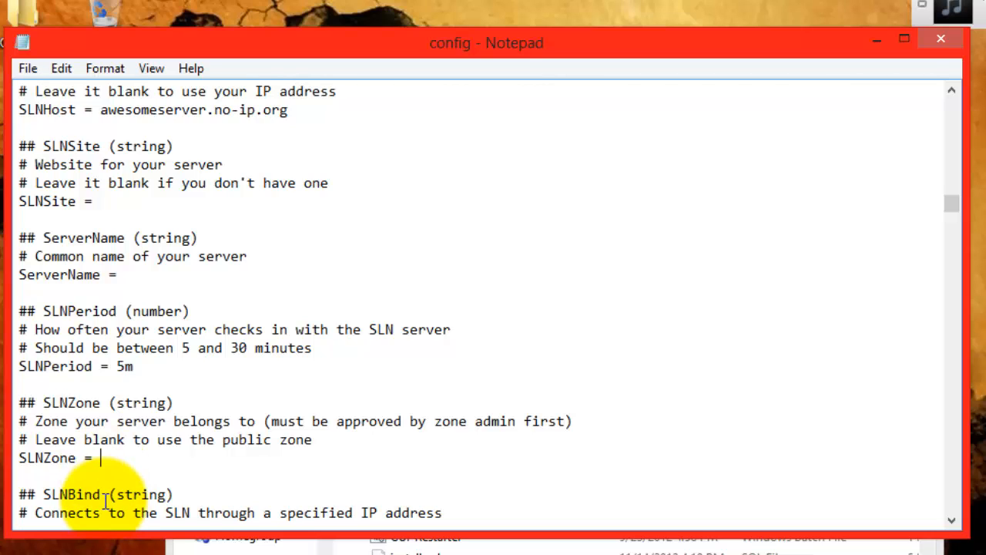
{"action": "type", "text": "test"}
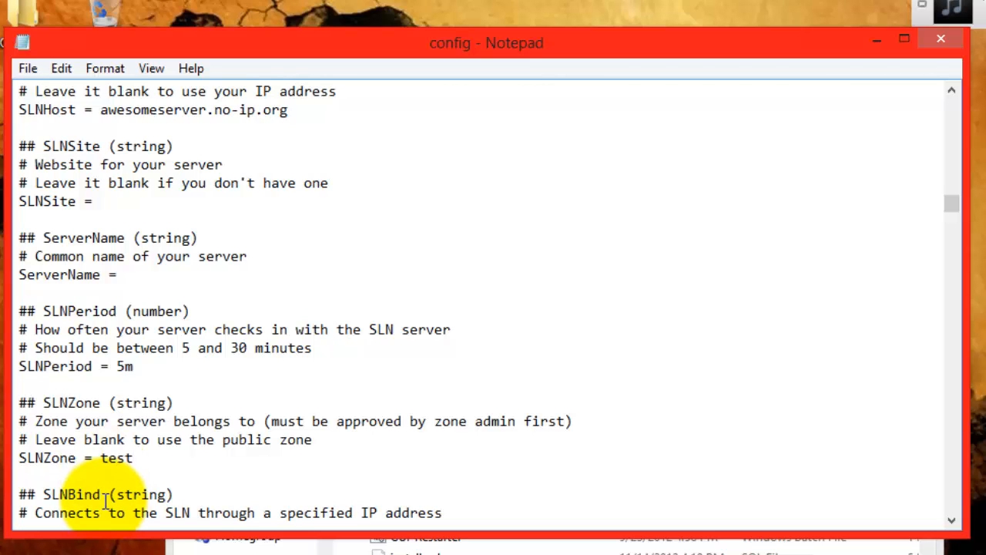
{"action": "mouse_move", "coordinate": [74, 247]}
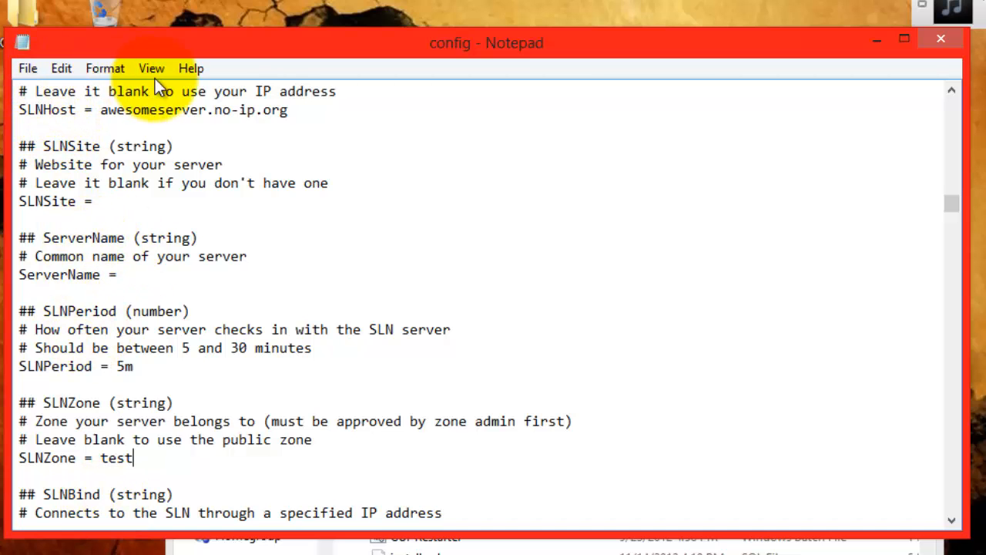
{"action": "mouse_move", "coordinate": [241, 222]}
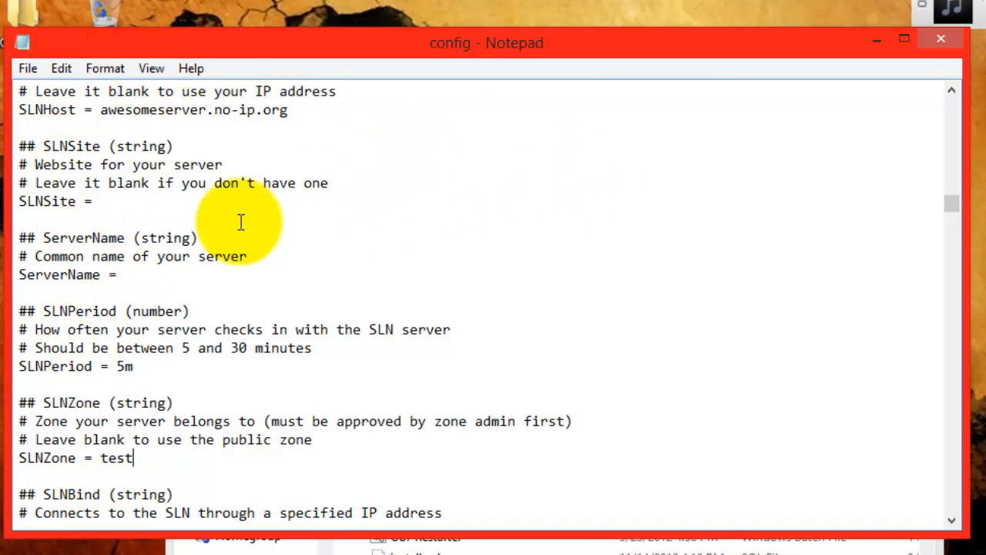
{"action": "key", "text": "backspace"}
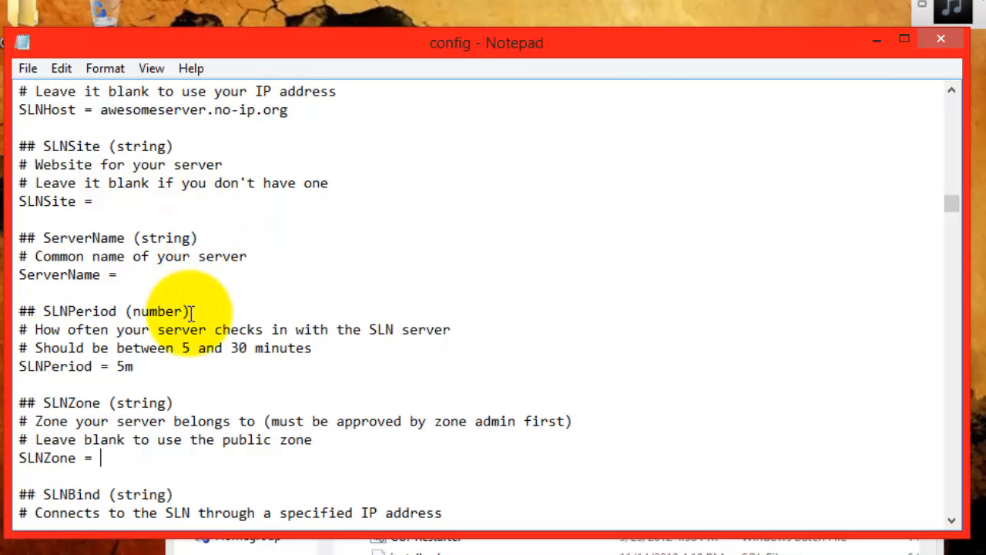
{"action": "mouse_move", "coordinate": [536, 367]}
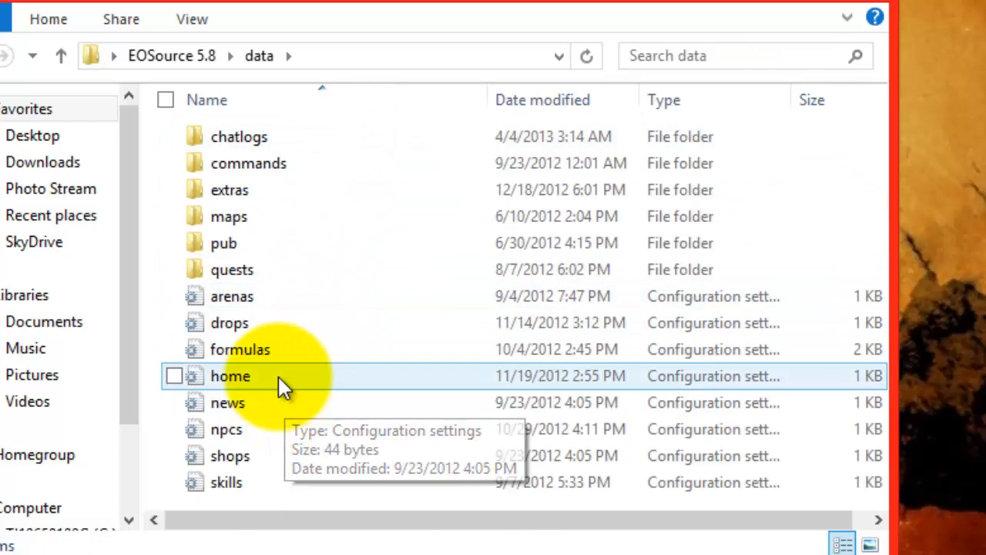
Step: Open data\home.ini in Notepad to add the EOSource newbland spawn at 1,10,10
{"action": "double_click", "coordinate": [230, 376]}
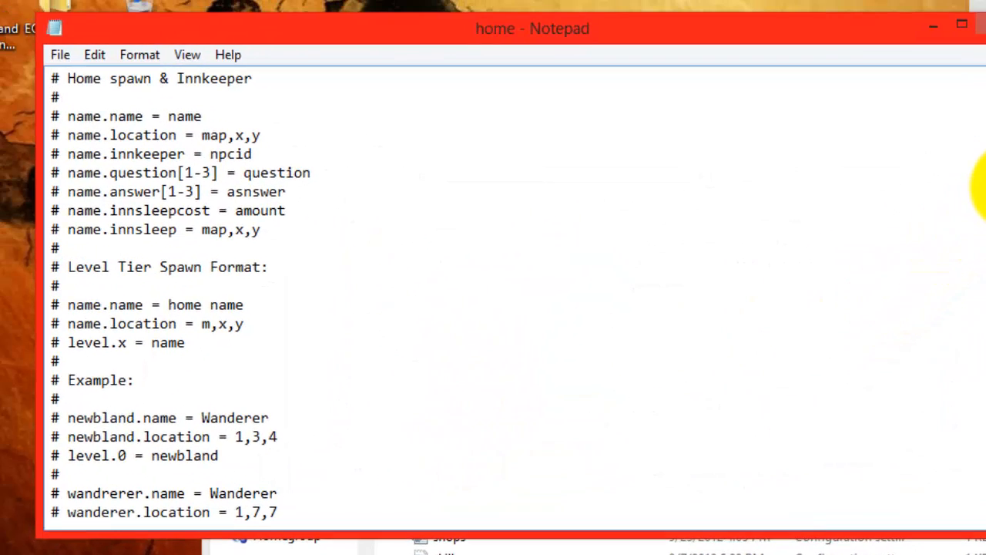
{"action": "scroll", "scroll_direction": "down", "scroll_amount": 3}
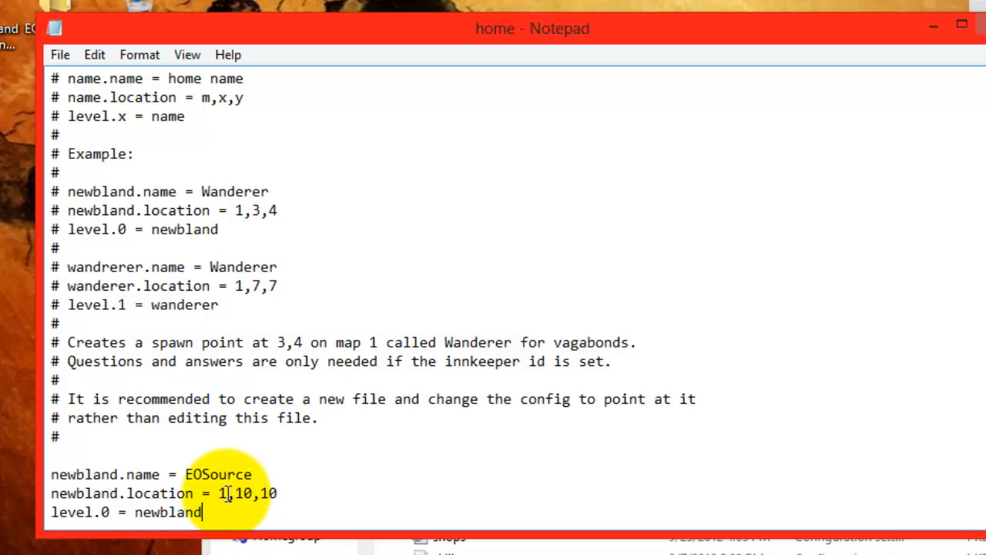
{"action": "mouse_move", "coordinate": [228, 506]}
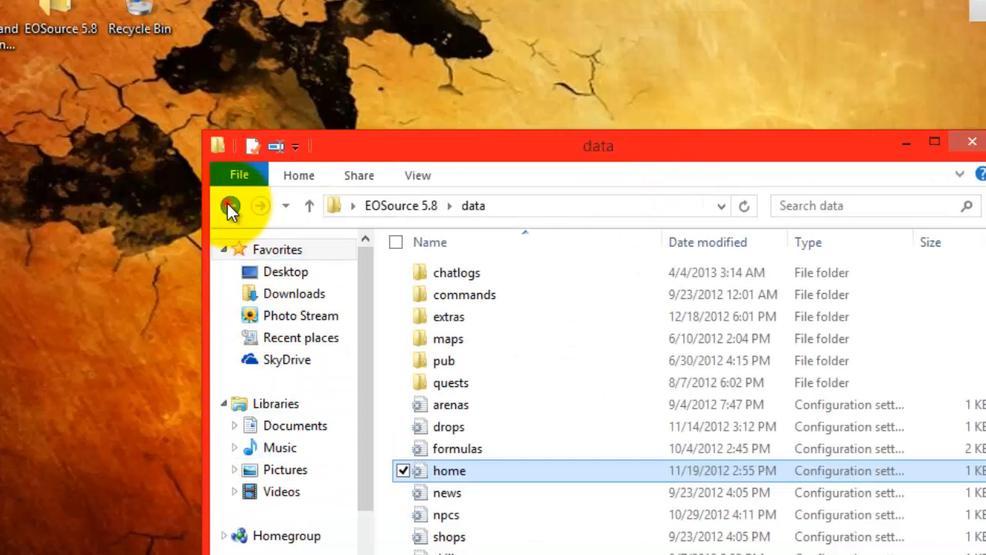
Step: Reopen config.ini and find 'location' to reach StartMap 1, StartX 13, StartY 16
{"action": "left_click", "coordinate": [230, 206]}
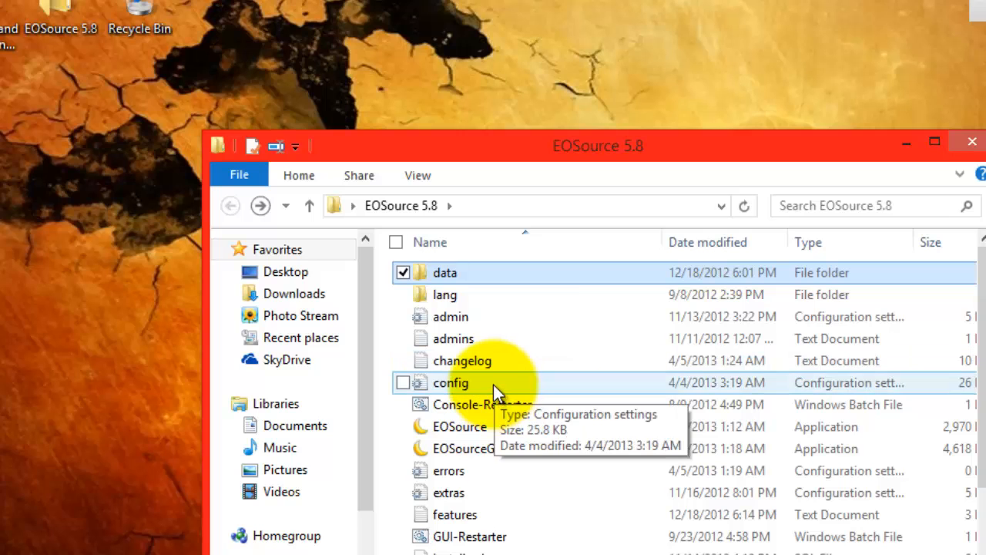
{"action": "double_click", "coordinate": [450, 382]}
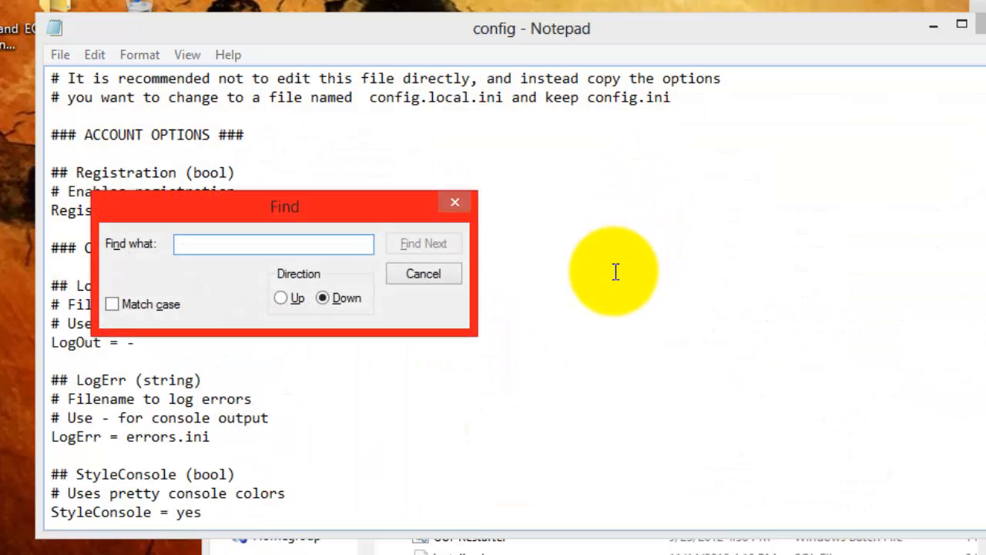
{"action": "type", "text": "location"}
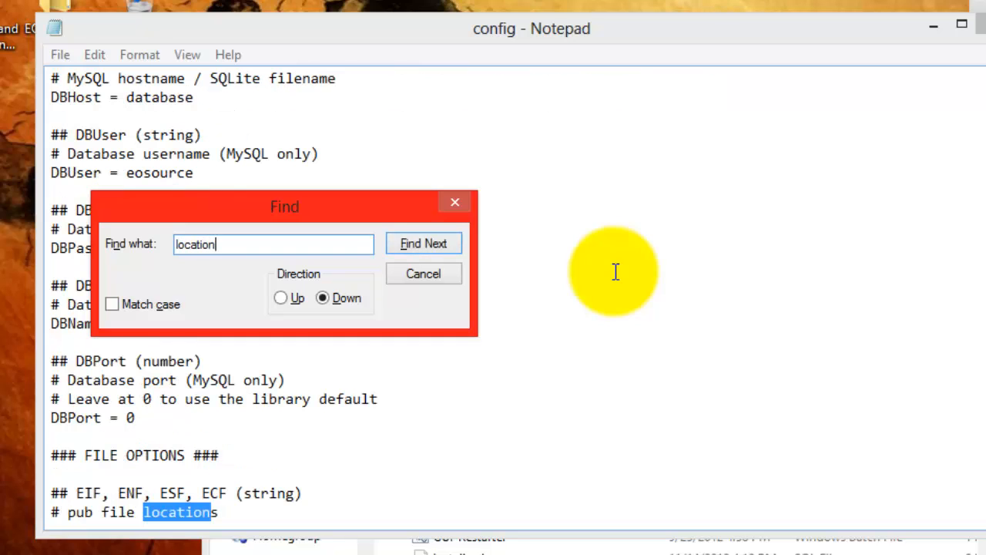
{"action": "left_click", "coordinate": [422, 244]}
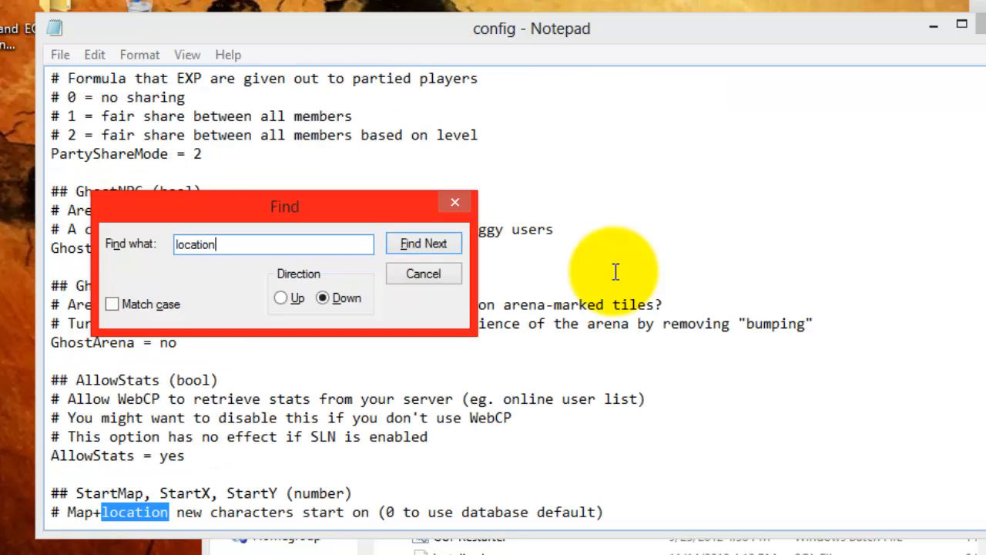
{"action": "left_click", "coordinate": [423, 274]}
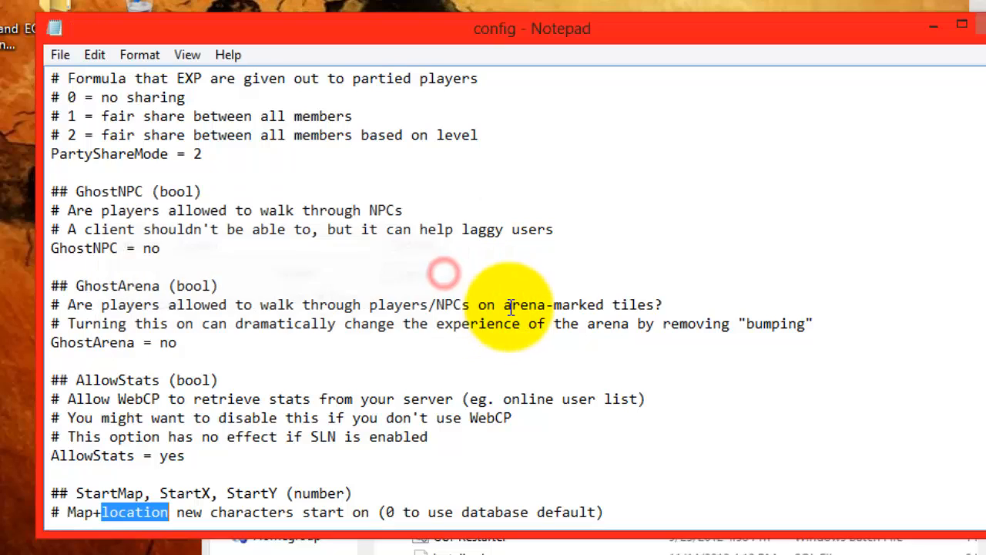
{"action": "scroll", "scroll_direction": "down", "scroll_amount": 3}
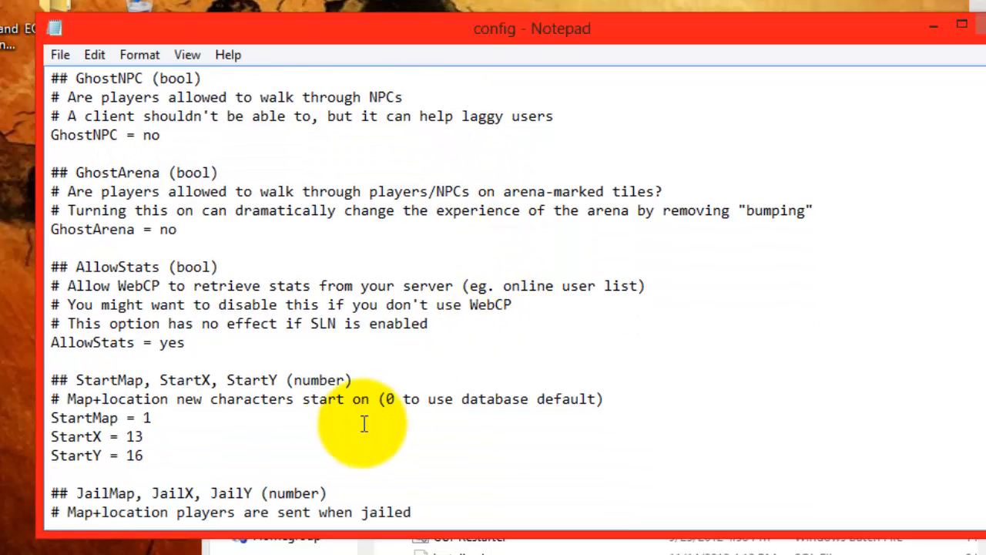
{"action": "mouse_move", "coordinate": [176, 453]}
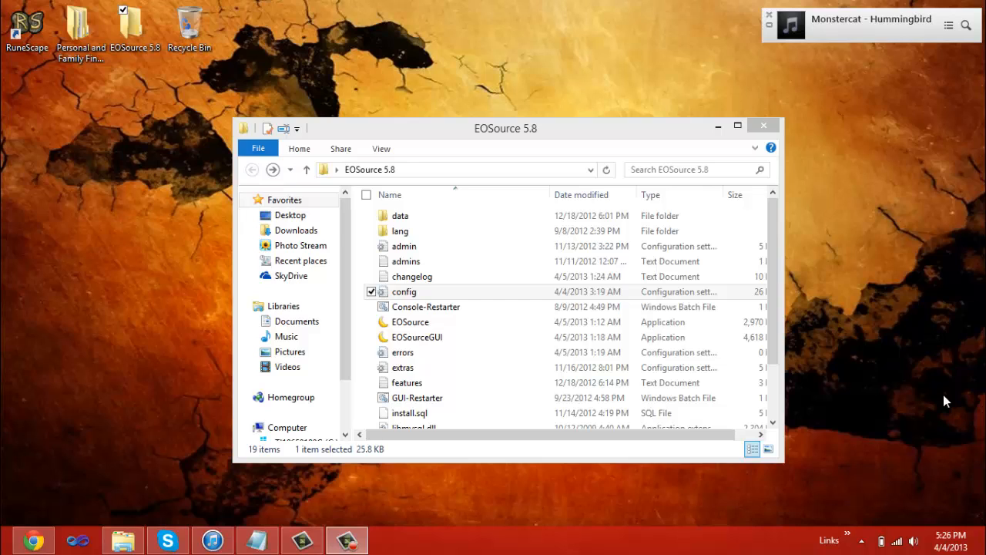
{"action": "mouse_move", "coordinate": [884, 385]}
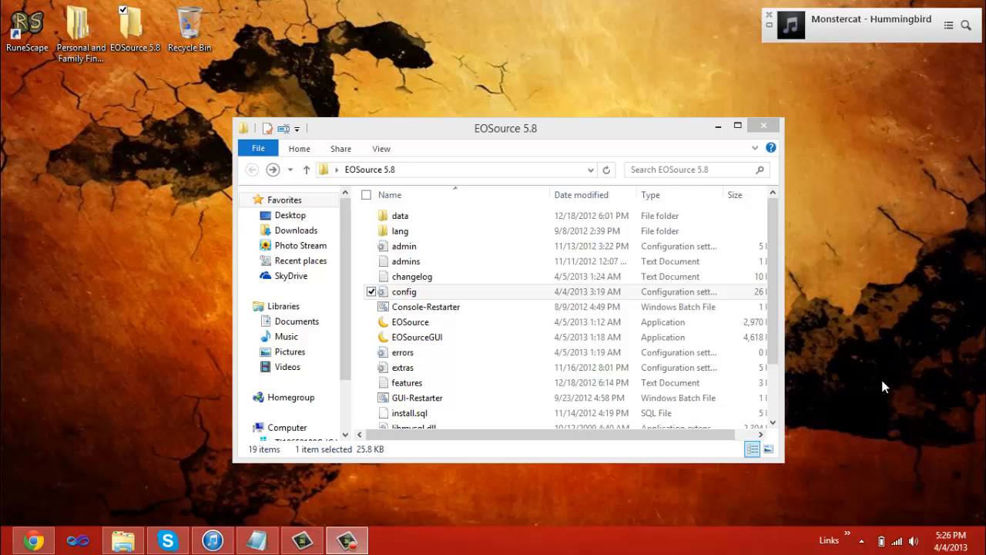
{"action": "mouse_move", "coordinate": [52, 524]}
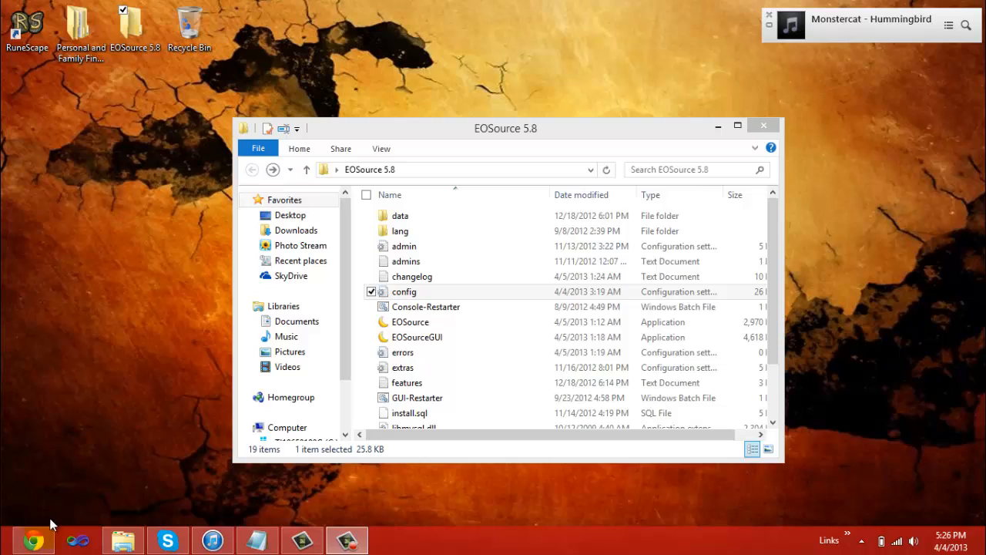
{"action": "mouse_move", "coordinate": [844, 293]}
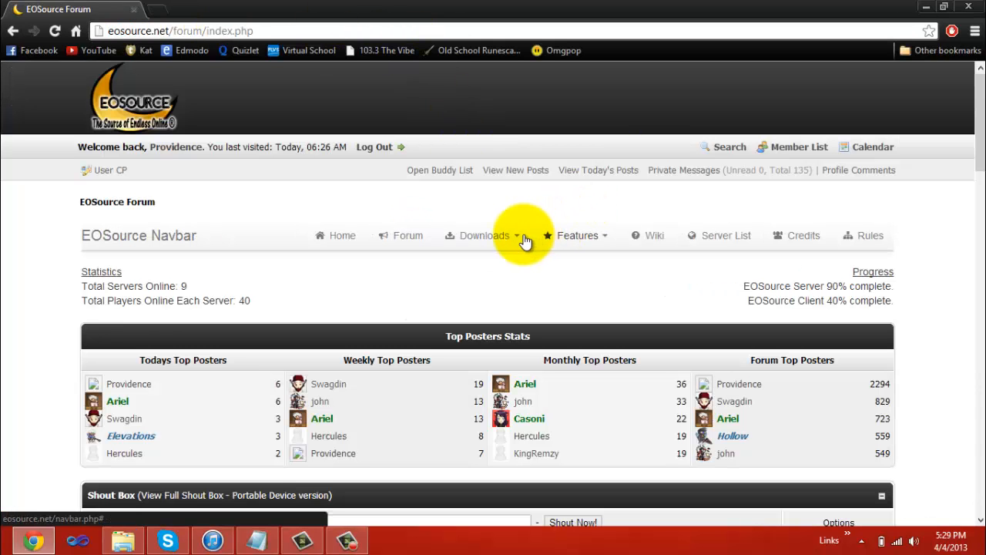
Step: Navigate Downloads > EO Tools on the forum, listing Edit Pub, Pub Edit and map editors
{"action": "left_click", "coordinate": [484, 234]}
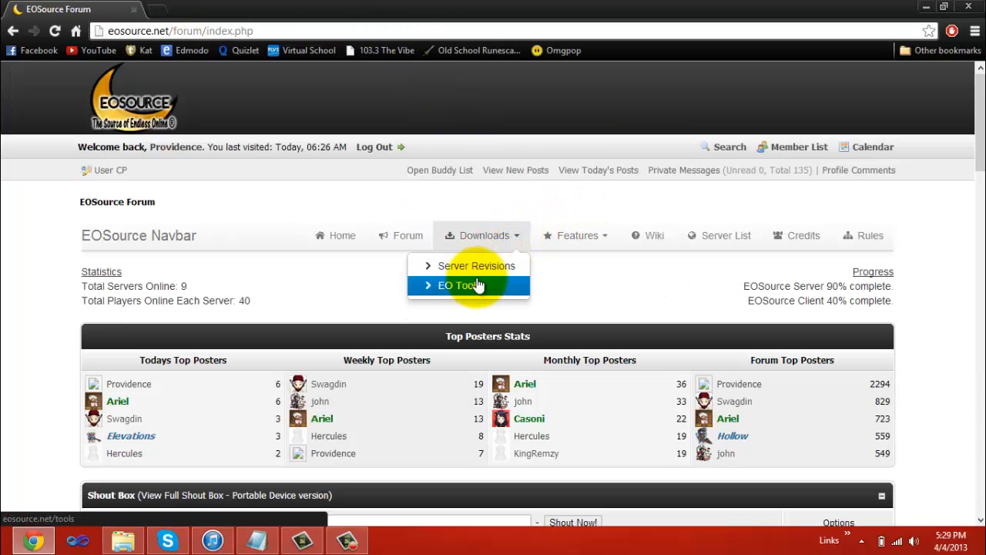
{"action": "left_click", "coordinate": [459, 285]}
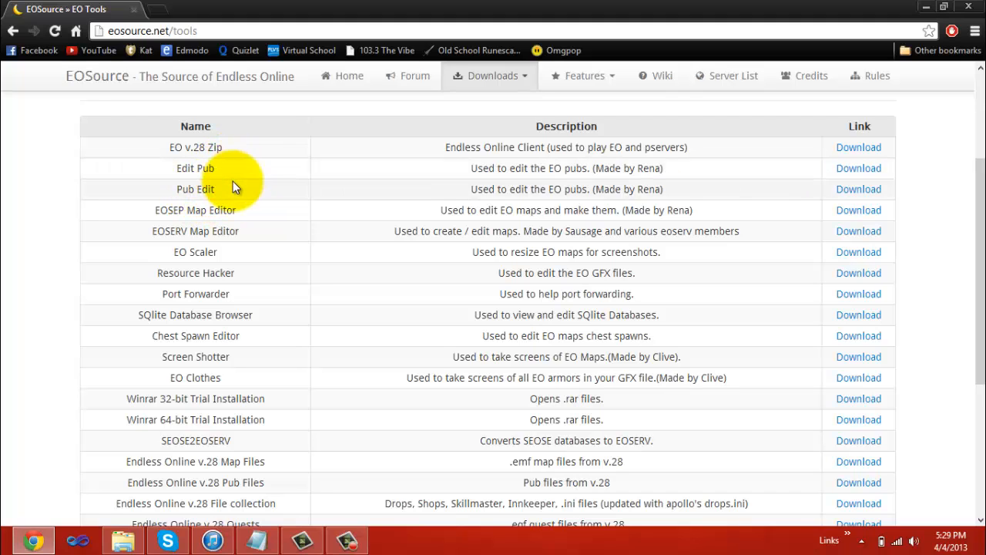
{"action": "mouse_move", "coordinate": [222, 216]}
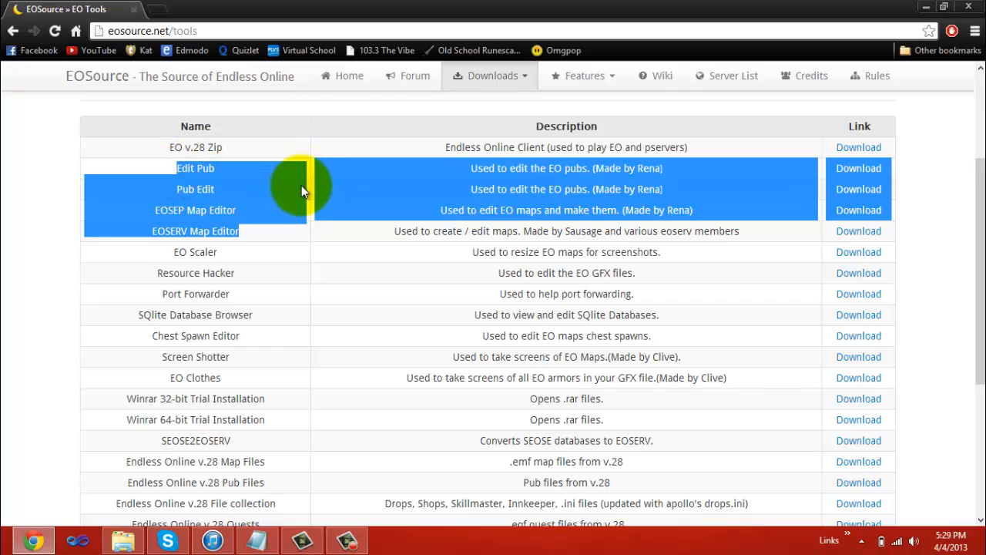
{"action": "left_click", "coordinate": [270, 224]}
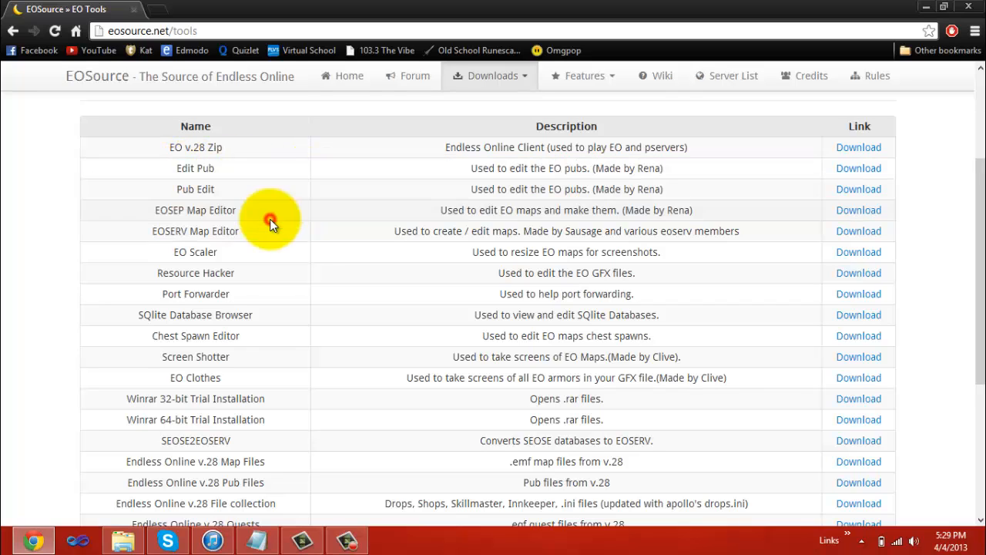
{"action": "mouse_move", "coordinate": [332, 277]}
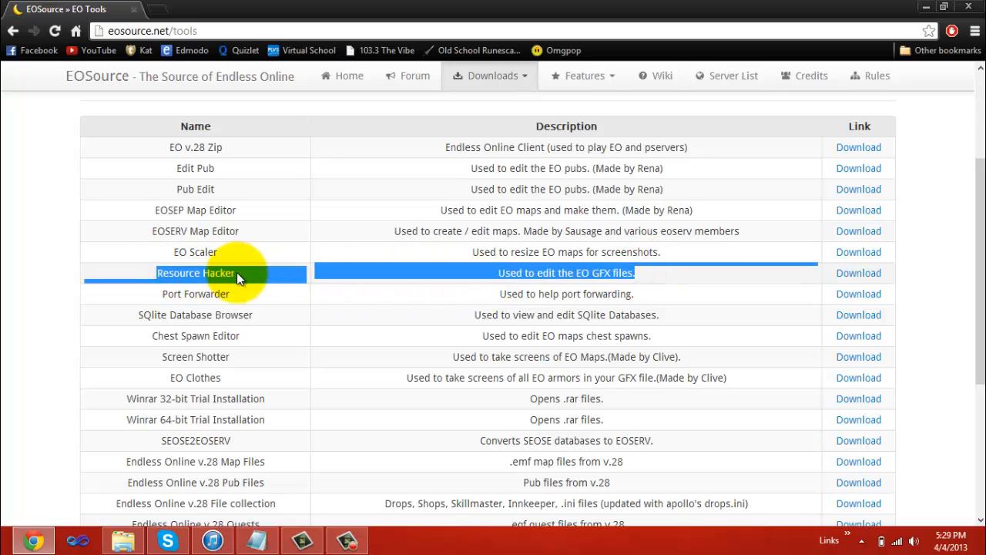
{"action": "mouse_move", "coordinate": [435, 105]}
{"action": "type", "text": "editors"}
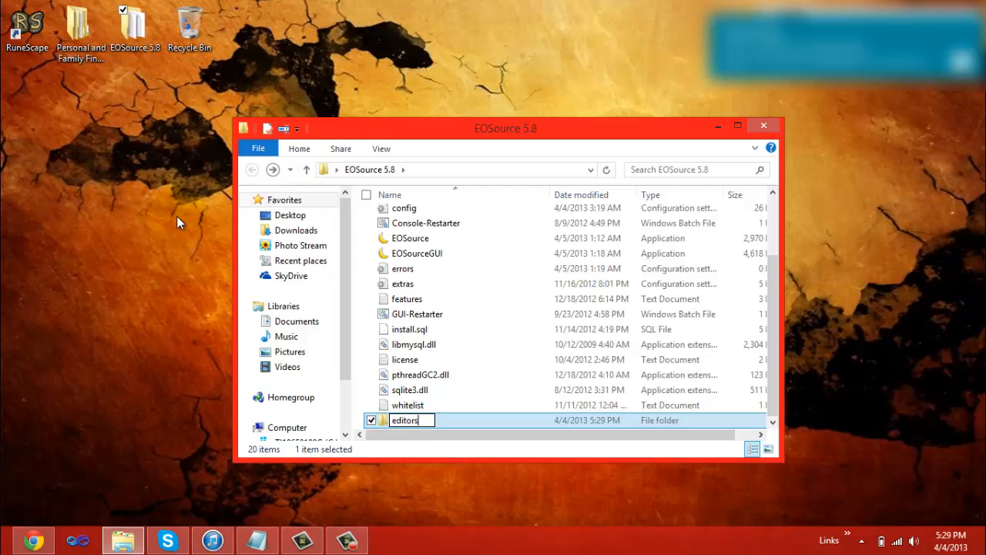
Step: Open the new empty editors folder, then return to the EOSource 5.8 folder
{"action": "double_click", "coordinate": [404, 419]}
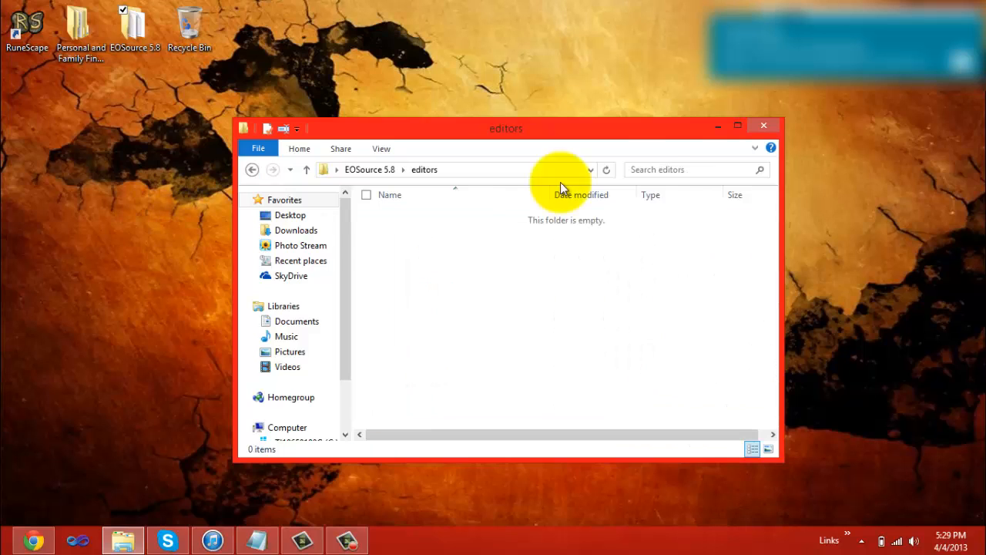
{"action": "mouse_move", "coordinate": [409, 265]}
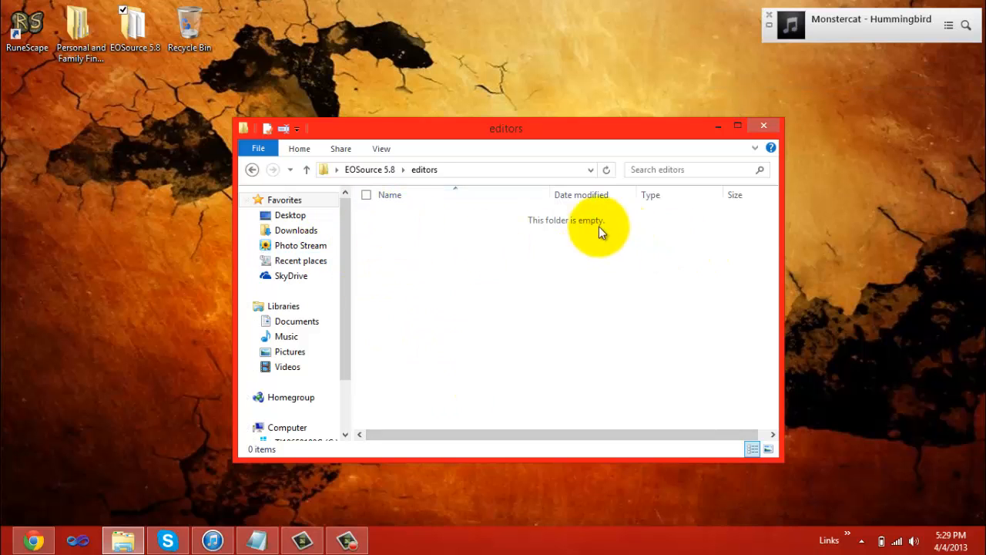
{"action": "mouse_move", "coordinate": [401, 224]}
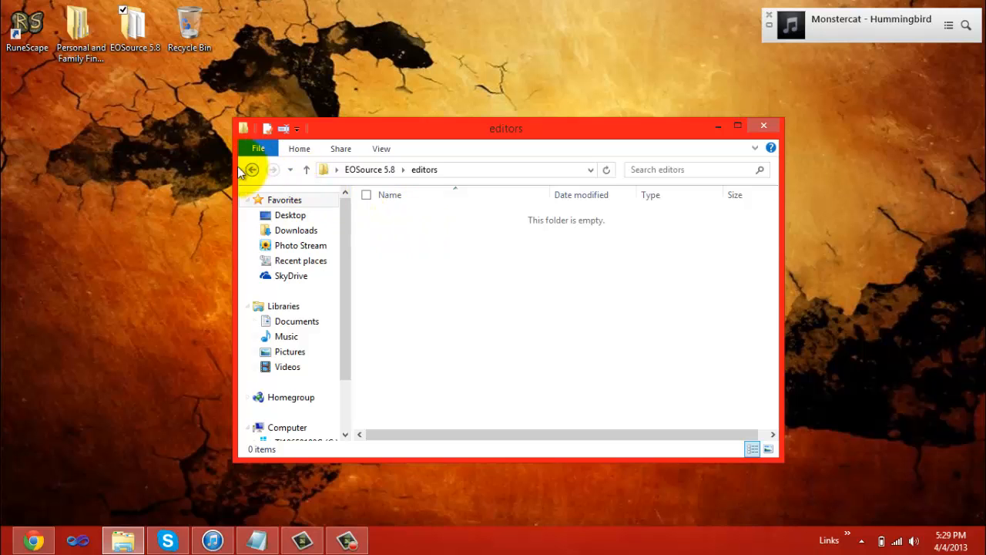
{"action": "left_click", "coordinate": [252, 169]}
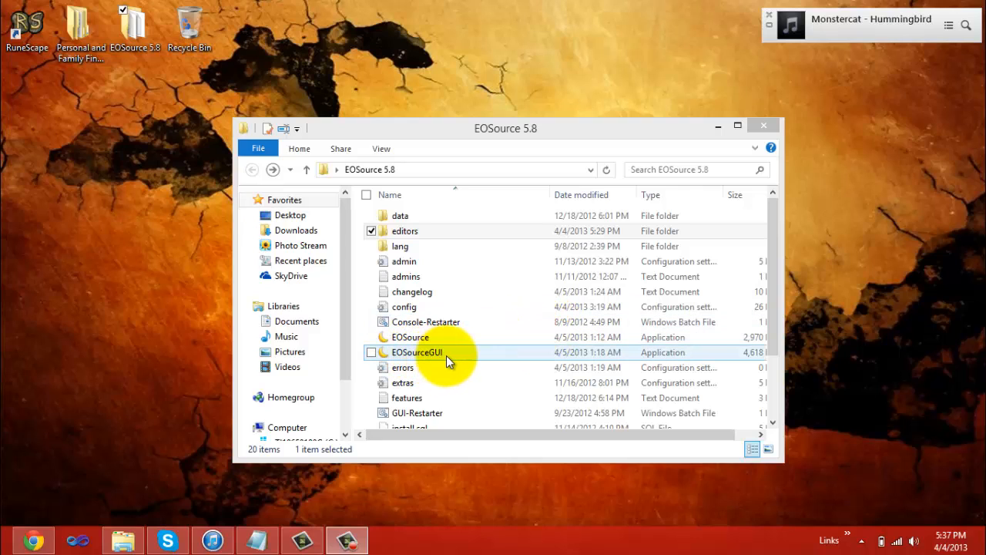
{"action": "mouse_move", "coordinate": [502, 355]}
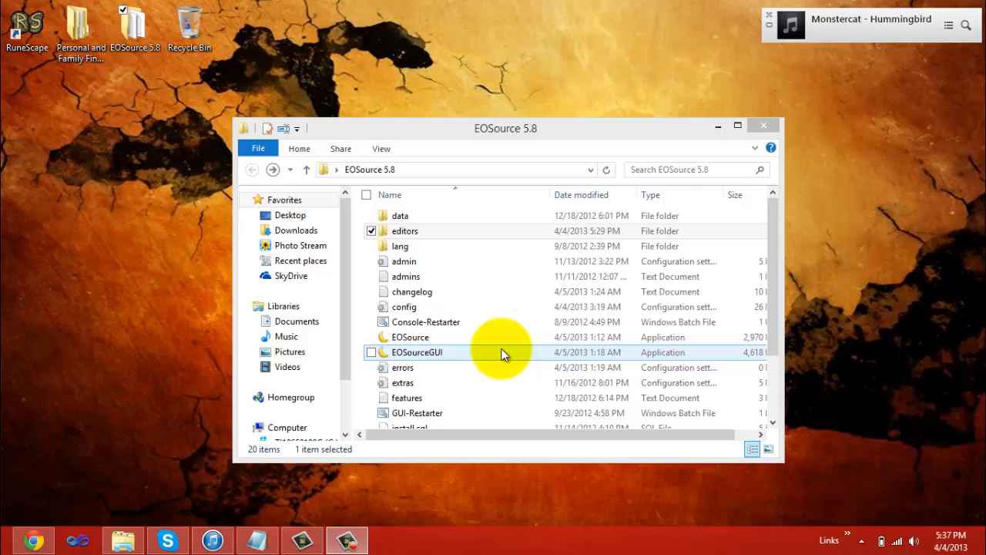